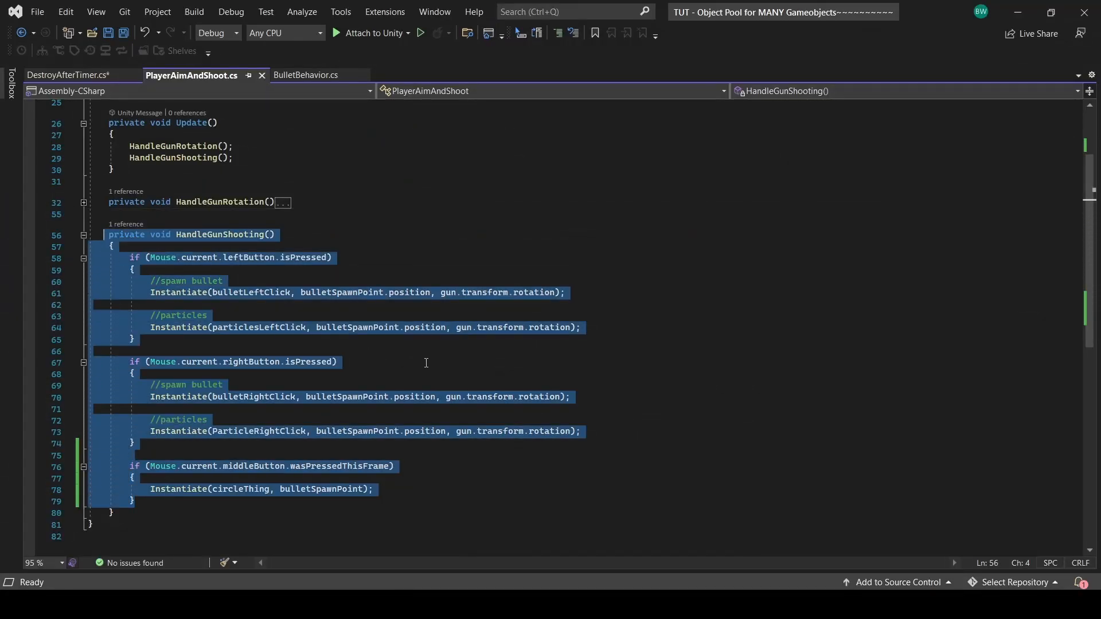
pyautogui.moveTo(448, 381)
pyautogui.write('using UnityEngine')
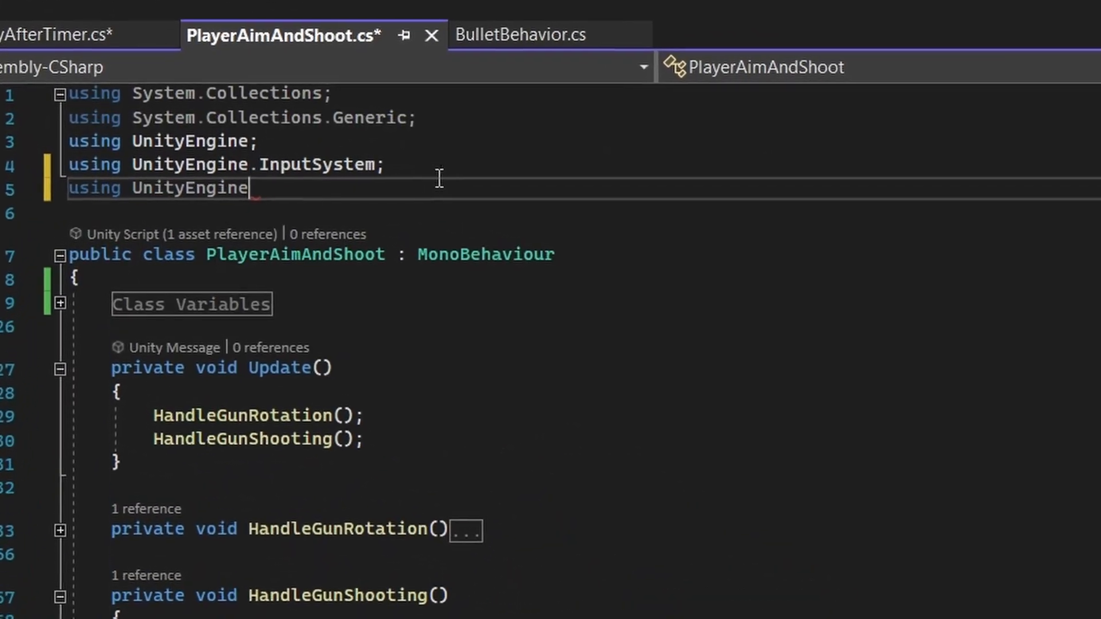
# - Type a using UnityEngine.Pool directive at the top of PlayerAimAndShoot.cs
pyautogui.write('.pool')
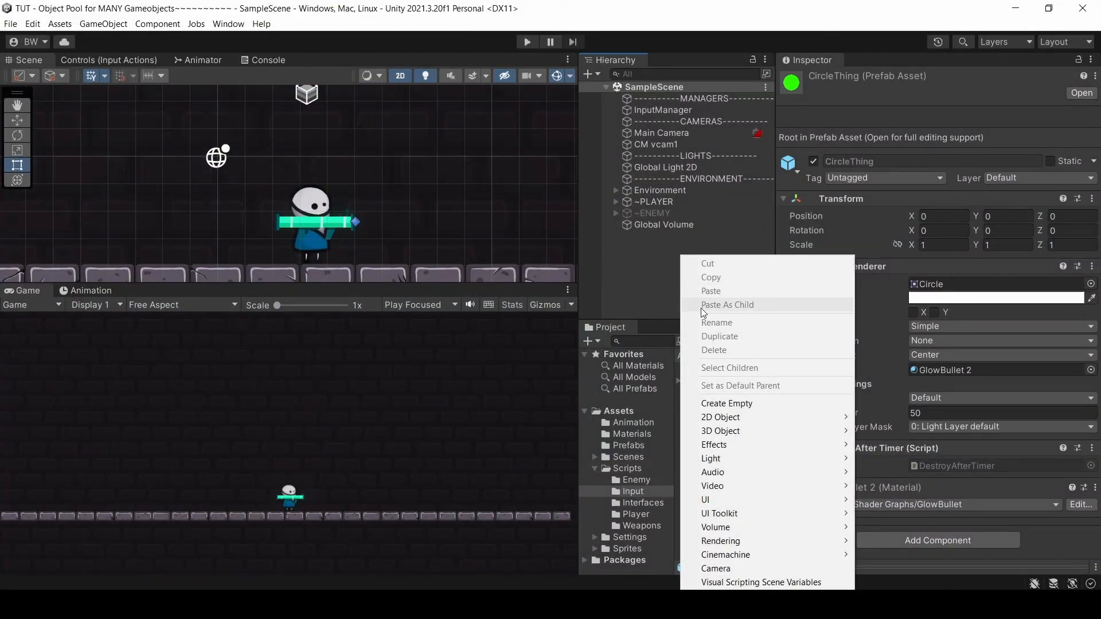
# - Create an empty ObjectPoolManager scene object and a new pool manager C# script in a Managers folder
pyautogui.click(726, 402)
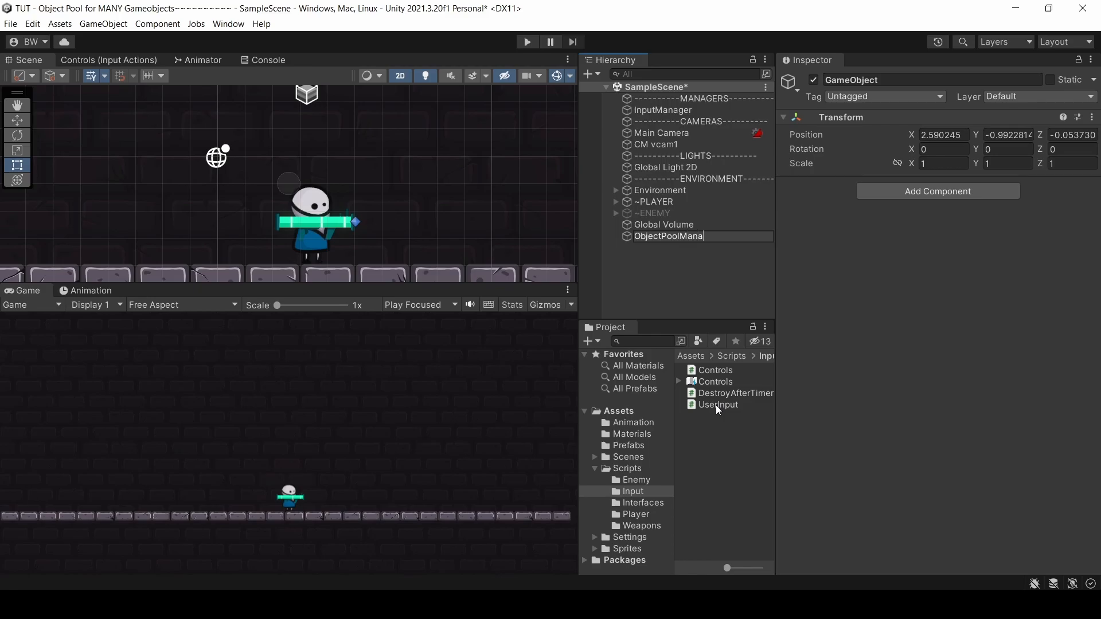
pyautogui.rightClick(643, 514)
pyautogui.write('ObjectPoo')
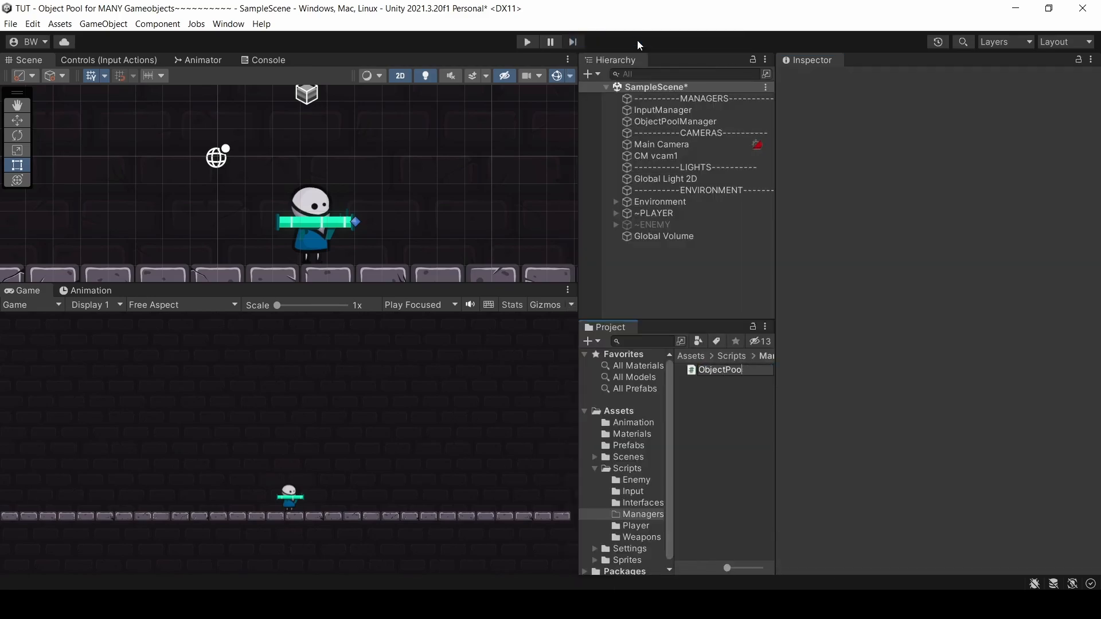
pyautogui.click(675, 120)
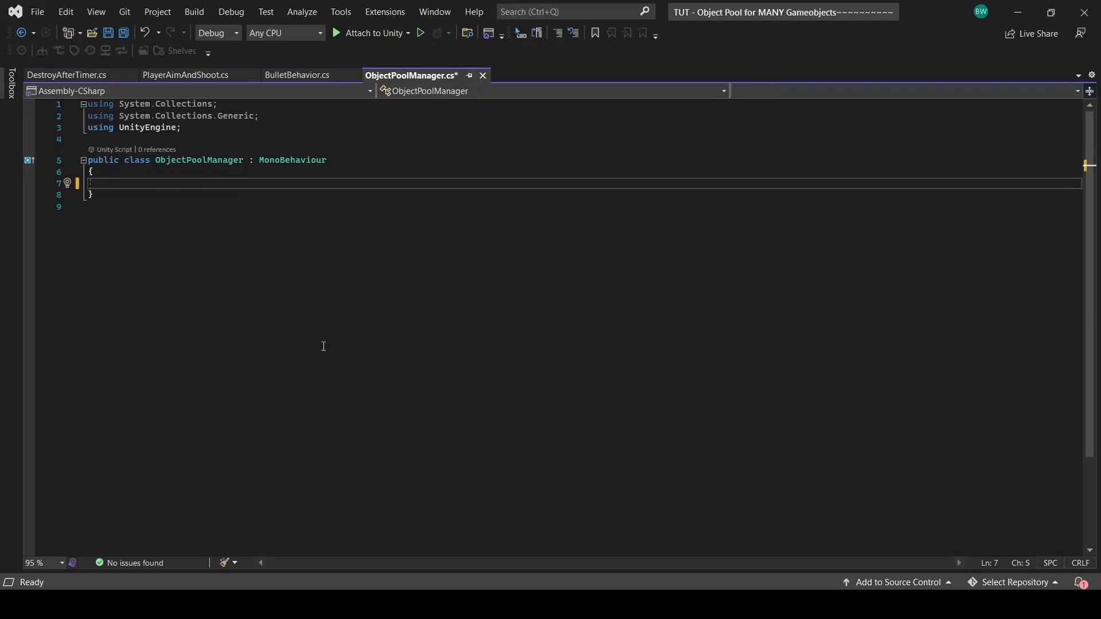
# - Define a PooledObjectInfo class with a LookupString string and an InactiveObjects List<GameObject>
pyautogui.write('public class PooledObjectInfo')
pyautogui.write('public s')
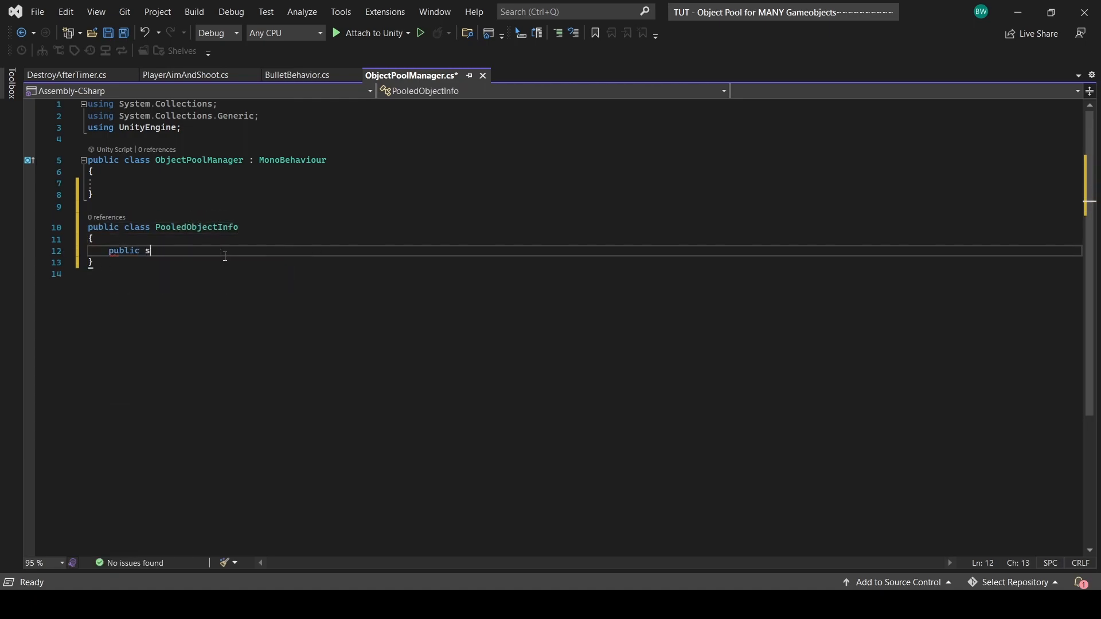
pyautogui.write('tring LookupString;')
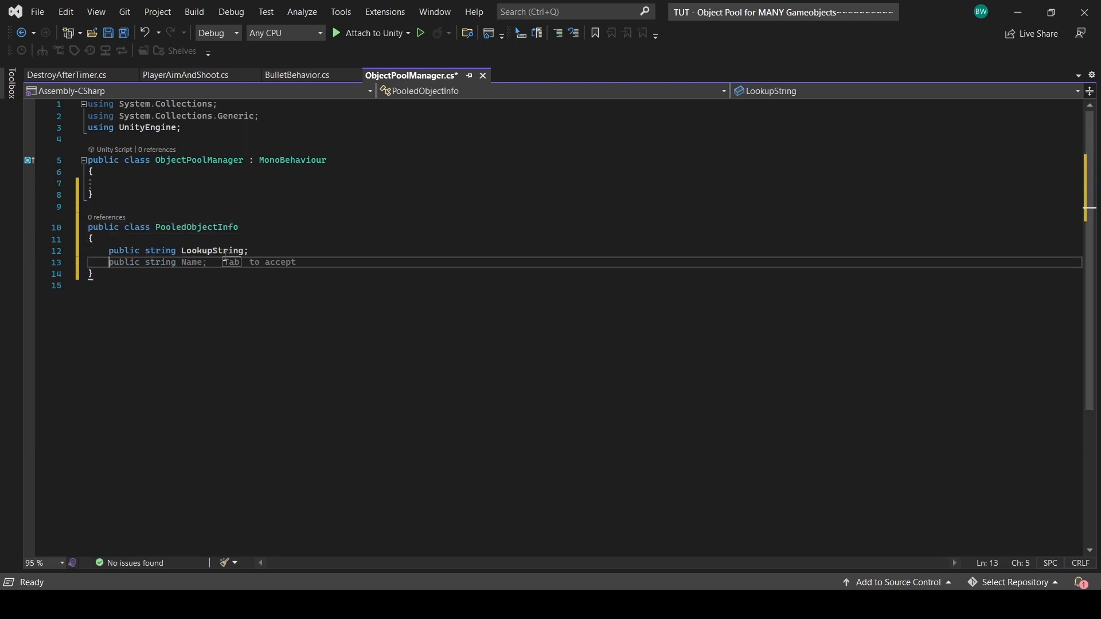
pyautogui.write('List<GameObject> InactiveObjects = new')
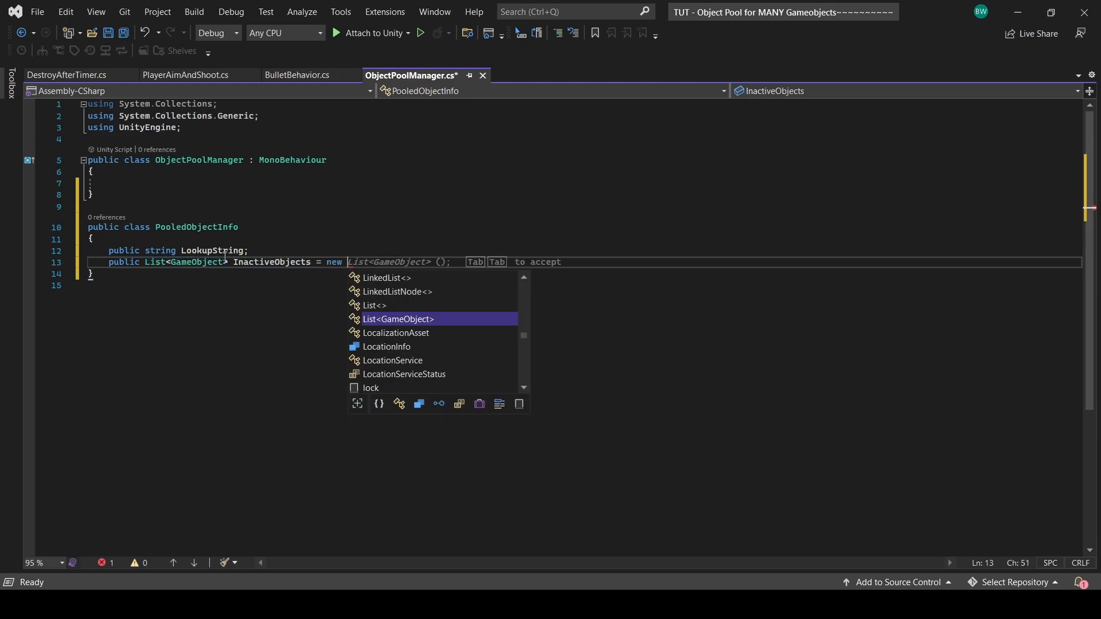
pyautogui.press('Tab')
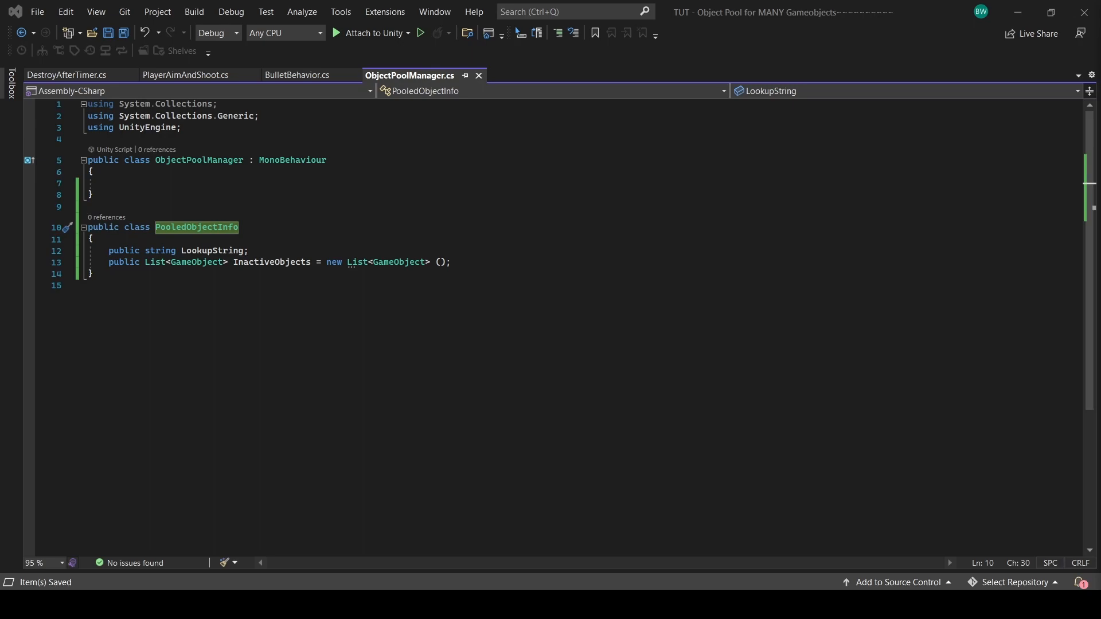
# - Declare a public static List<PooledObjectInfo> ObjectPools in ObjectPoolManager and start another static member
pyautogui.write('public')
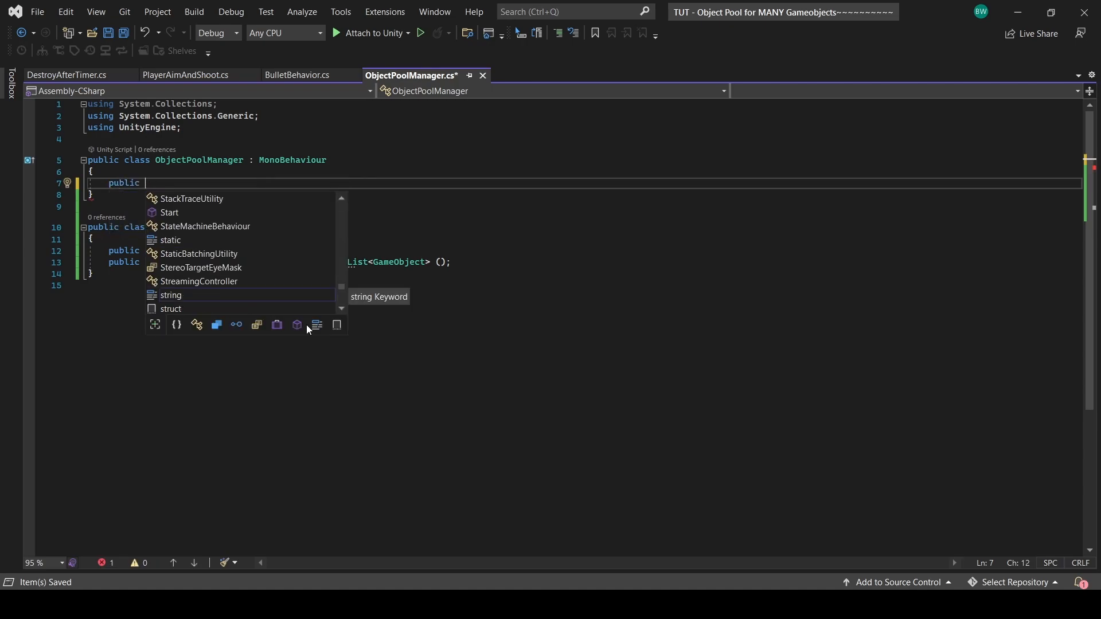
pyautogui.write('static List<PooledObjectInfo> ObjectPools = new List<PooledObjectInfo>();')
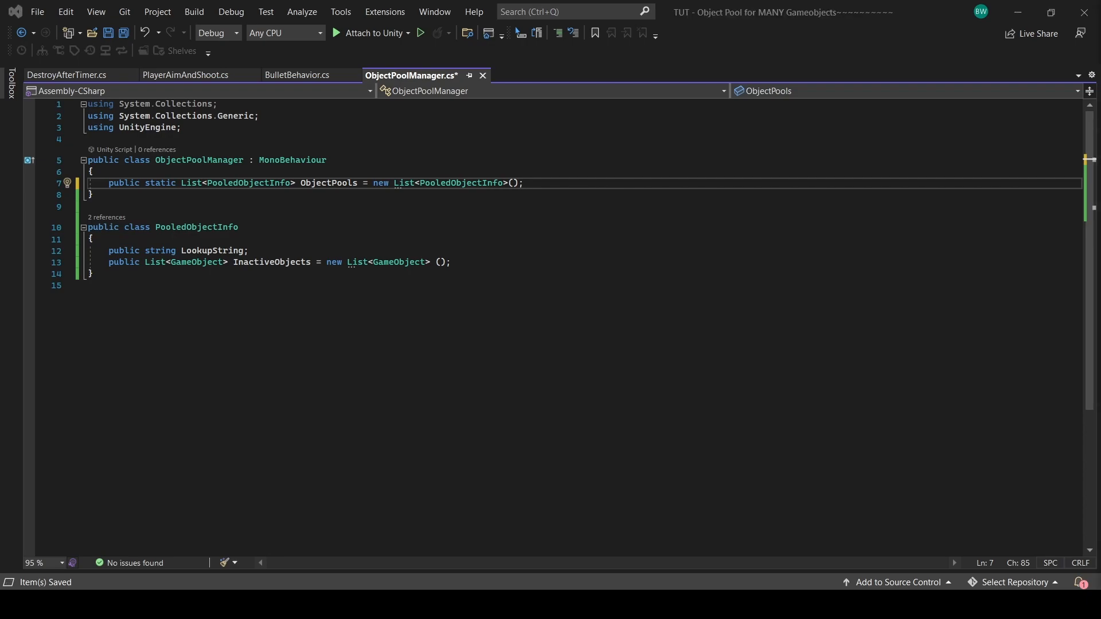
pyautogui.write('public static Gameob')
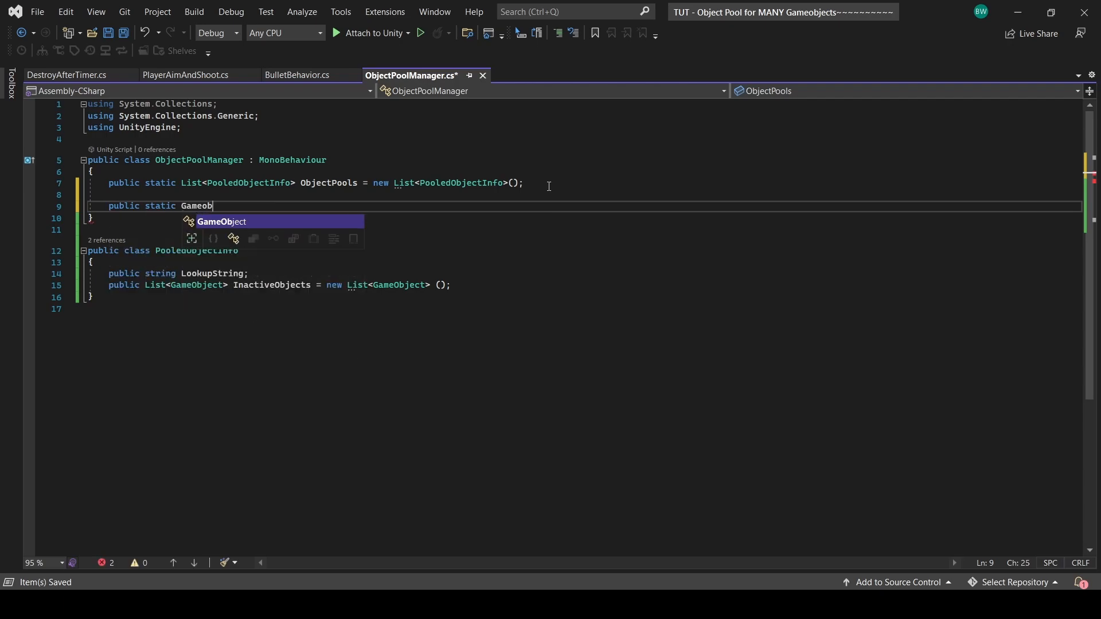
# - Declare static SpawnObject(GameObject objectToSpawn, Vector3 spawnPosition, Quaternion spawnRotation)
pyautogui.write('ject SpawnObject()')
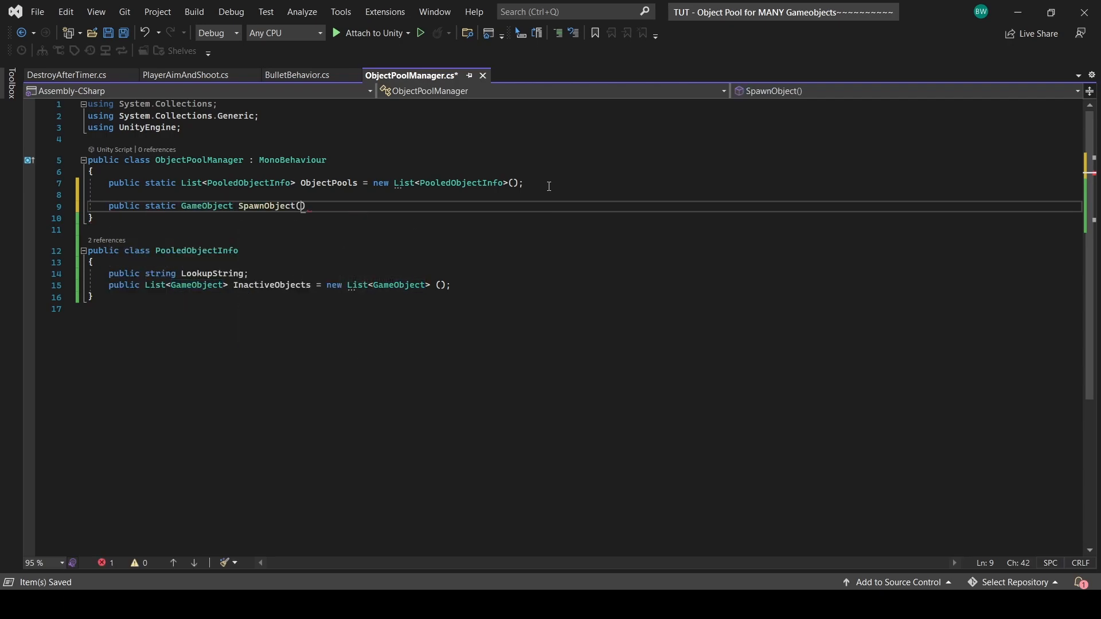
pyautogui.write('GameObject objectToSpaw')
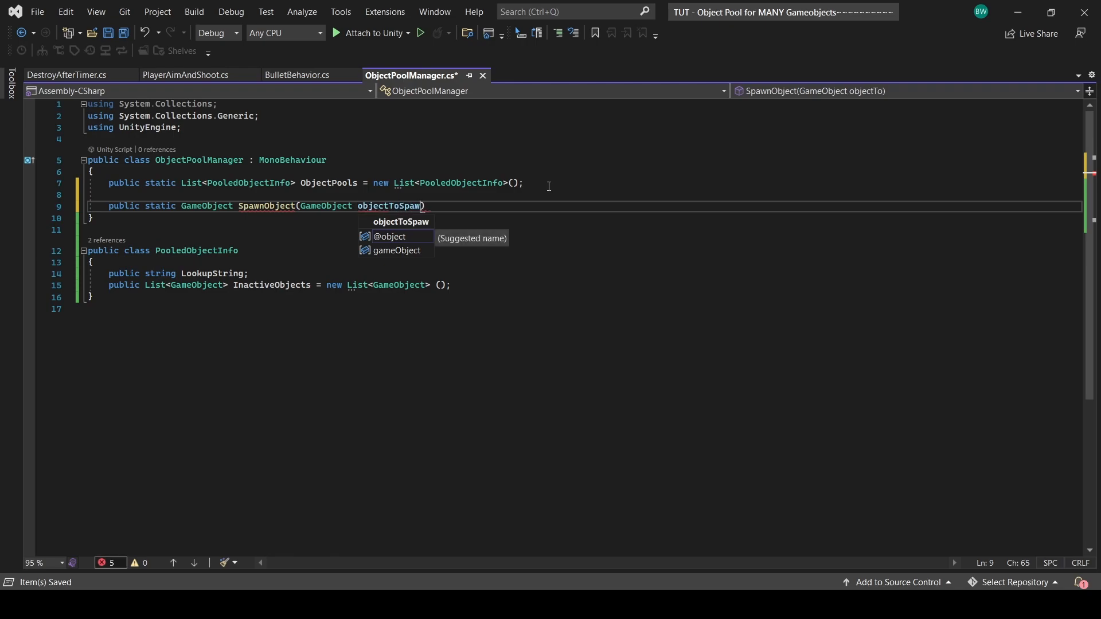
pyautogui.write('n, Vector3 s')
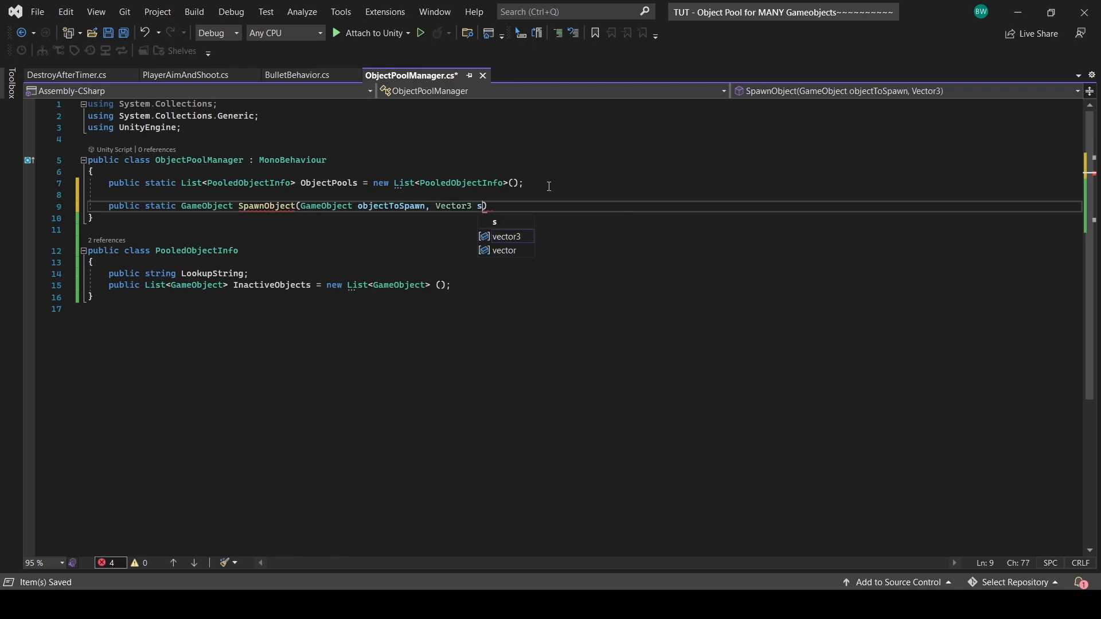
pyautogui.write('pawnPosition, Quaternion spawnRotation')
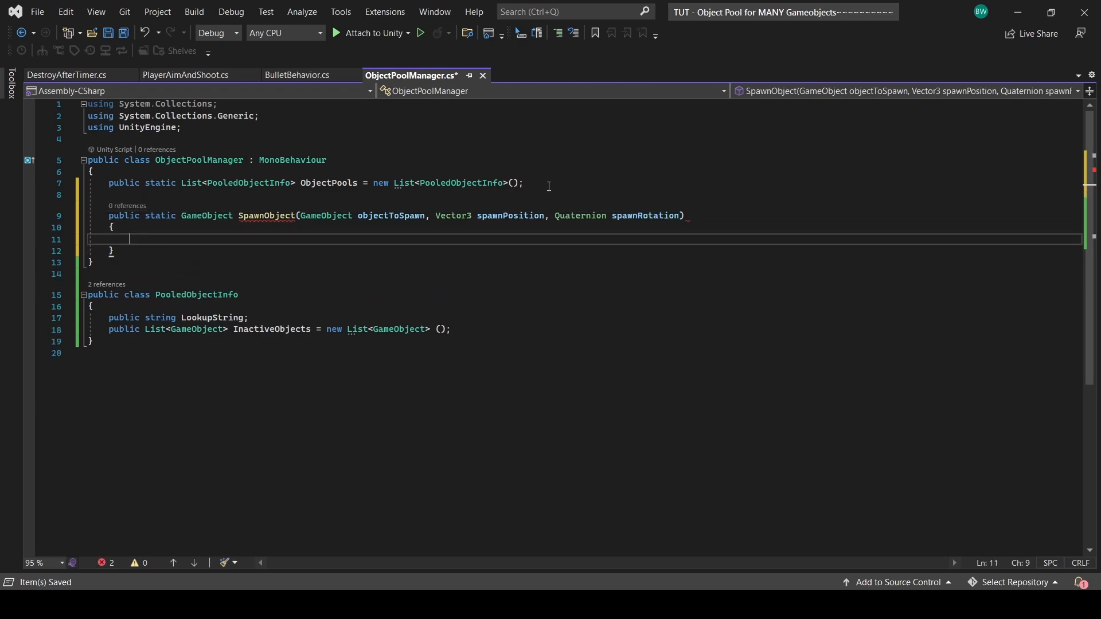
# - Find the pool via ObjectPools.Find(p => p.LookupString == objectToSpawn.name)
pyautogui.write('PooledObjectInfo pool =')
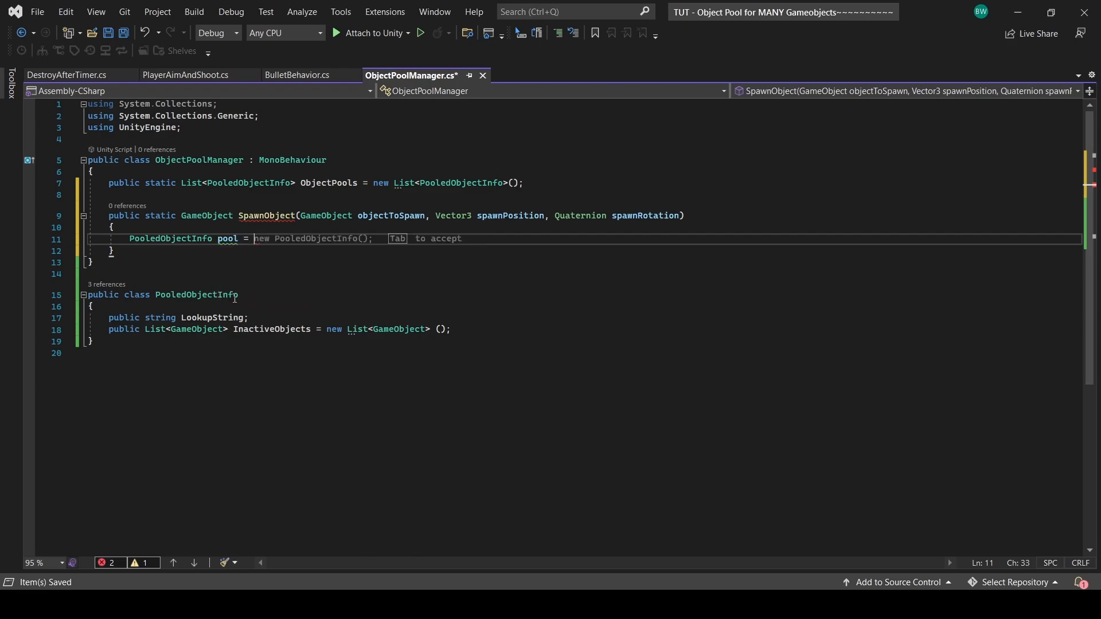
pyautogui.write('ObjectPools.Find')
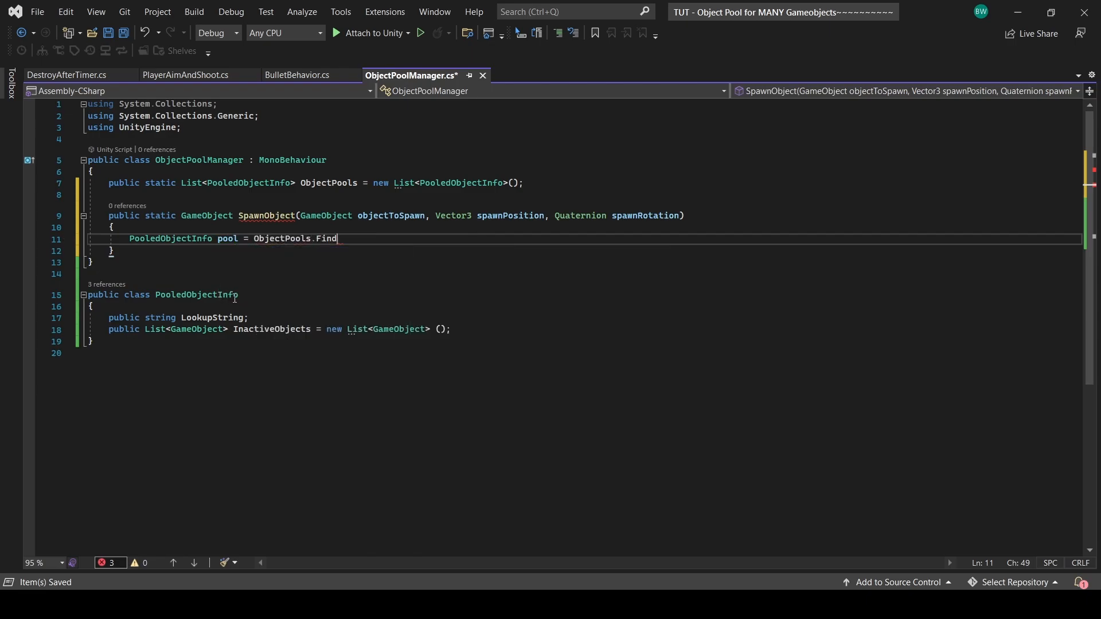
pyautogui.write('(p =>')
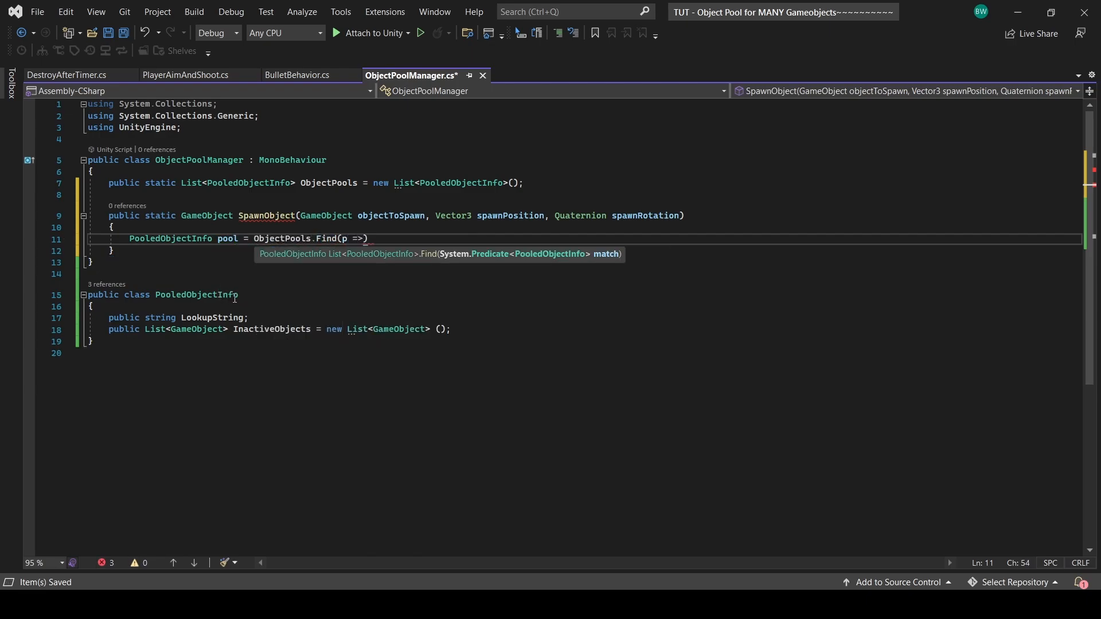
pyautogui.write('p.LookupString == obj')
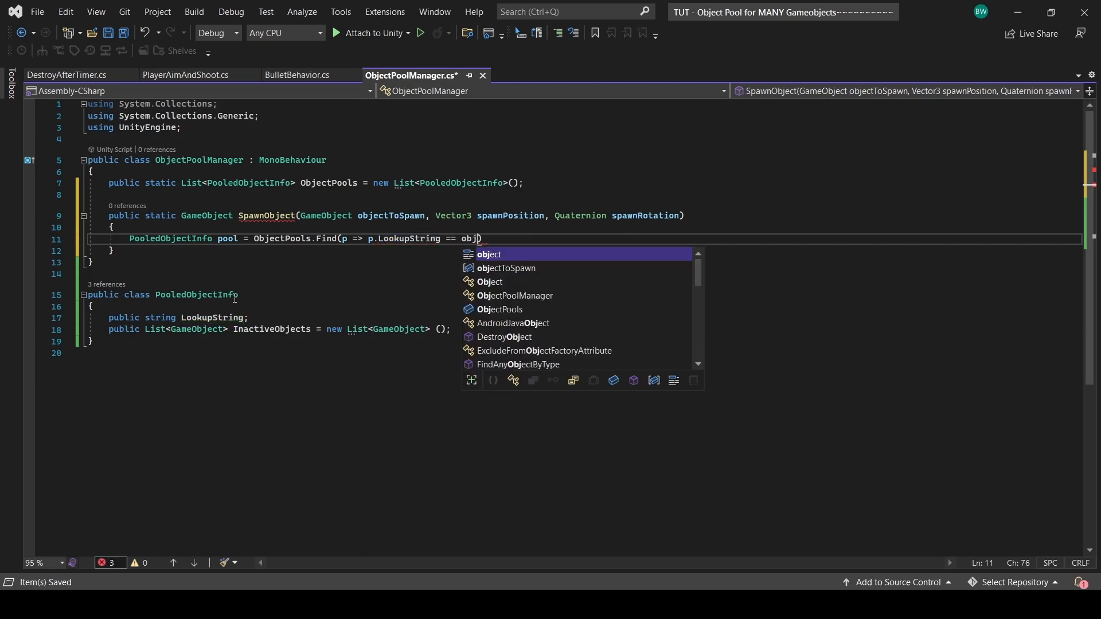
pyautogui.write('objectToSpawn.name);')
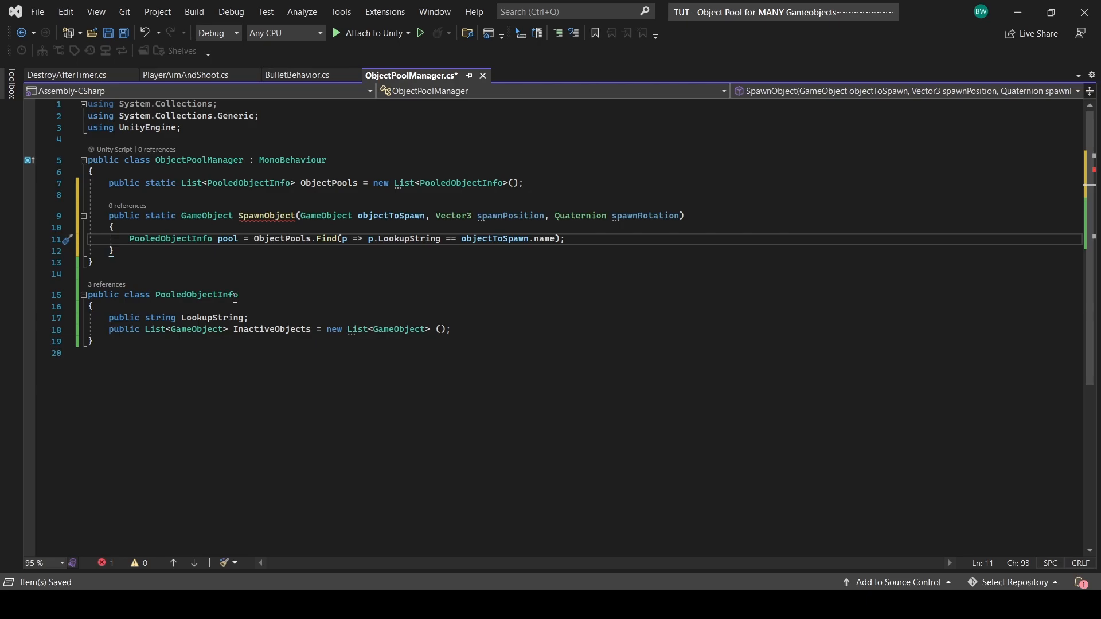
pyautogui.click(564, 239)
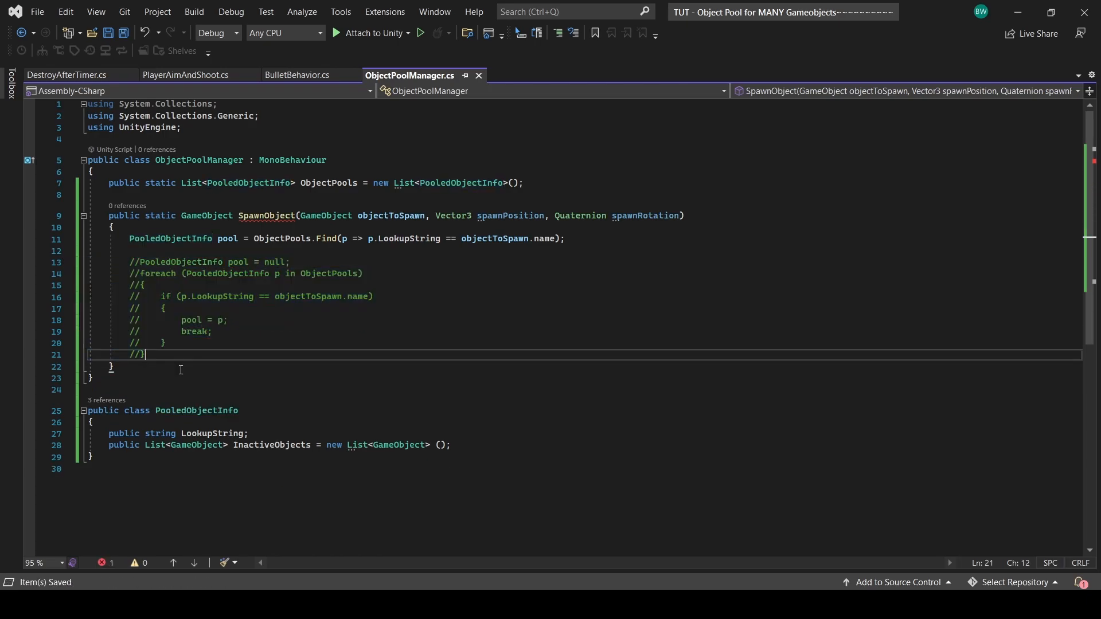
# - When pool is null, create a PooledObjectInfo with LookupString = objectToSpawn.name and add it to ObjectPools
pyautogui.write("// If the pool doesn't exist, create it")
pyautogui.write('if (pool == null')
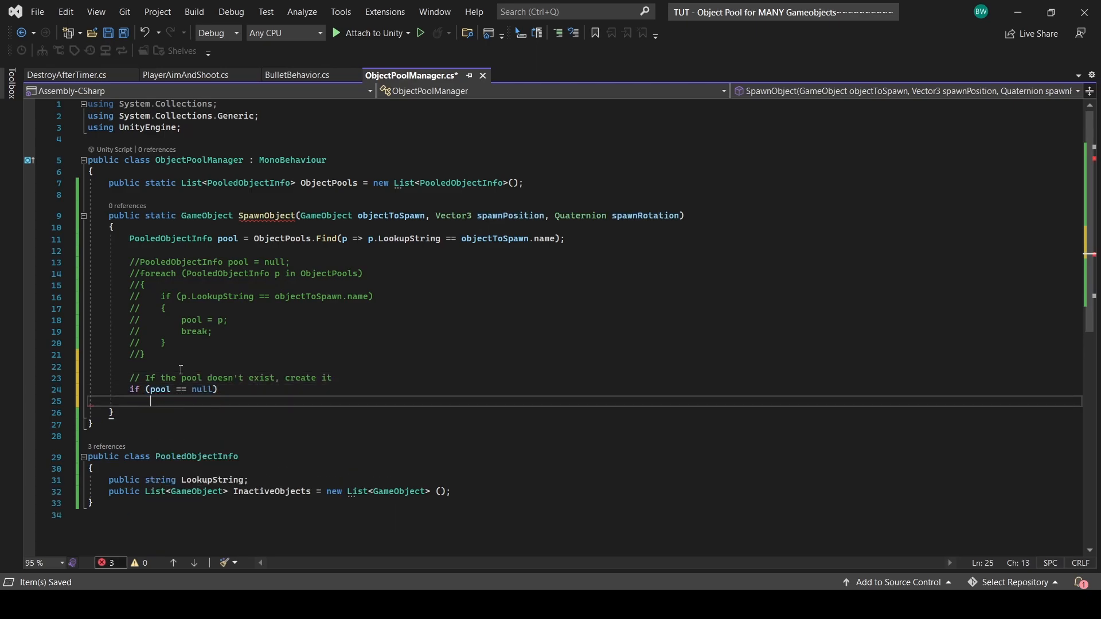
pyautogui.write('pool = new PooledObjectInfo();')
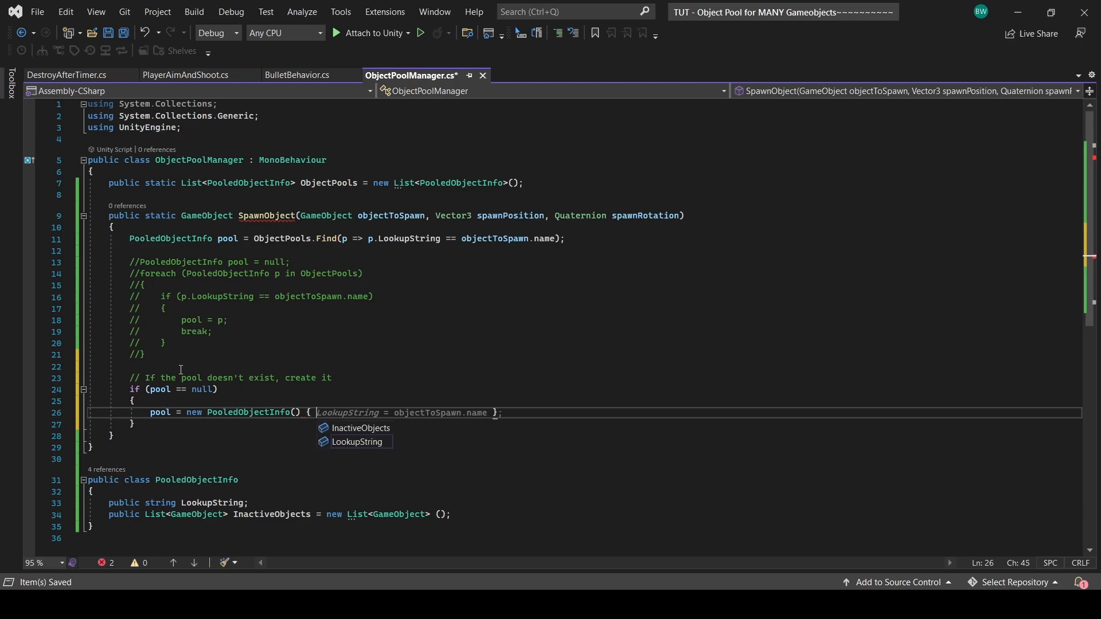
pyautogui.press('tab')
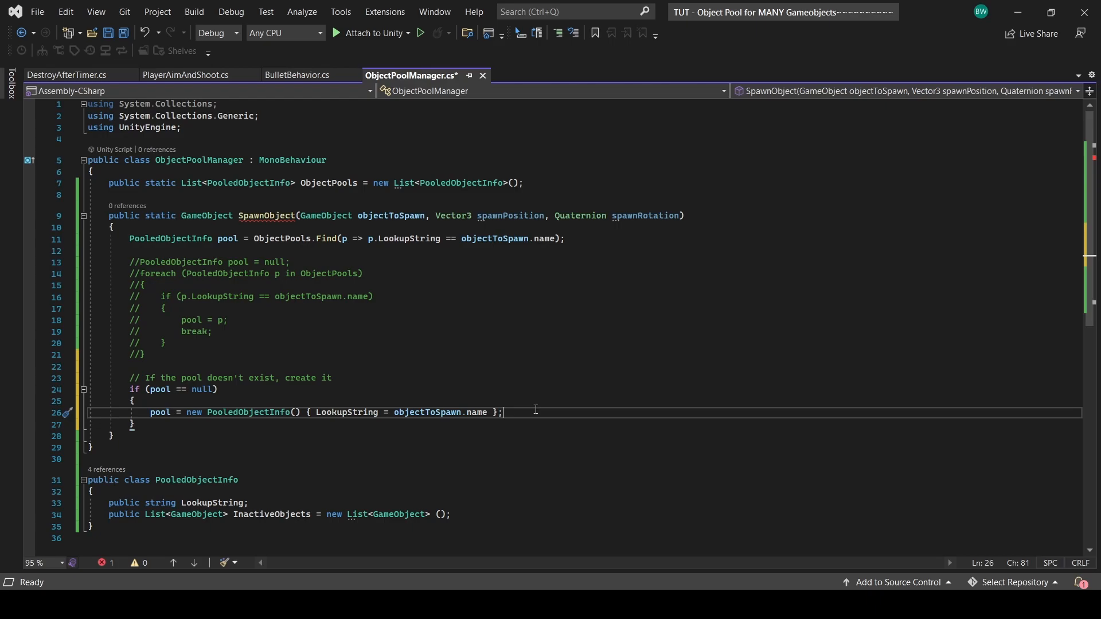
pyautogui.write('ObjectPools.Add(pool);')
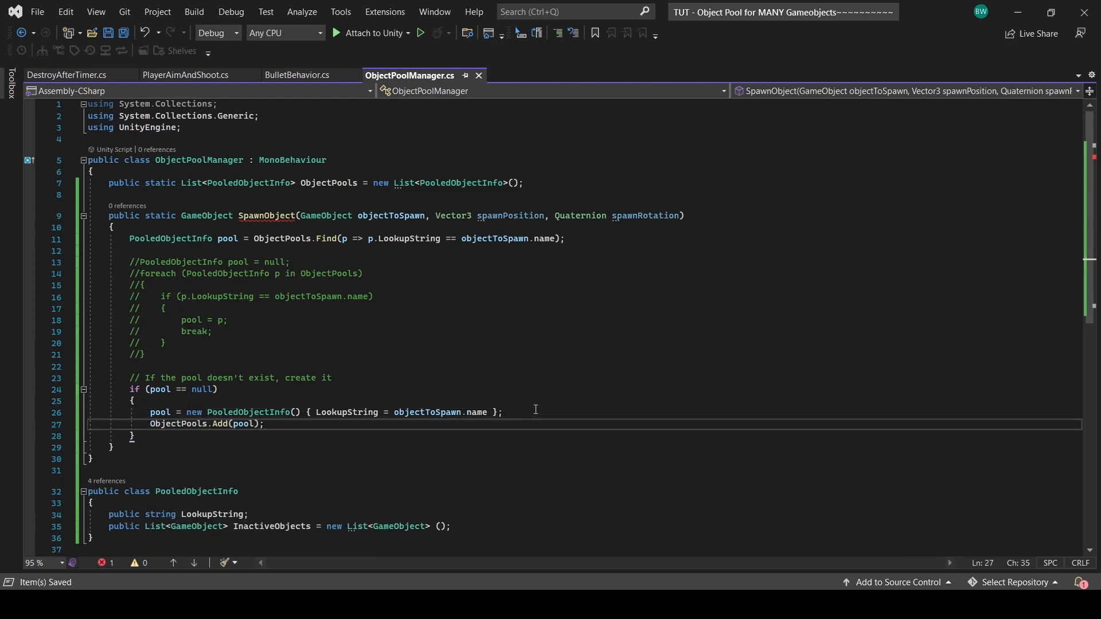
pyautogui.write('return')
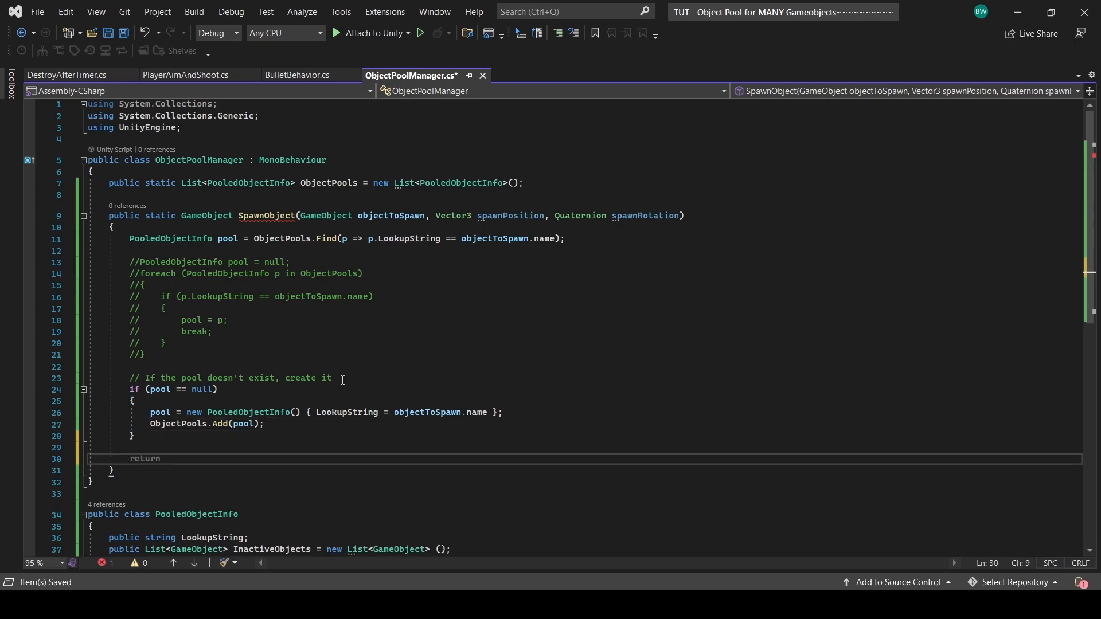
# - Get spawnableObj from pool.InactiveObjects.FirstOrDefault(), commenting the check for inactive objects
pyautogui.write('// Check if there are any iactive objects in the pool')
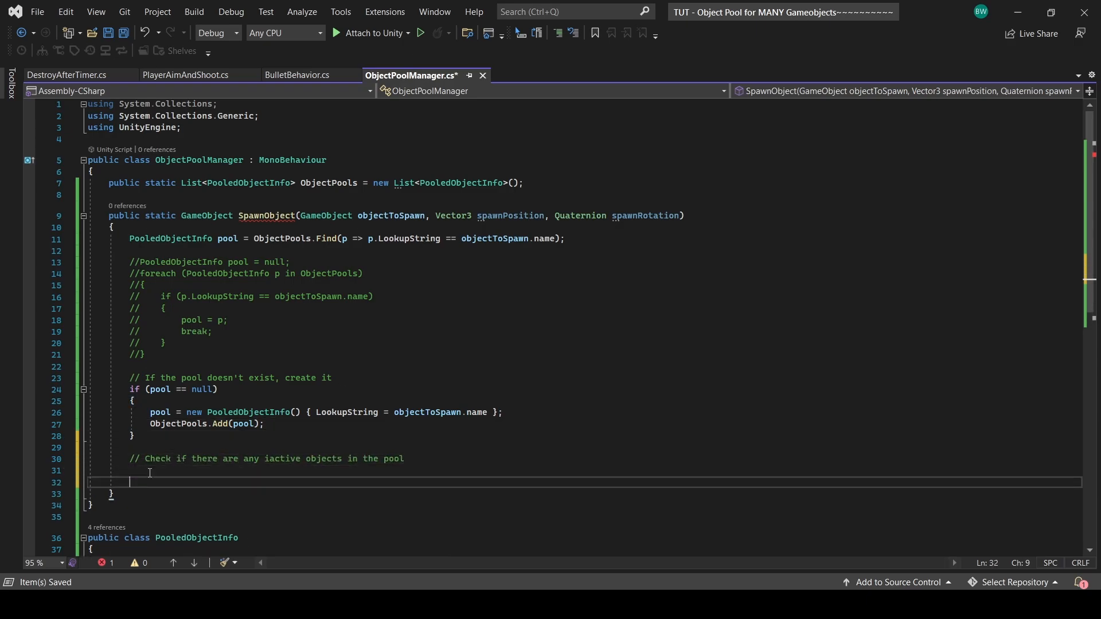
pyautogui.write('GameObject spawnableObj = null;')
pyautogui.write('foreach (GameObject obj in on')
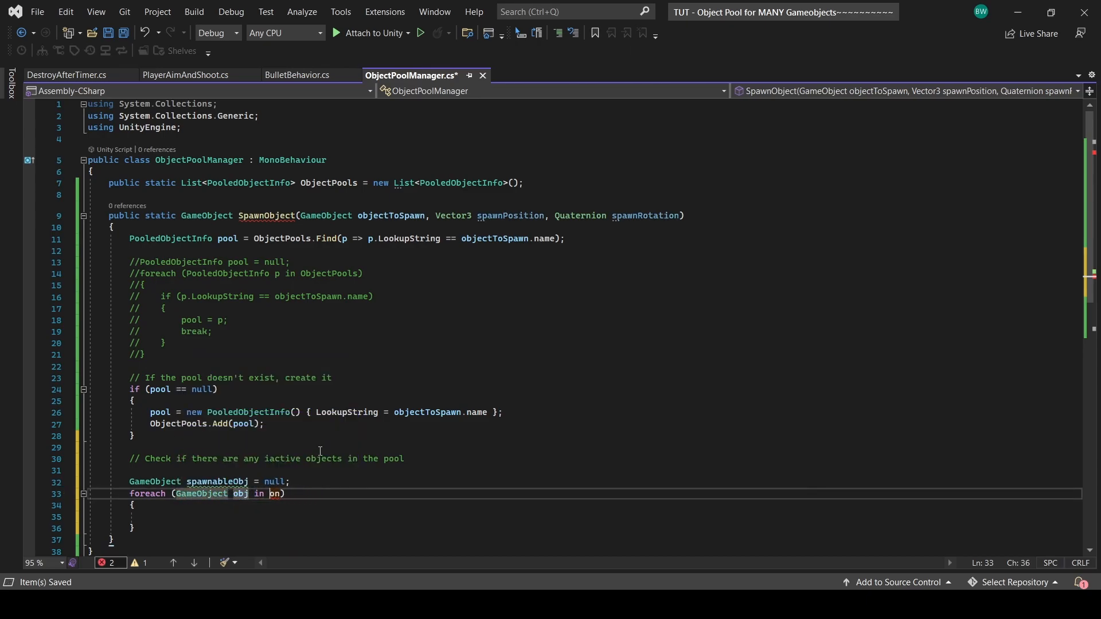
pyautogui.write('if (obj != null')
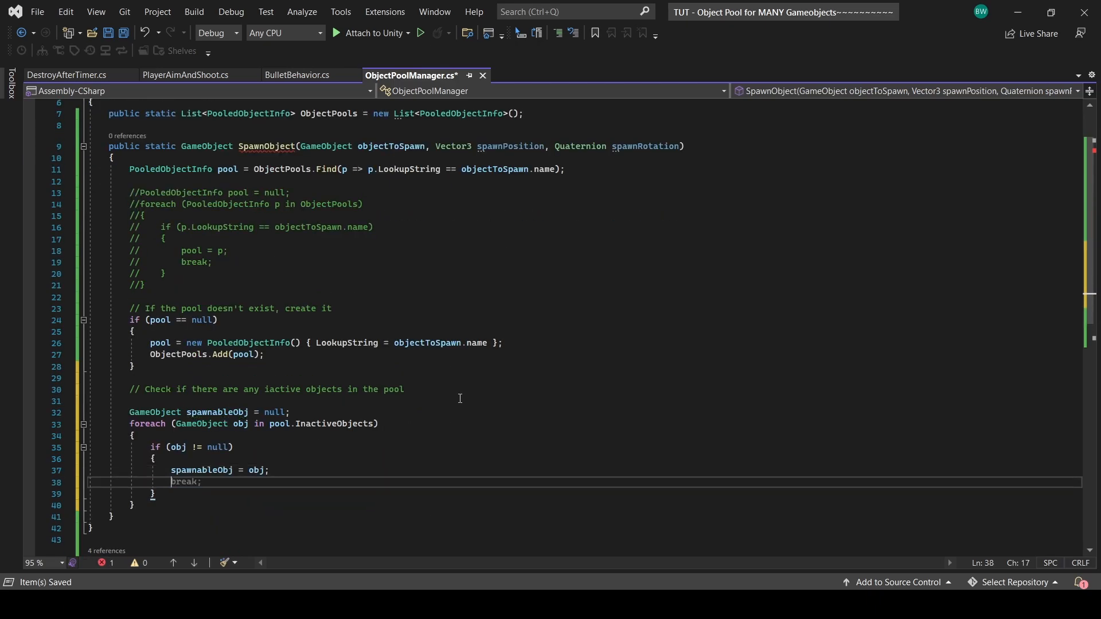
pyautogui.doubleClick(184, 481)
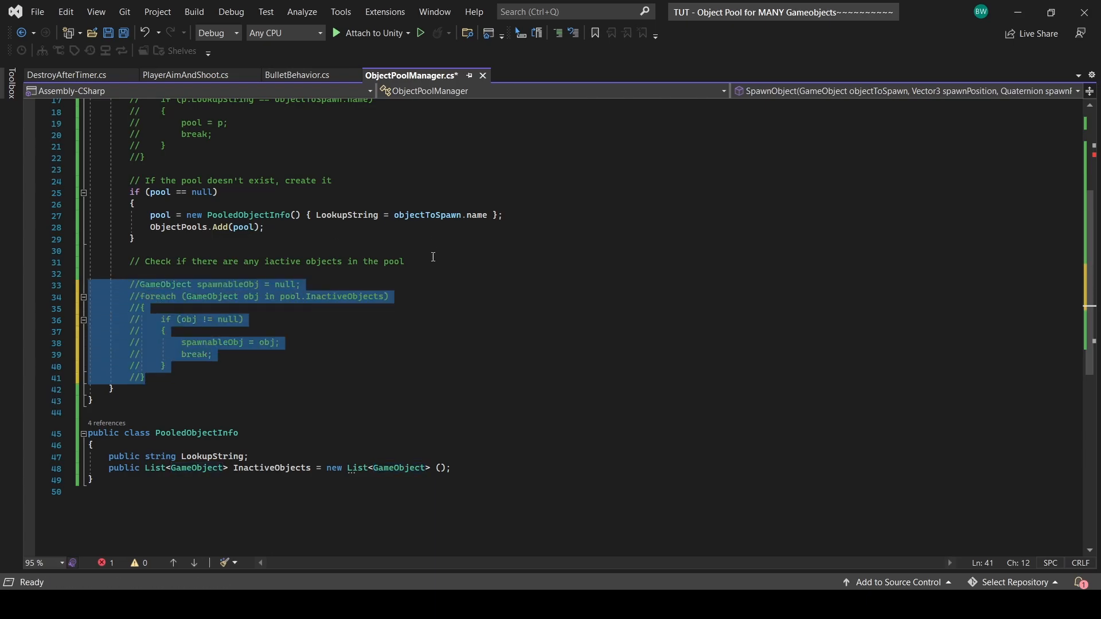
pyautogui.write('GameObject')
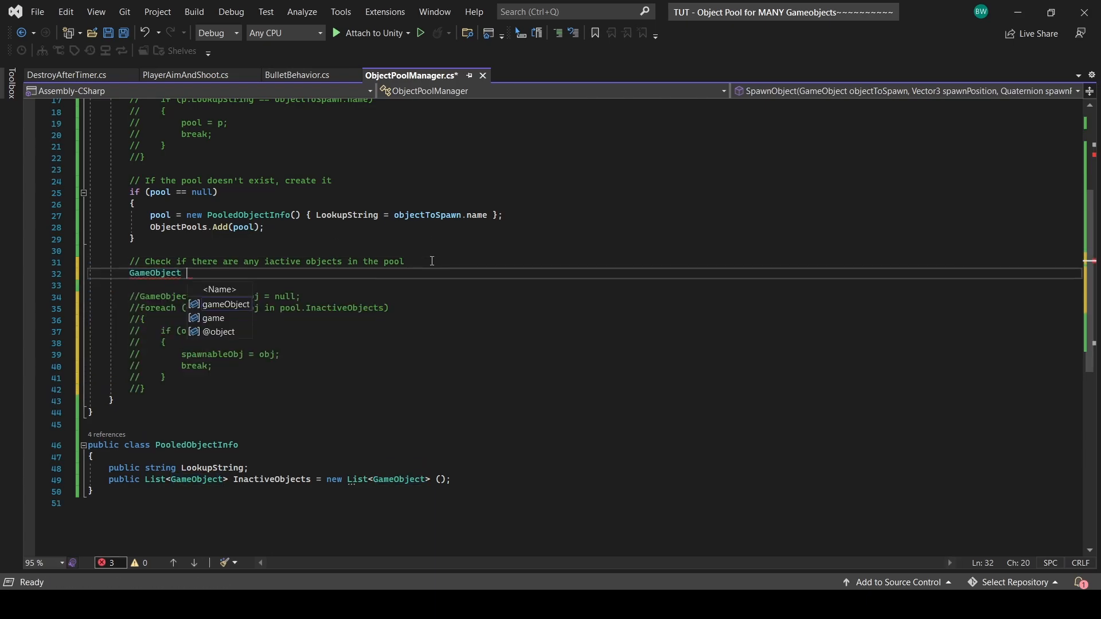
pyautogui.write('spawnableObj = pool.')
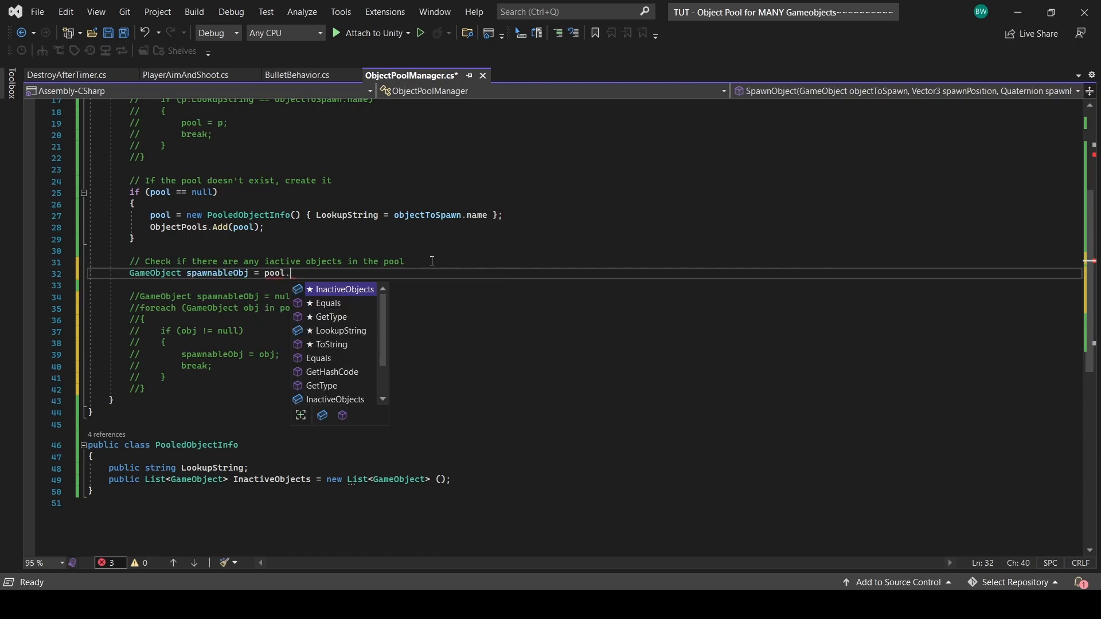
pyautogui.write('InactiveObjects.FirstOrDefault();')
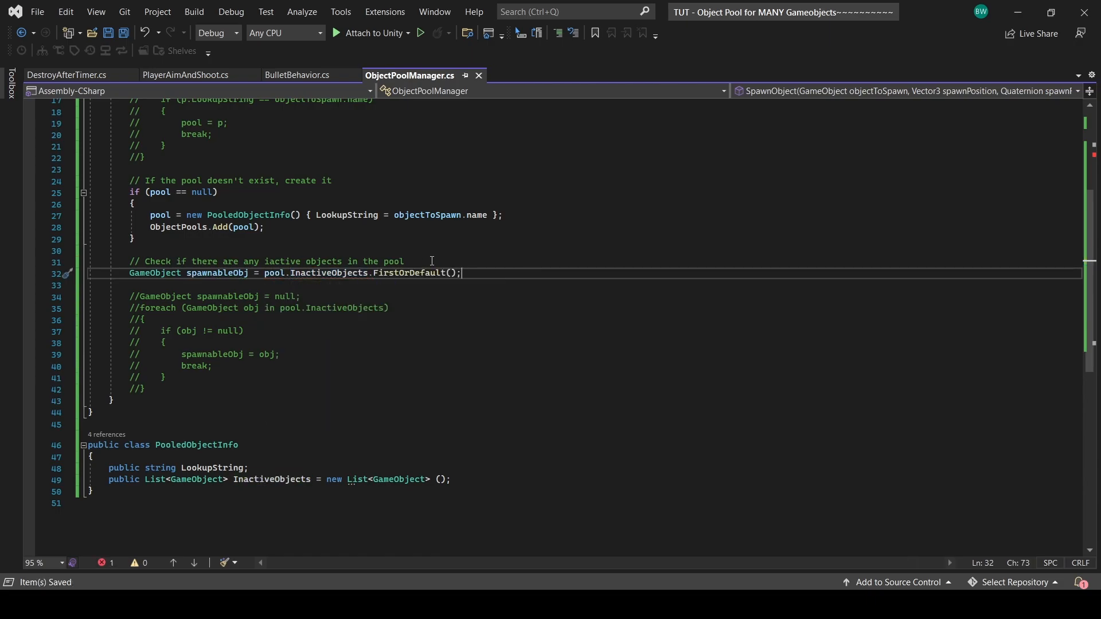
# - If spawnableObj is null, Instantiate a new object at the spawn position and rotation
pyautogui.write('if (spawnableObj != null)')
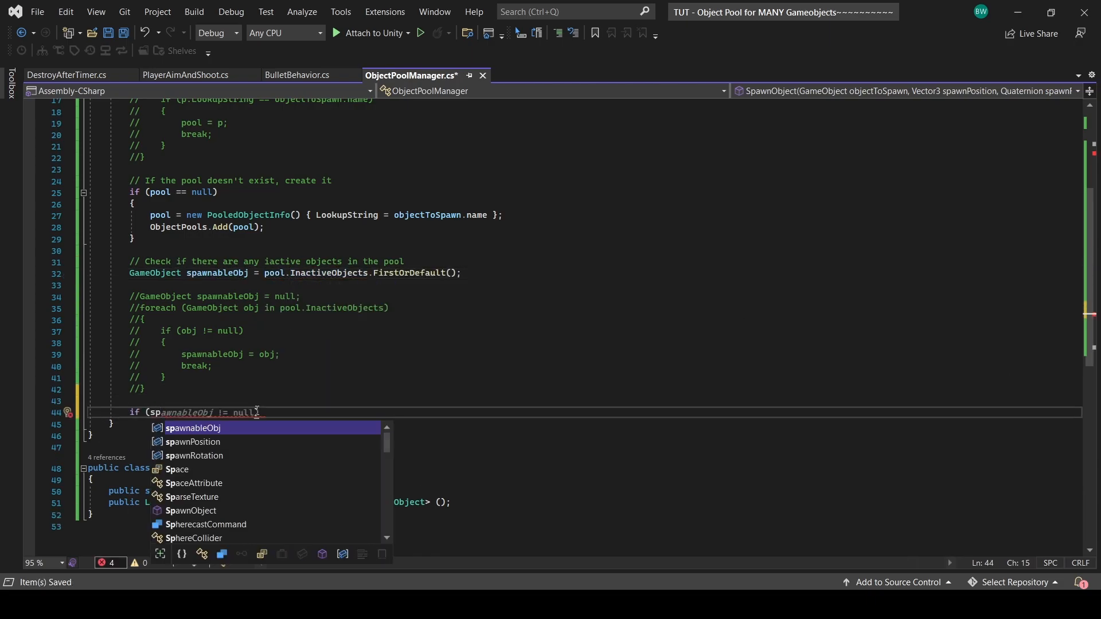
pyautogui.press('Tab')
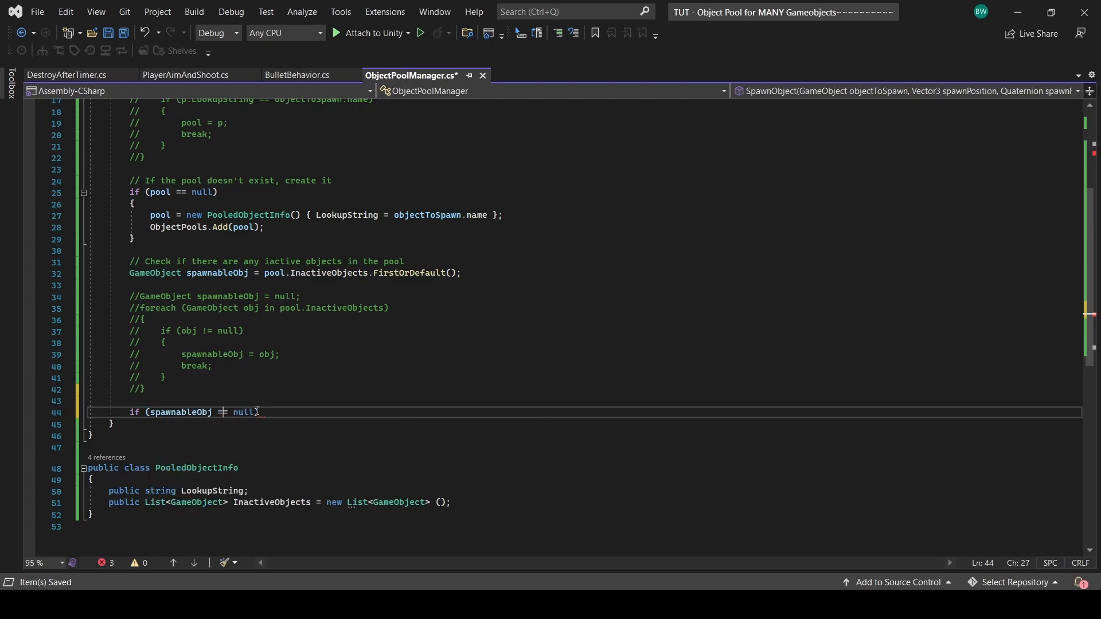
pyautogui.write('={')
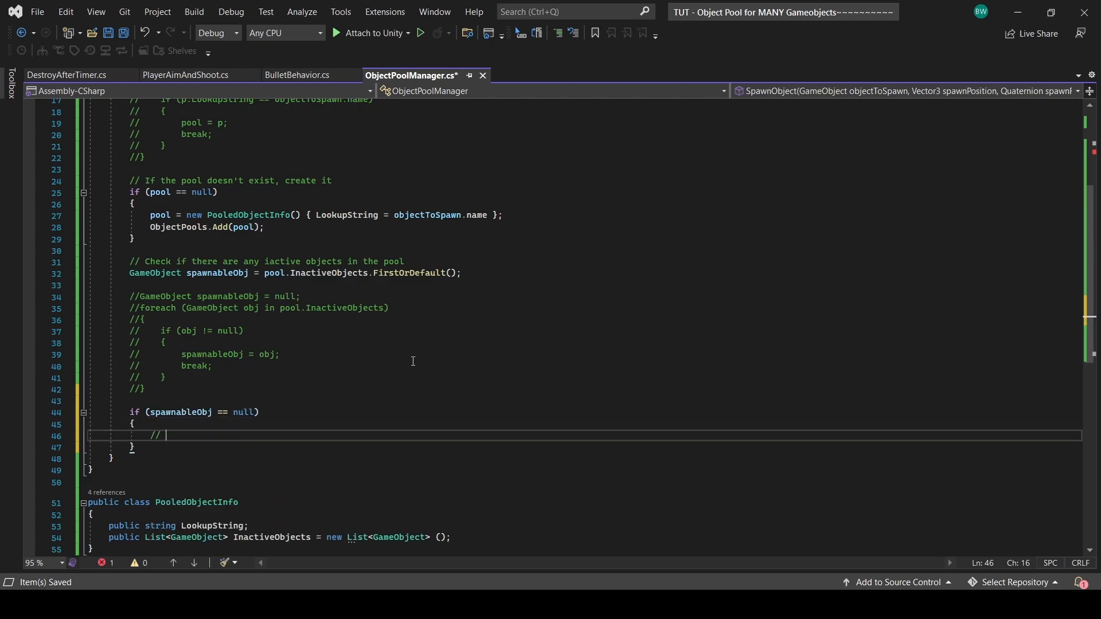
pyautogui.write('If there are no inactivate objects, create')
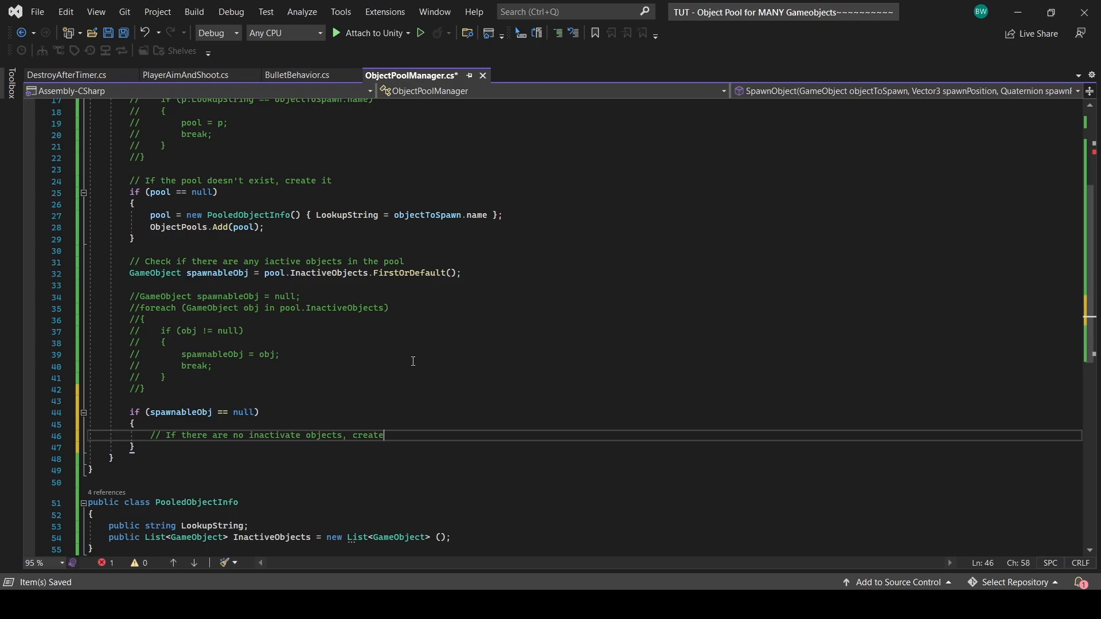
pyautogui.write('spawnableObj = Instantiate(objectToSpawn, spawnPosition, spawnRotation);')
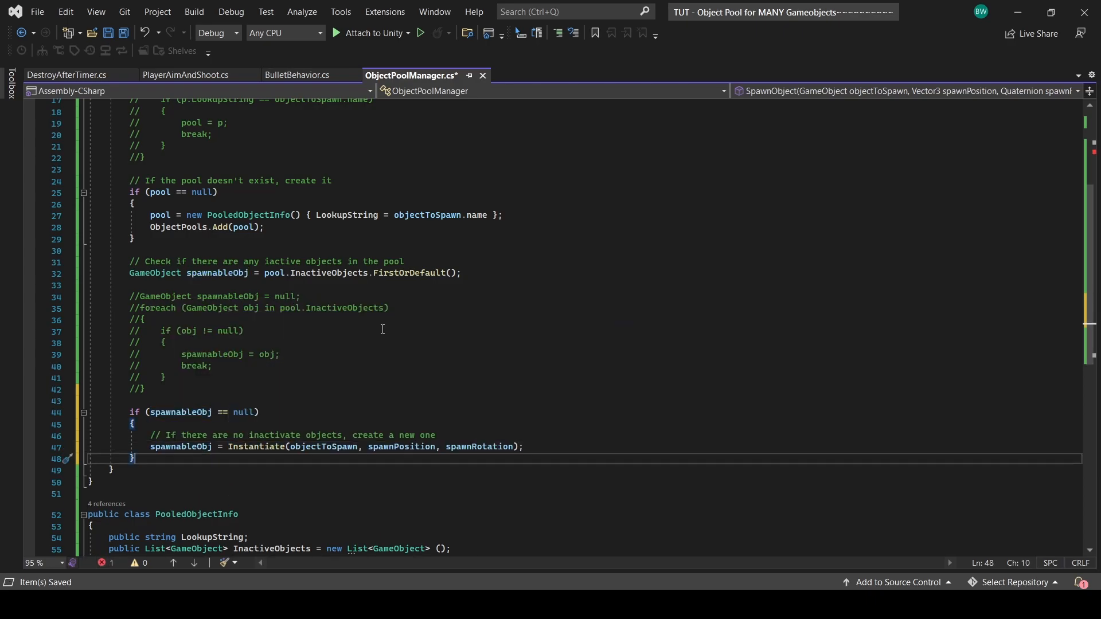
# - Otherwise reposition the pooled object, SetActive(true), return spawnableObj, and save the script
pyautogui.write('else')
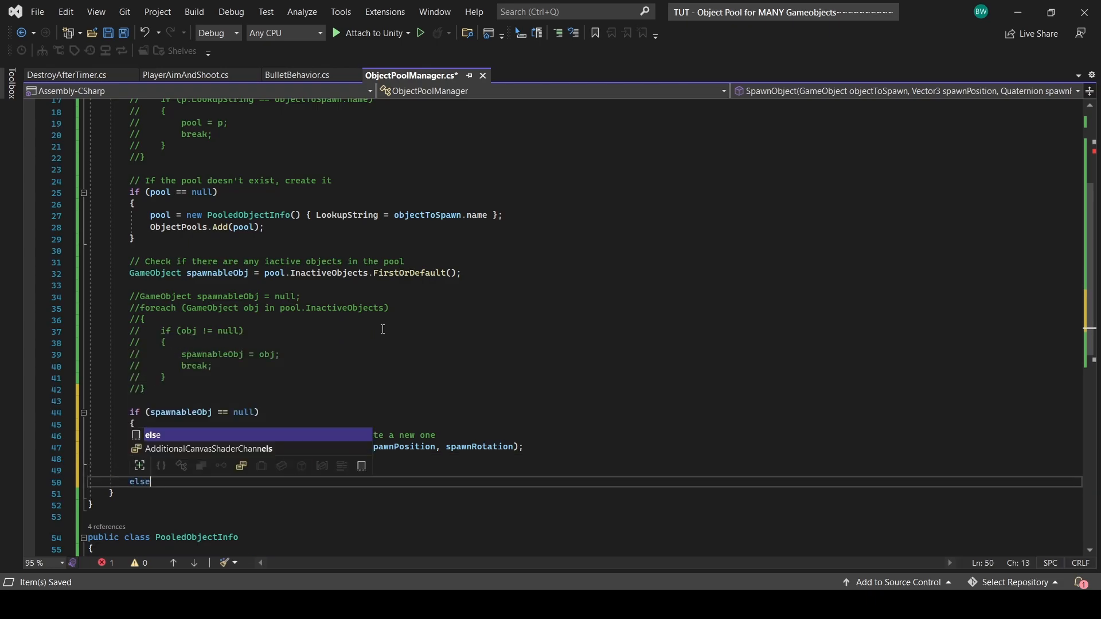
pyautogui.write('// If there is an inactive object, reactive it')
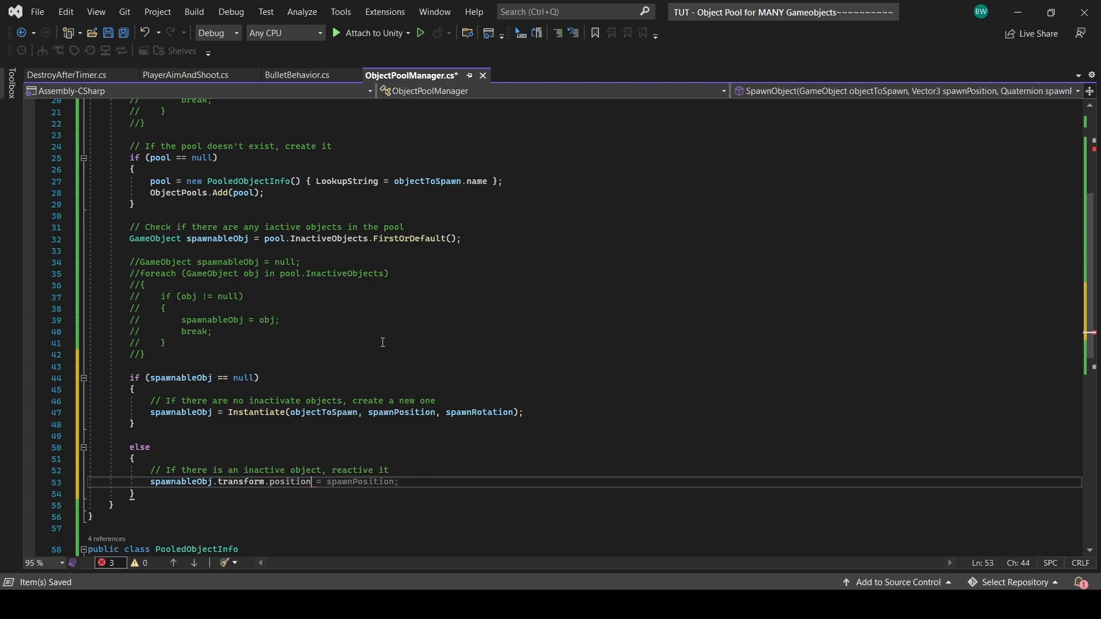
pyautogui.write('spawnableObj.transform.rotation = spawnRotation;')
pyautogui.write('pool.InactiveObjects.Remove(spawnableObj);')
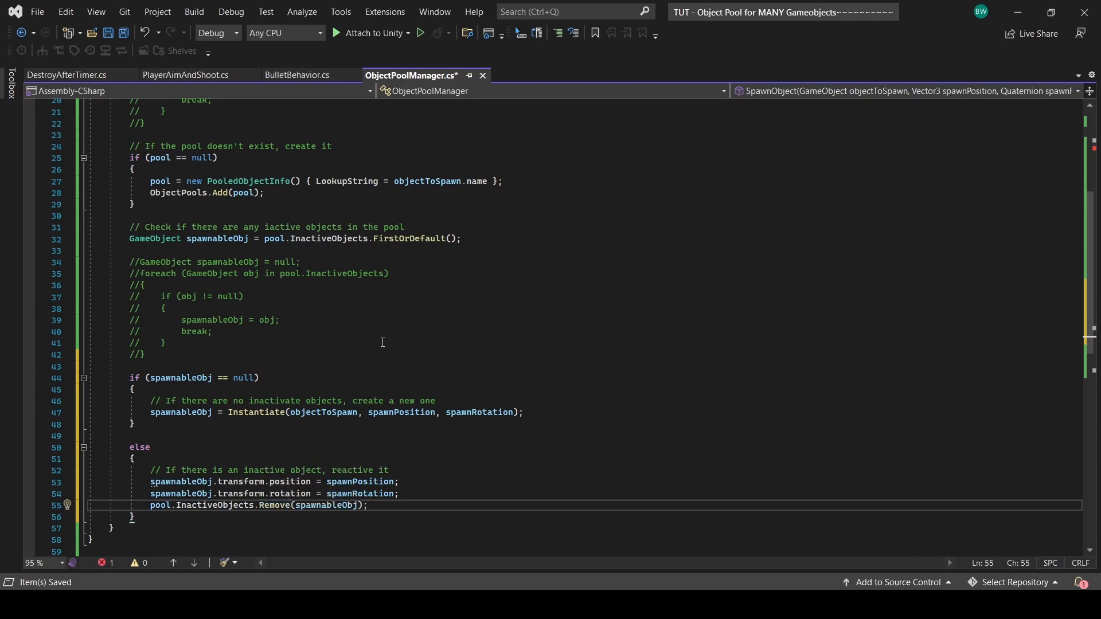
pyautogui.write('spawnableObj.SetActive(false);')
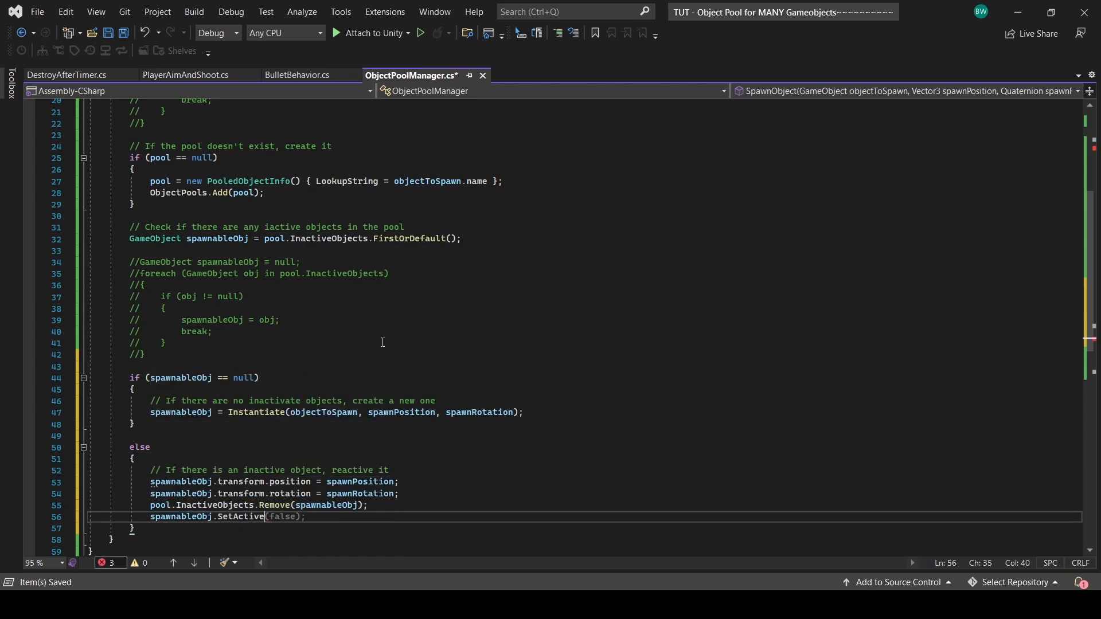
pyautogui.write('true);')
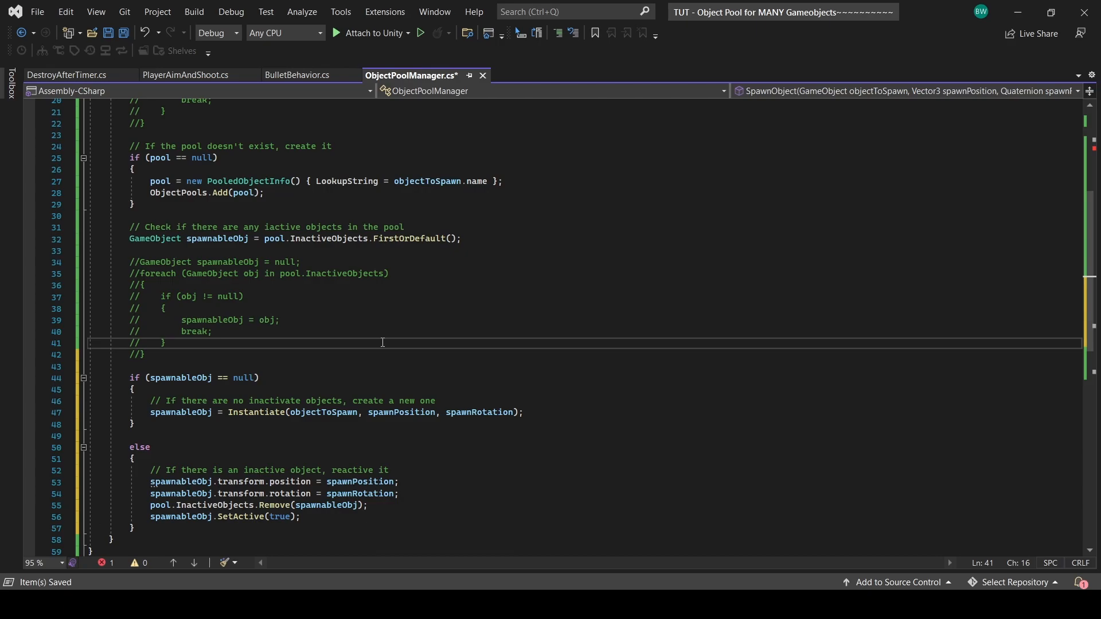
pyautogui.press('ctrl+s')
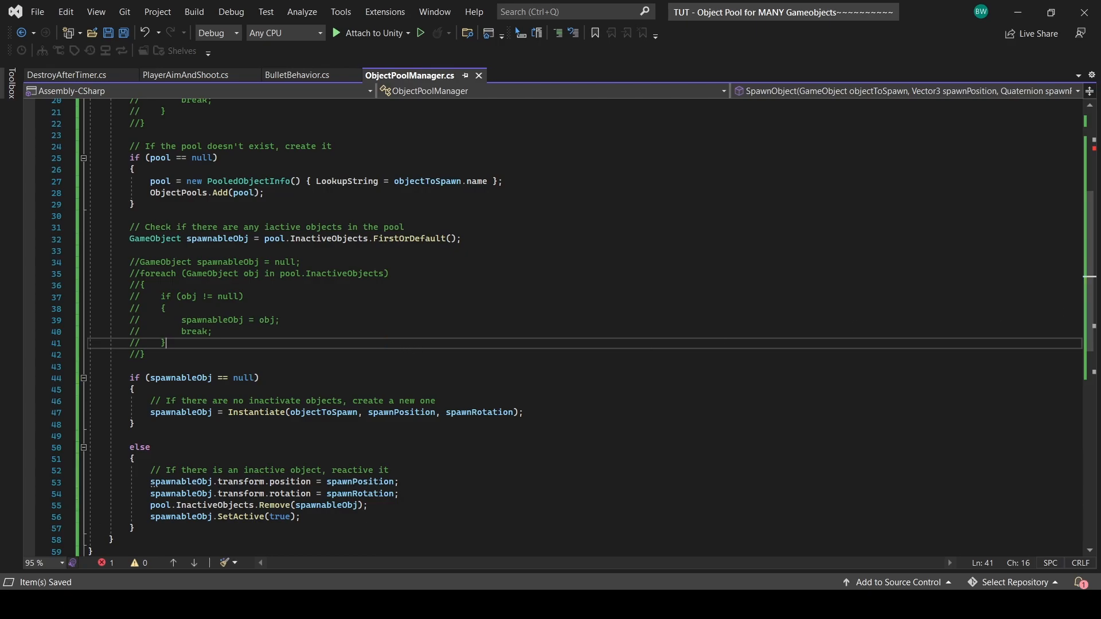
pyautogui.write('return spawnableObj;')
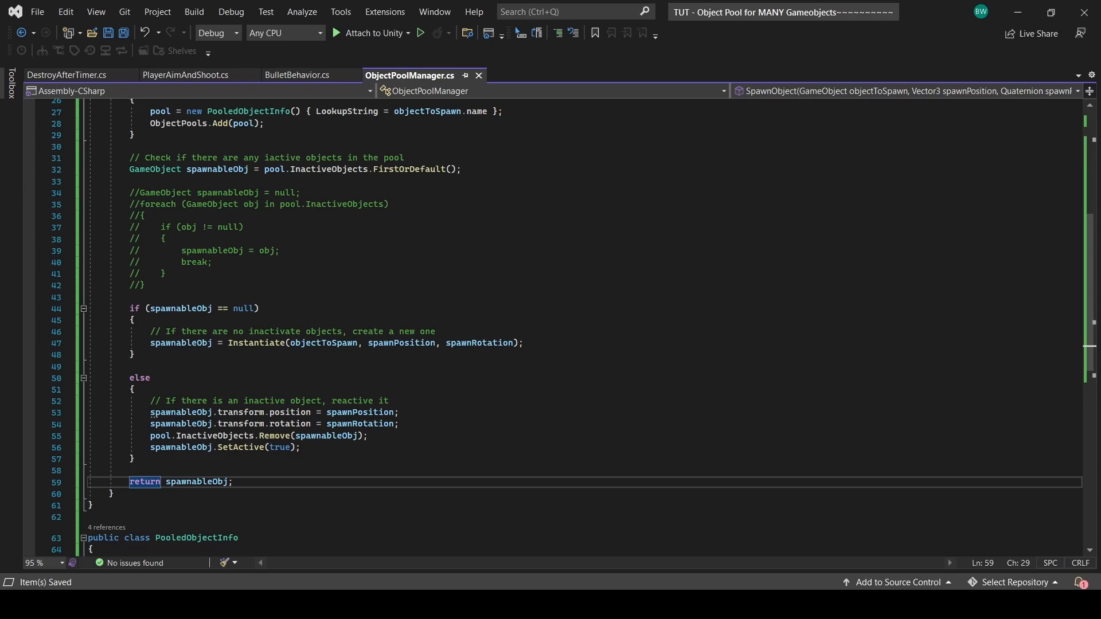
# - Write static ReturnObjectToPool(GameObject obj) finding the pool with ObjectPools.Find(p => p.LookupString == obj.name)
pyautogui.write('p')
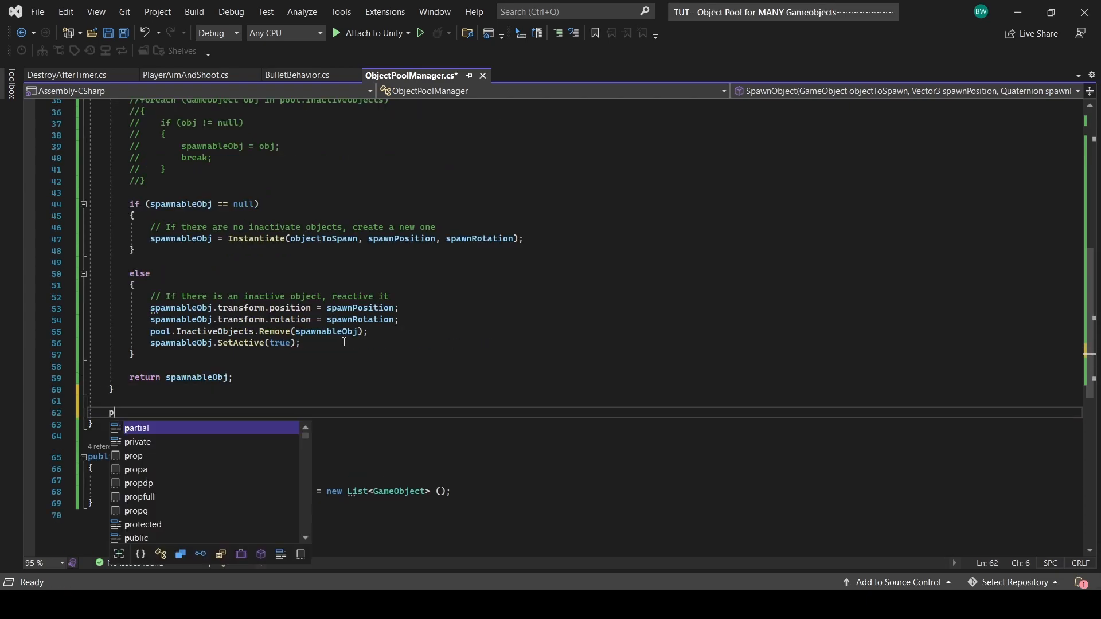
pyautogui.write('ublic static void ReturnObjectToPool(G')
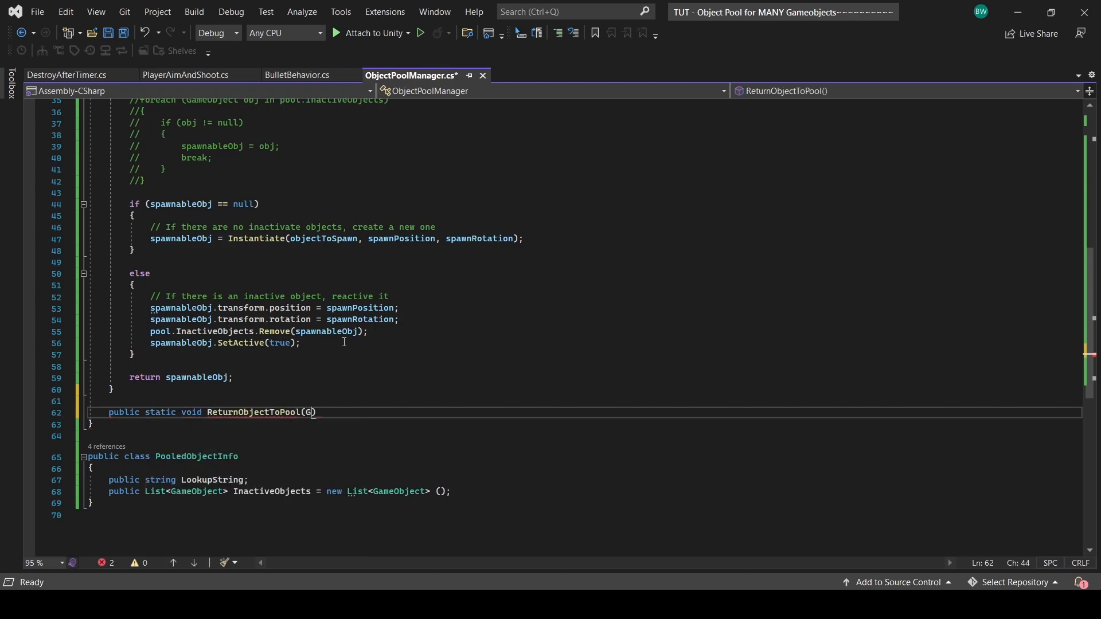
pyautogui.write('ameObject obj)')
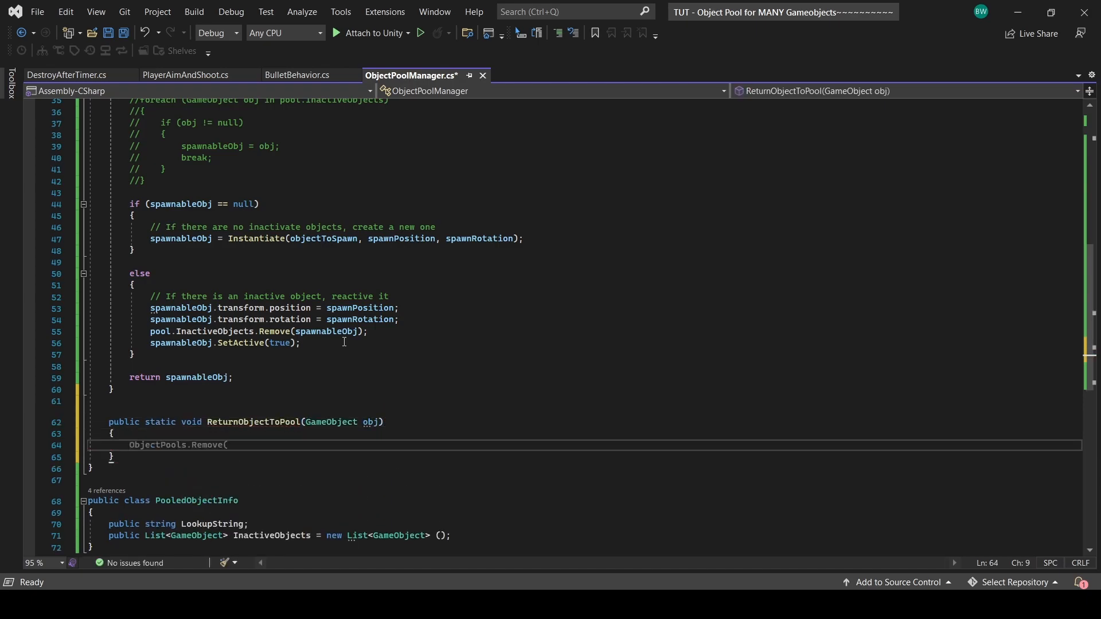
pyautogui.write('PooledObjectInfo pool')
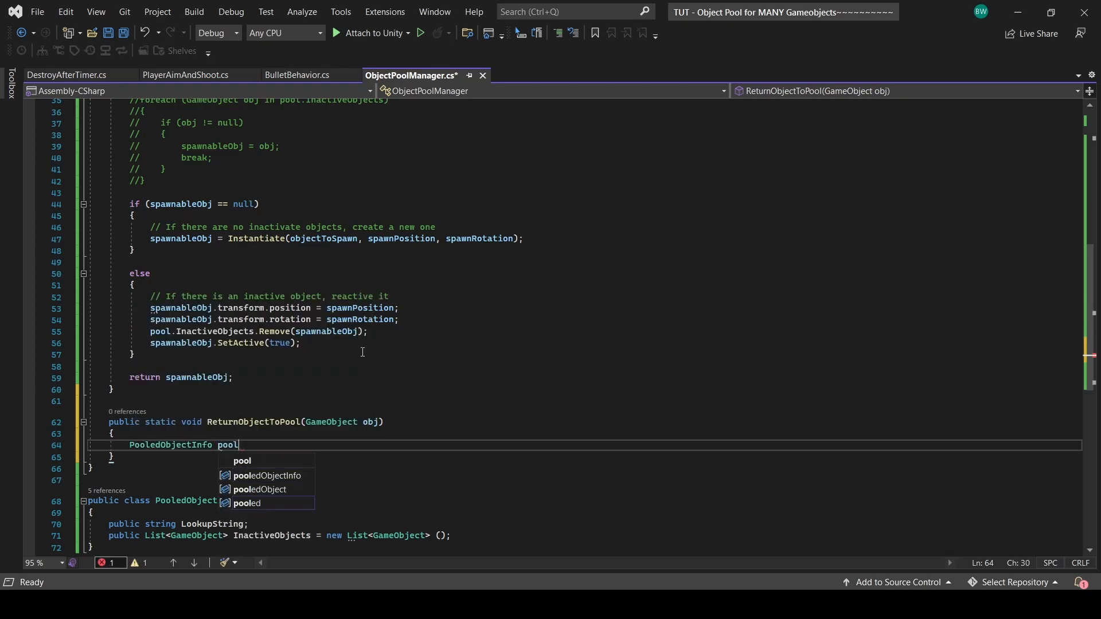
pyautogui.write('= ObjectPools.Find(p => p.LookupString ==')
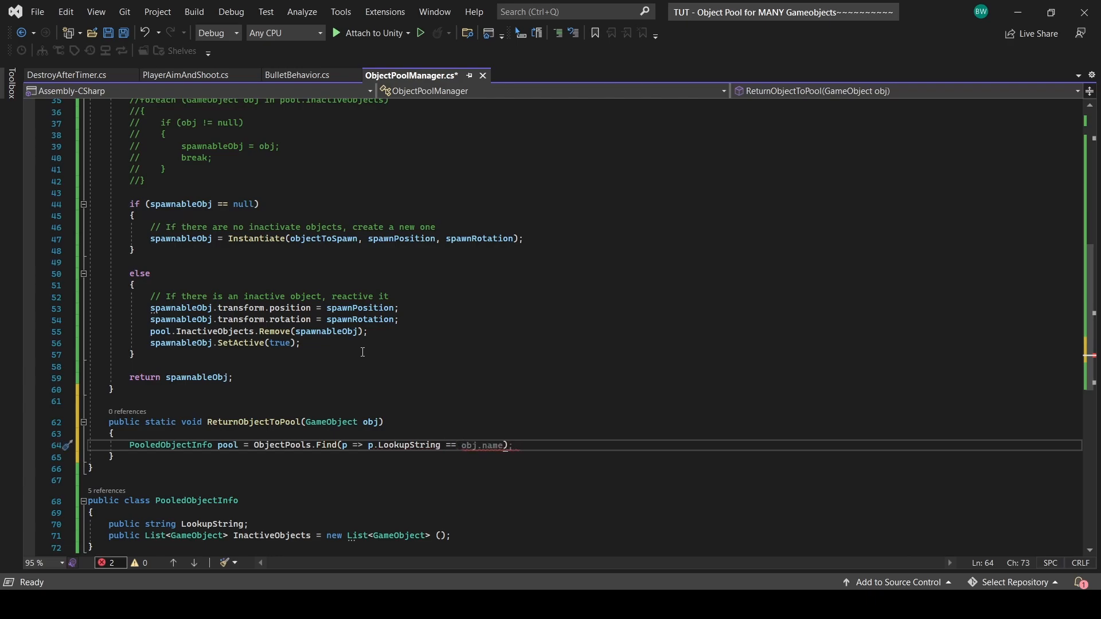
pyautogui.write(');')
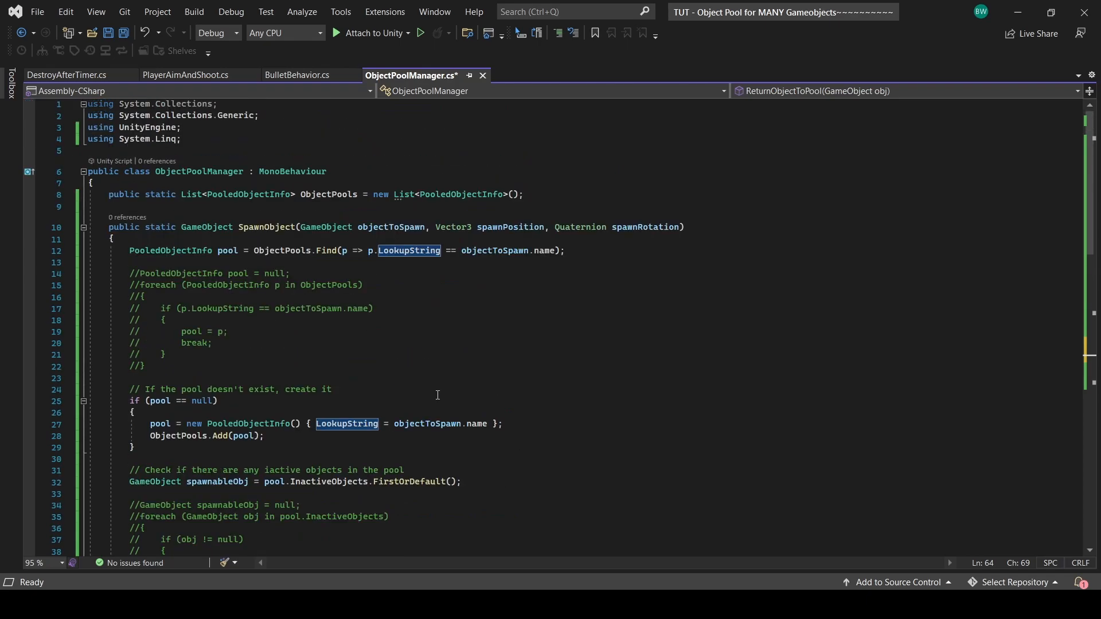
pyautogui.scroll(-3)
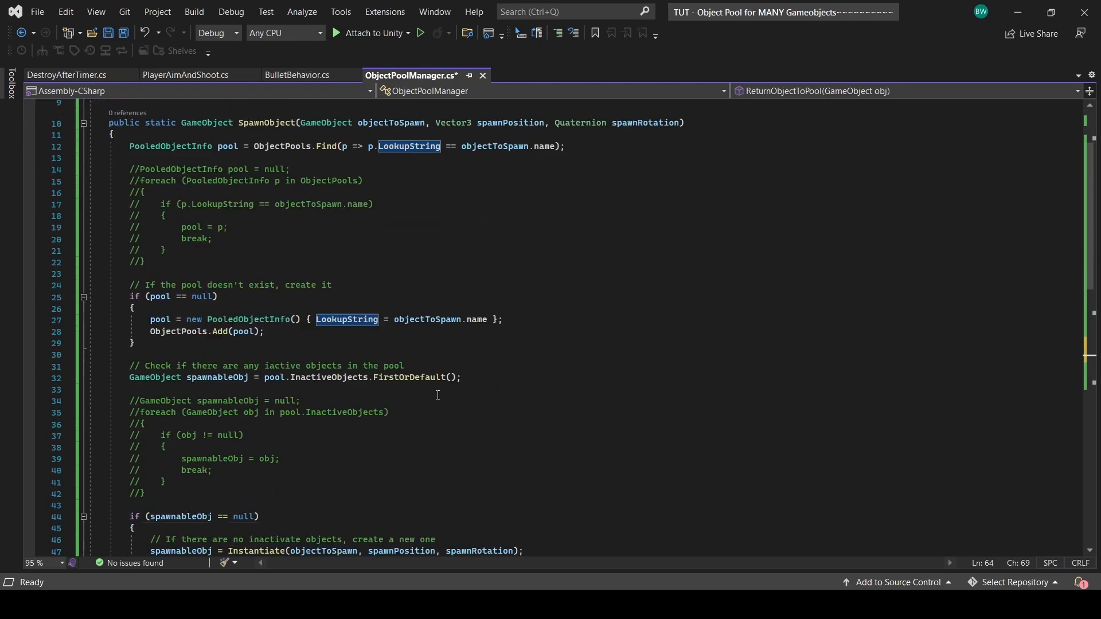
pyautogui.moveTo(350, 365)
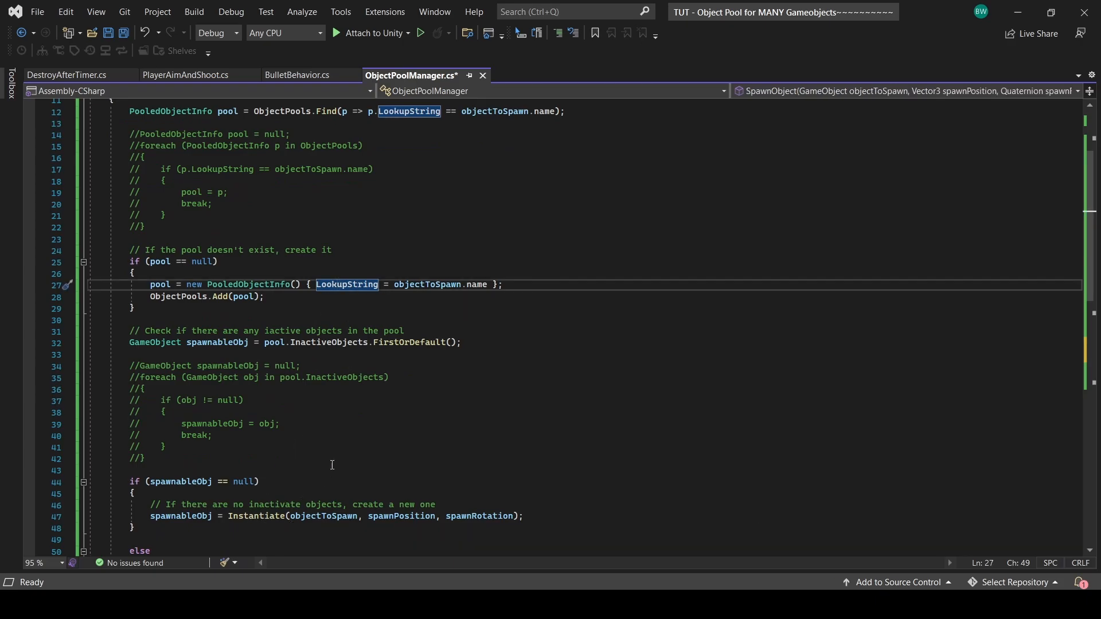
pyautogui.moveTo(353, 426)
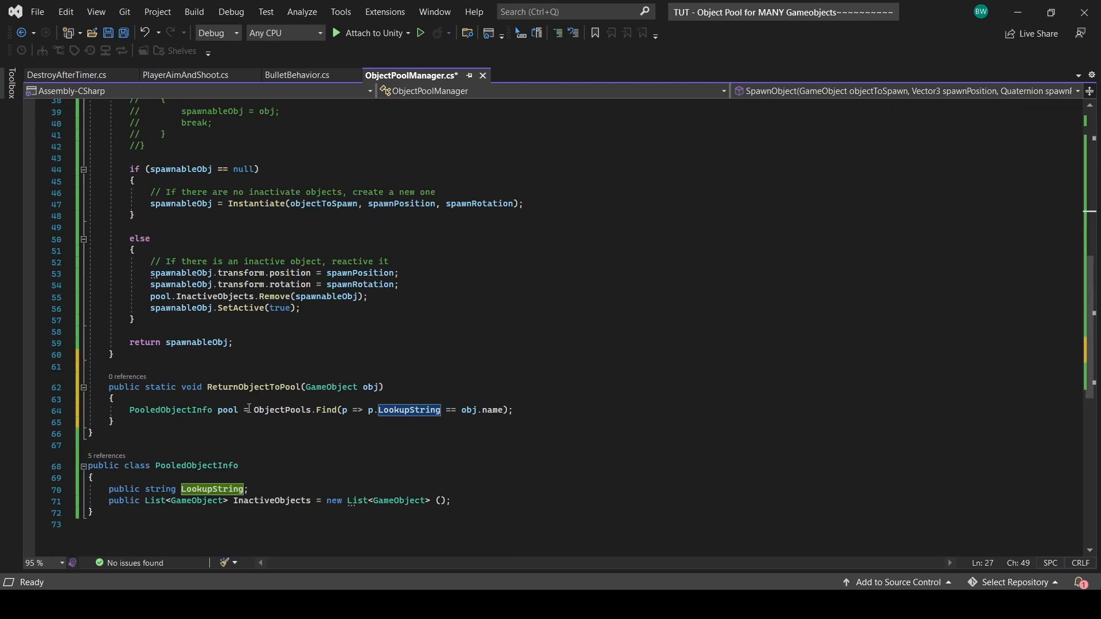
pyautogui.write('string')
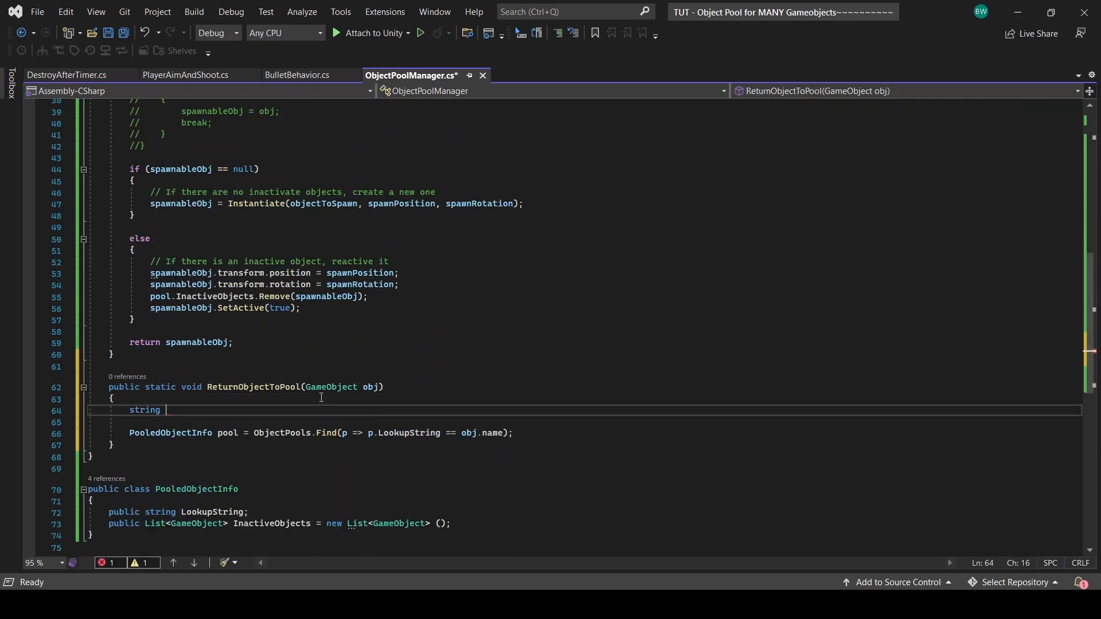
pyautogui.write('goName = obj.name.Substring(')
pyautogui.write('Debug.LogWarning("Trying to release an object that is not pooled: " + obj.name);')
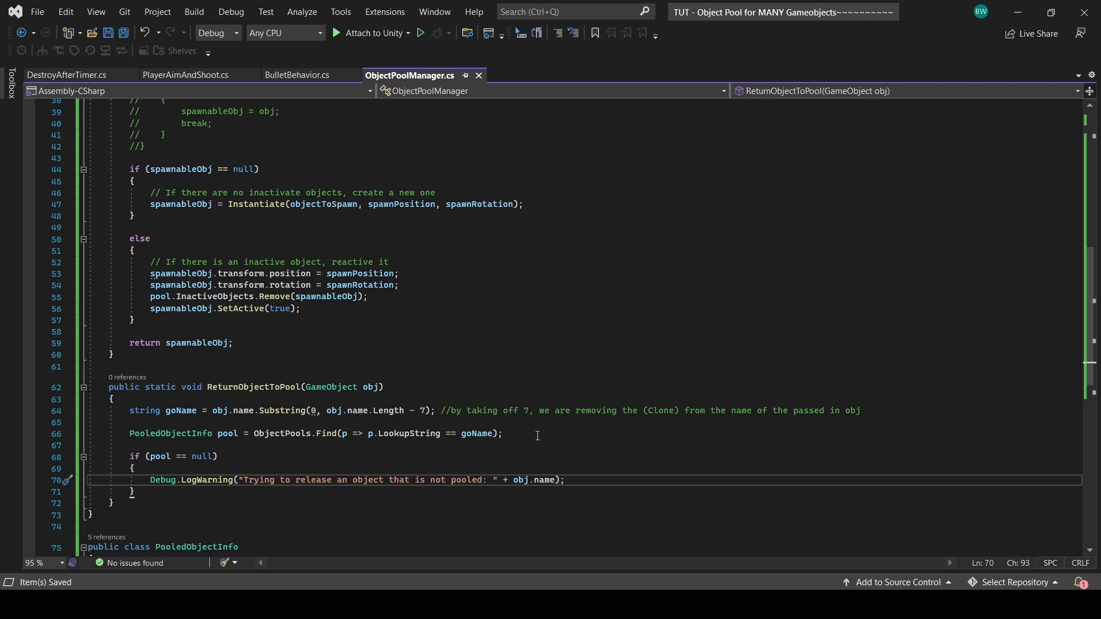
pyautogui.write('els')
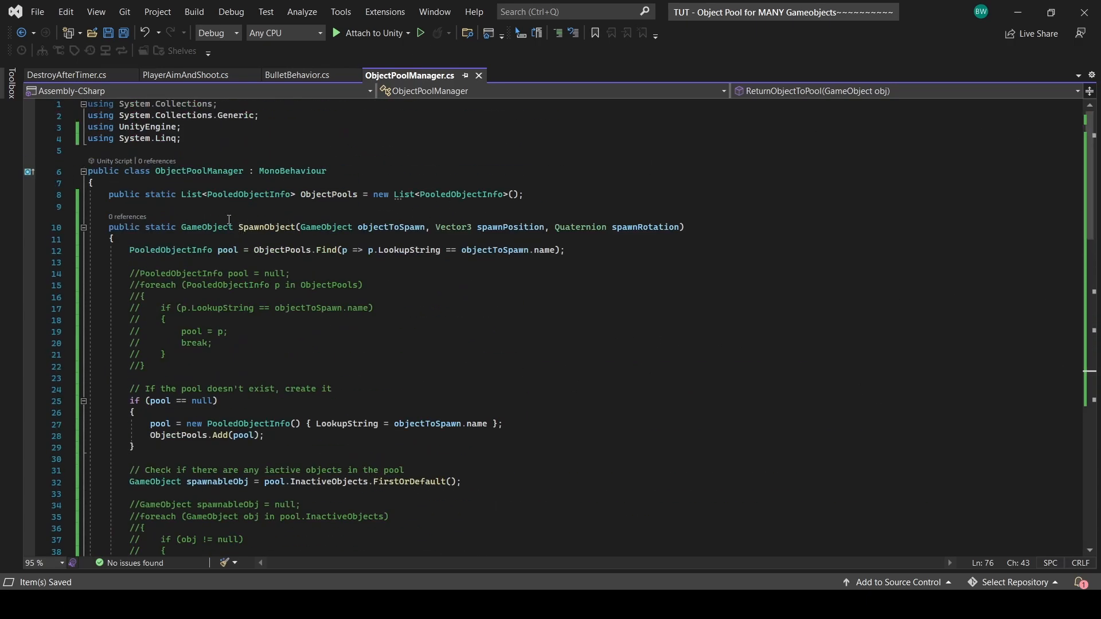
pyautogui.doubleClick(327, 195)
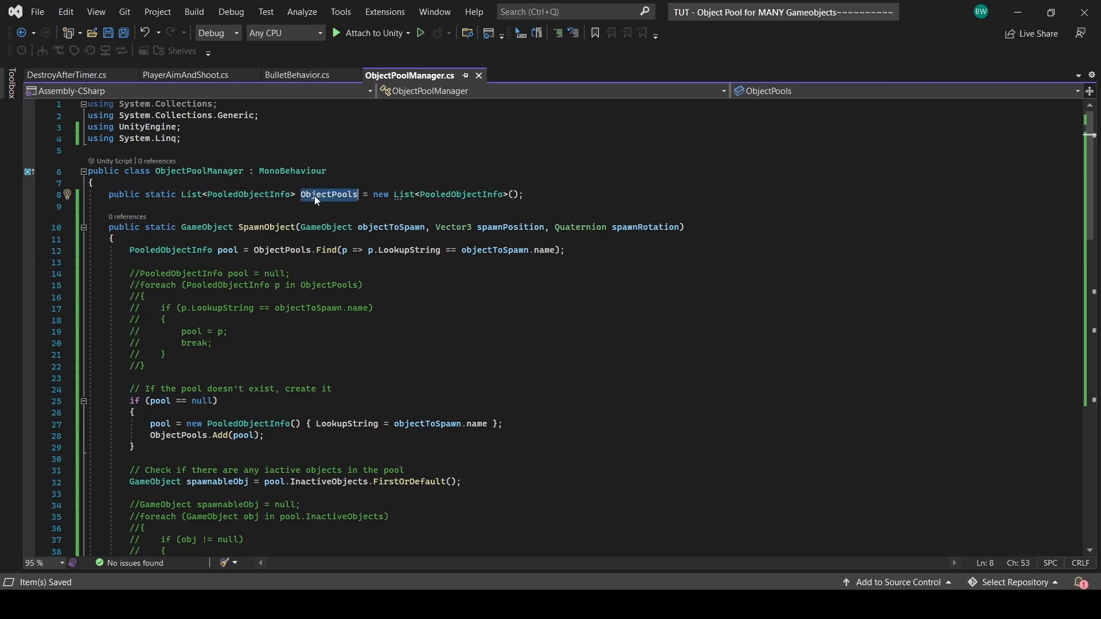
pyautogui.scroll(-3)
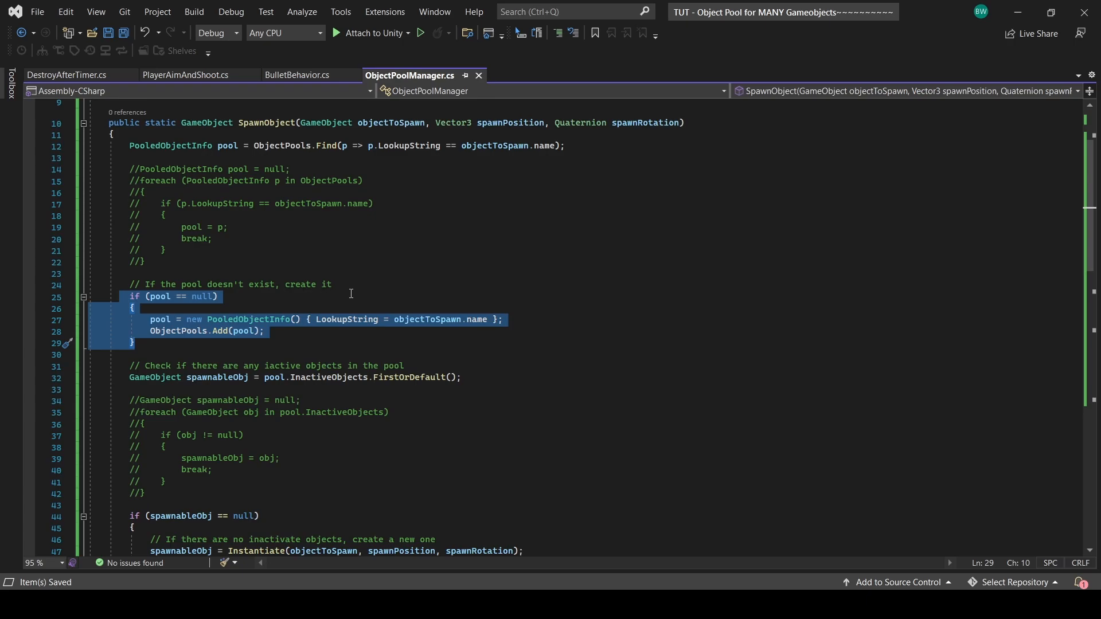
# - Replace the bullet and particle Instantiate calls with ObjectPoolManager.SpawnObject in PlayerAimAndShoot.cs
pyautogui.click(185, 74)
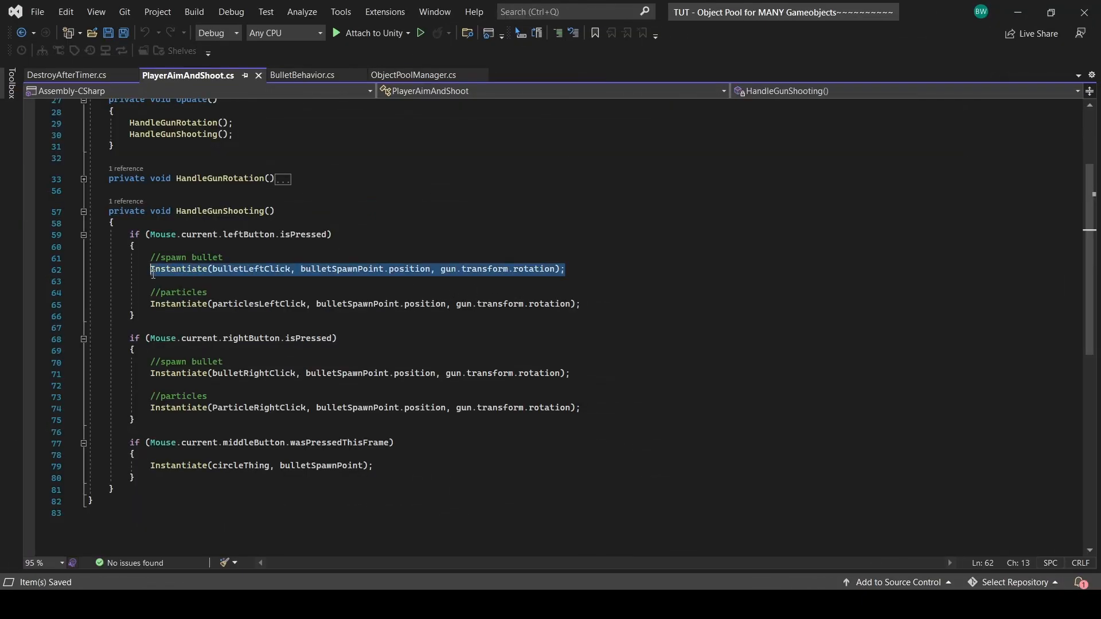
pyautogui.write('ObjectPoolManager.SpawnObjec')
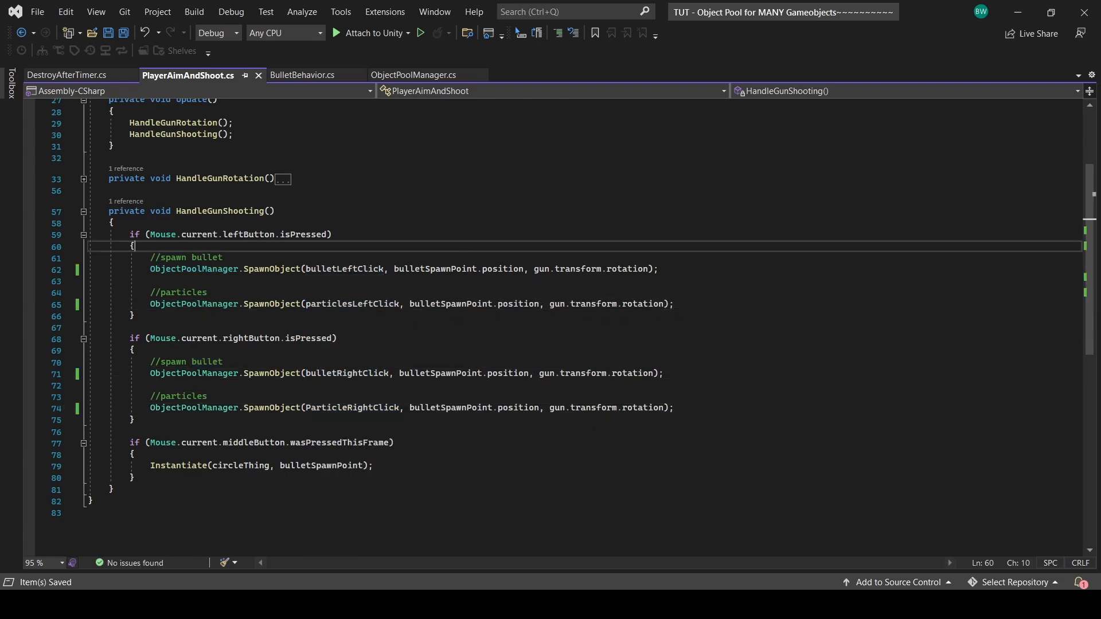
pyautogui.write('obj.t')
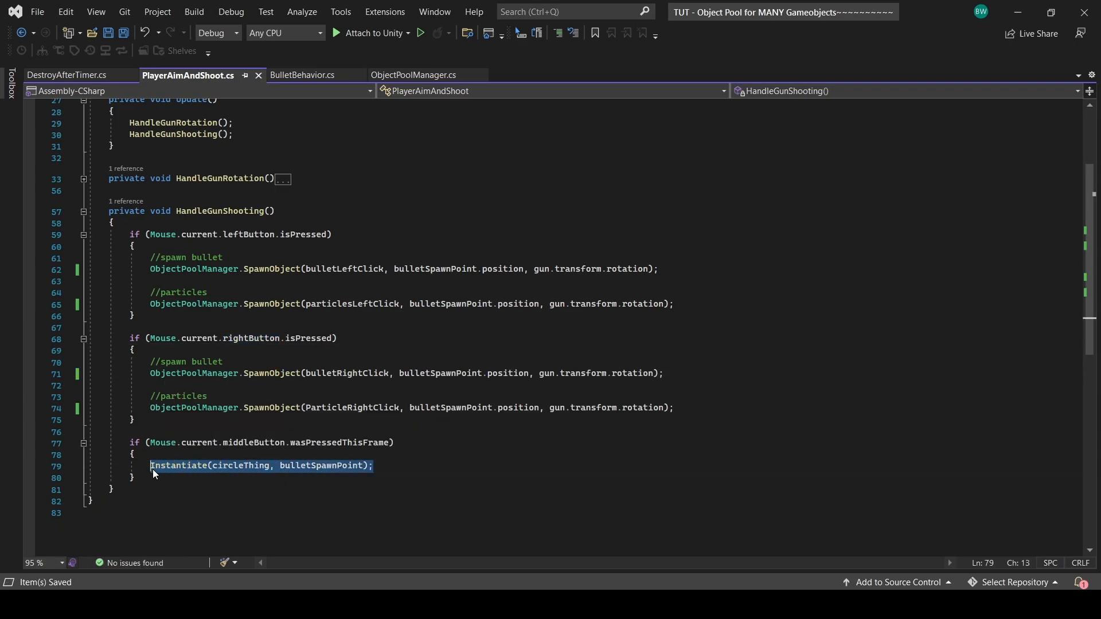
pyautogui.click(301, 75)
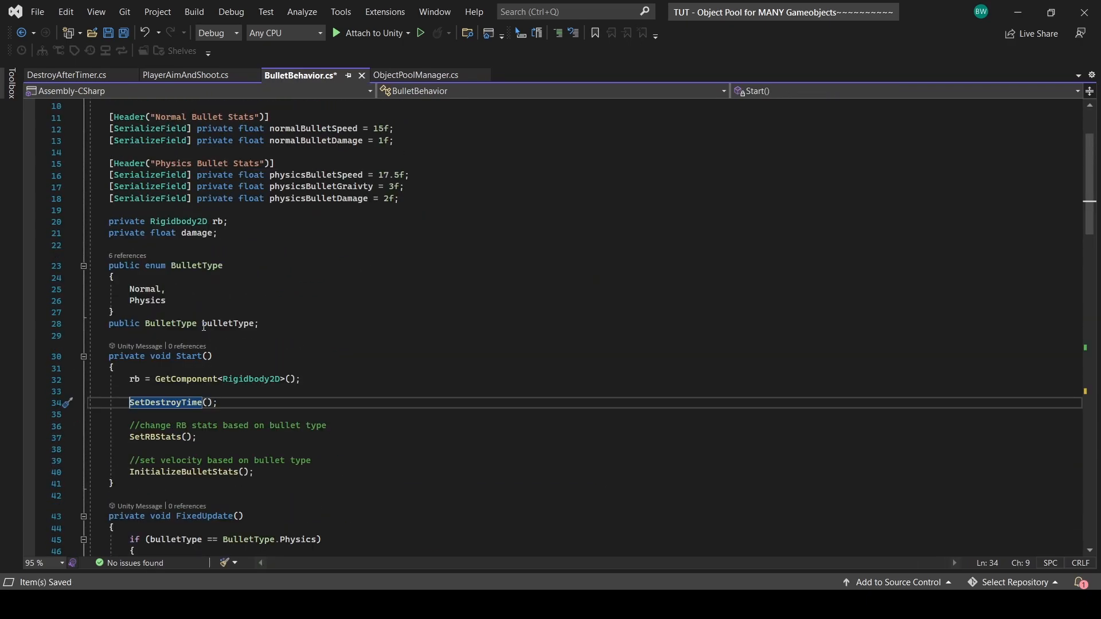
# - Add a _returnToPoolTimerCoroutine field started via StartCoroutine(ReturnToPoolAfterTime()) in OnEnable, rename Start to Awake, and save
pyautogui.write('private Coroutine _returnToPoolTimerCoroutine;')
pyautogui.write('private void OnEnable(')
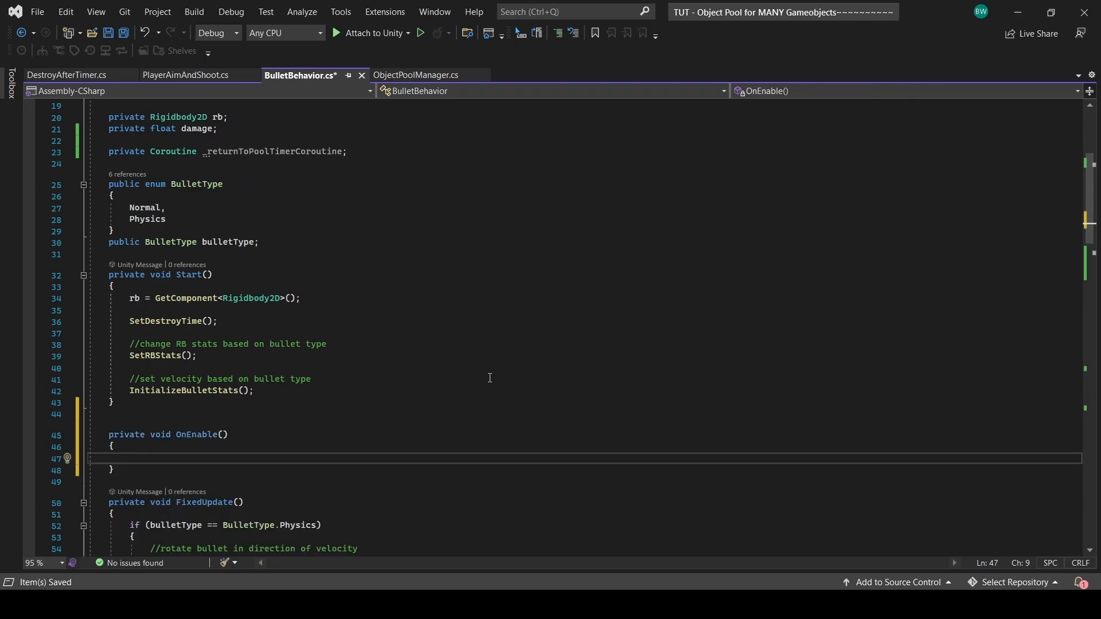
pyautogui.write('_returnToPoolTimerCoroutine = StartCoroutine(ReturnToPoolAfterTime());')
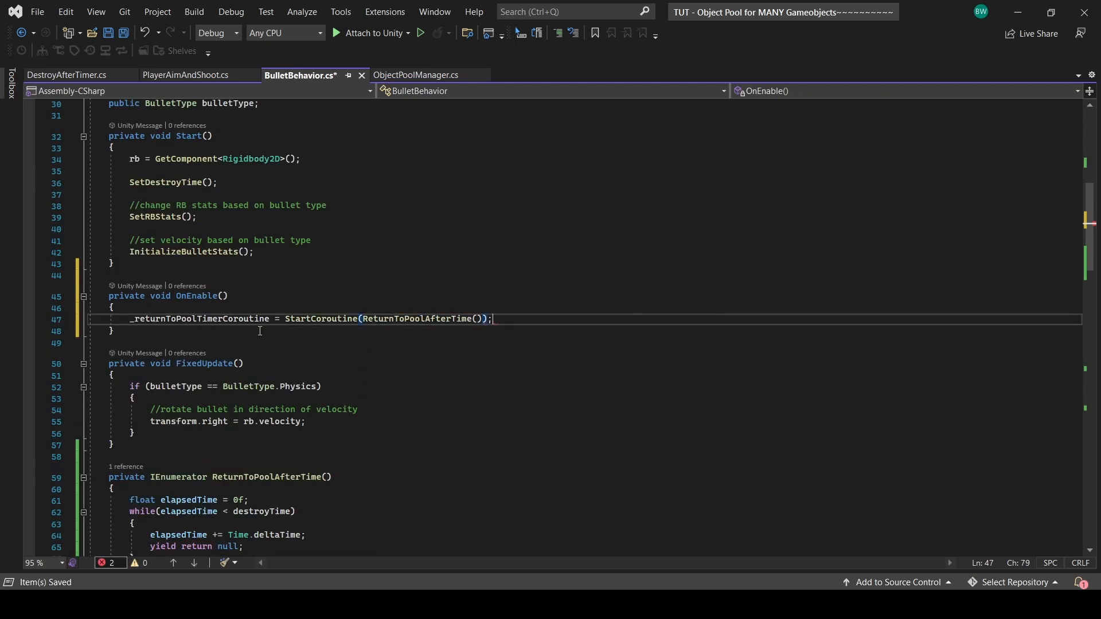
pyautogui.press('ctrl+s')
pyautogui.write('Awake')
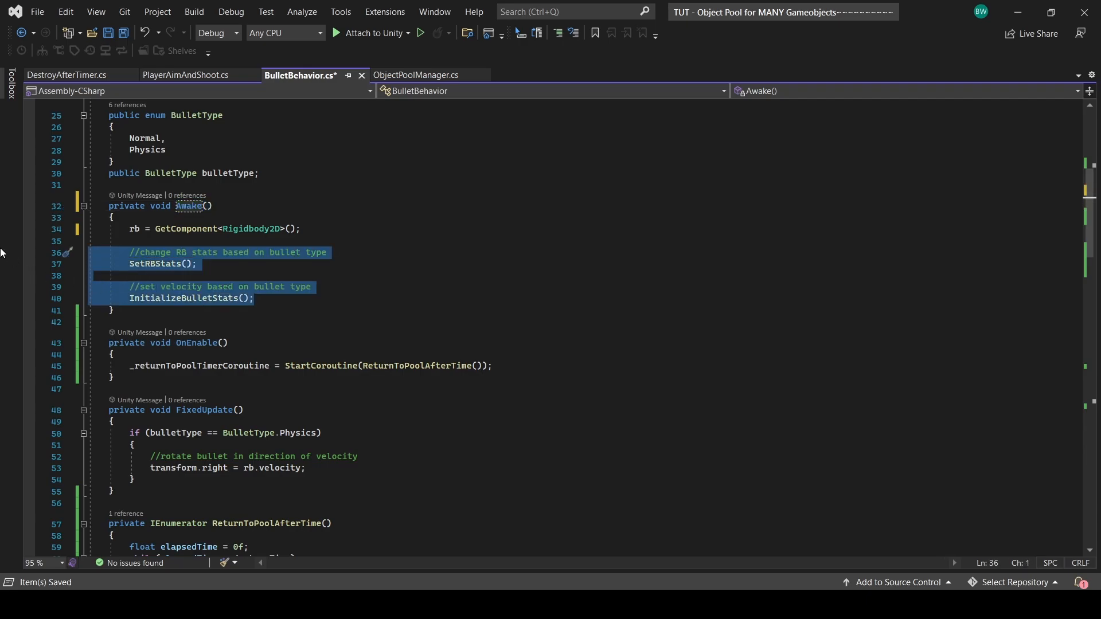
pyautogui.press('Delete')
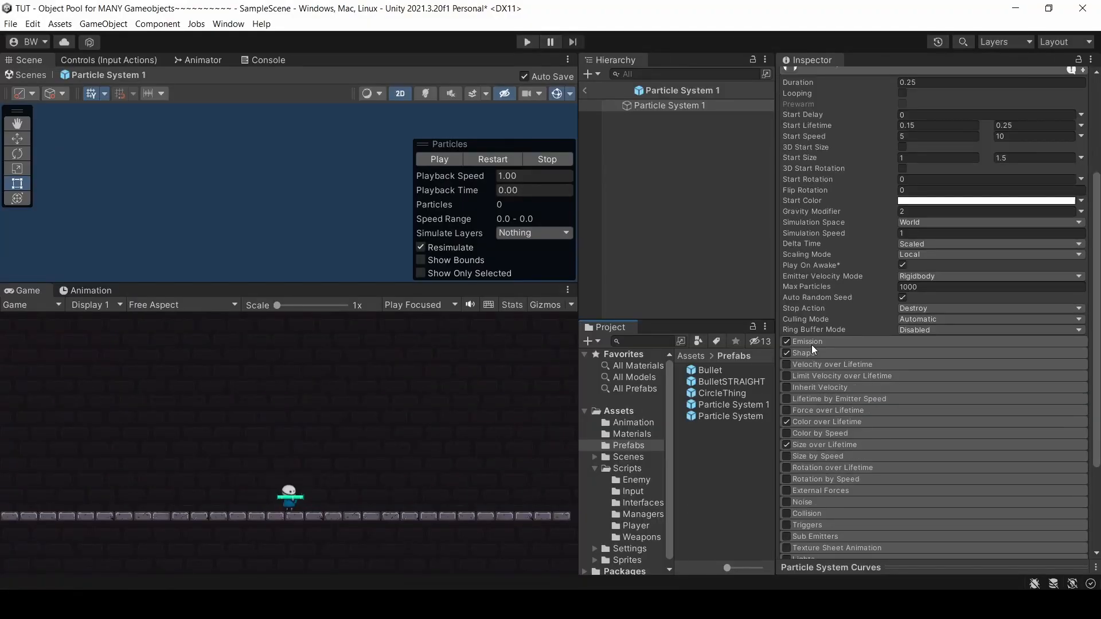
# - Change the particle system's Stop Action in the Inspector and create a new ReturnParticlesToPool C# script
pyautogui.scroll(-3)
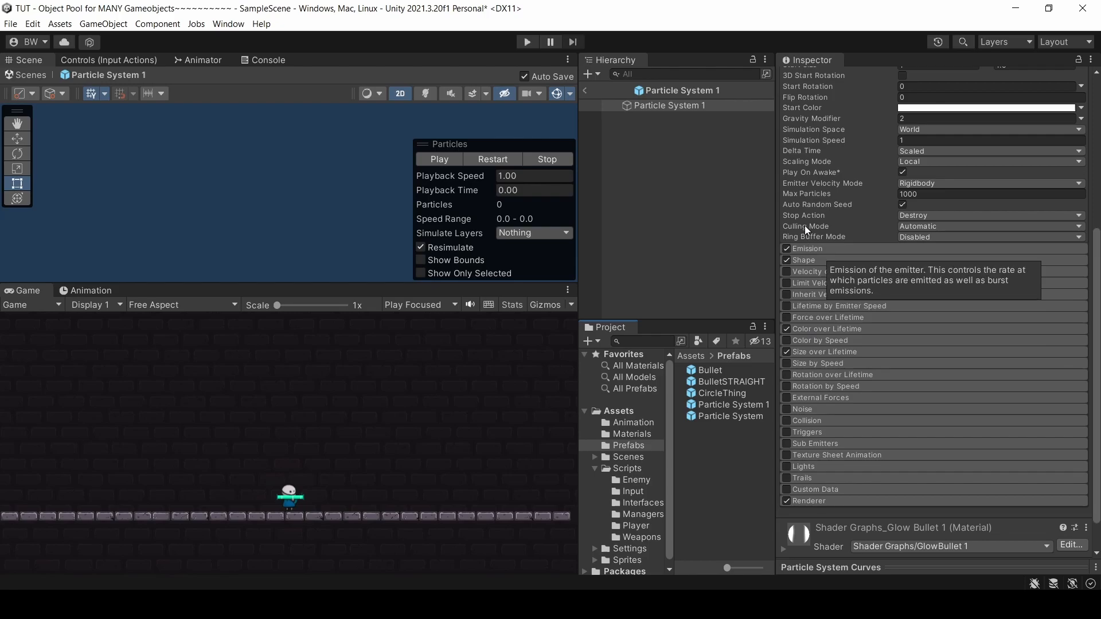
pyautogui.click(989, 215)
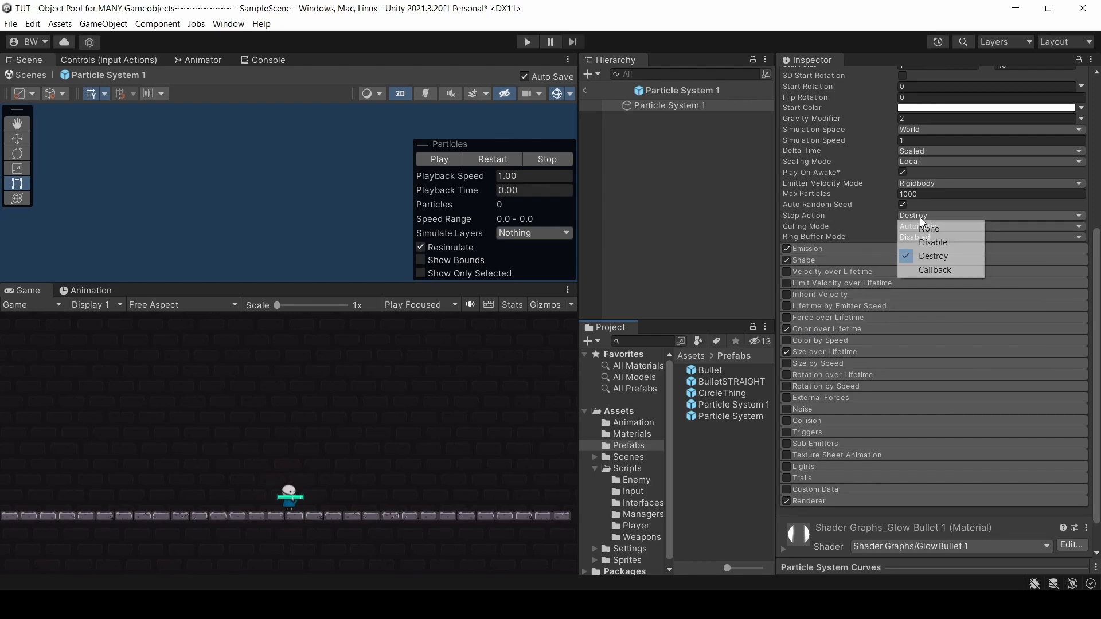
pyautogui.click(934, 269)
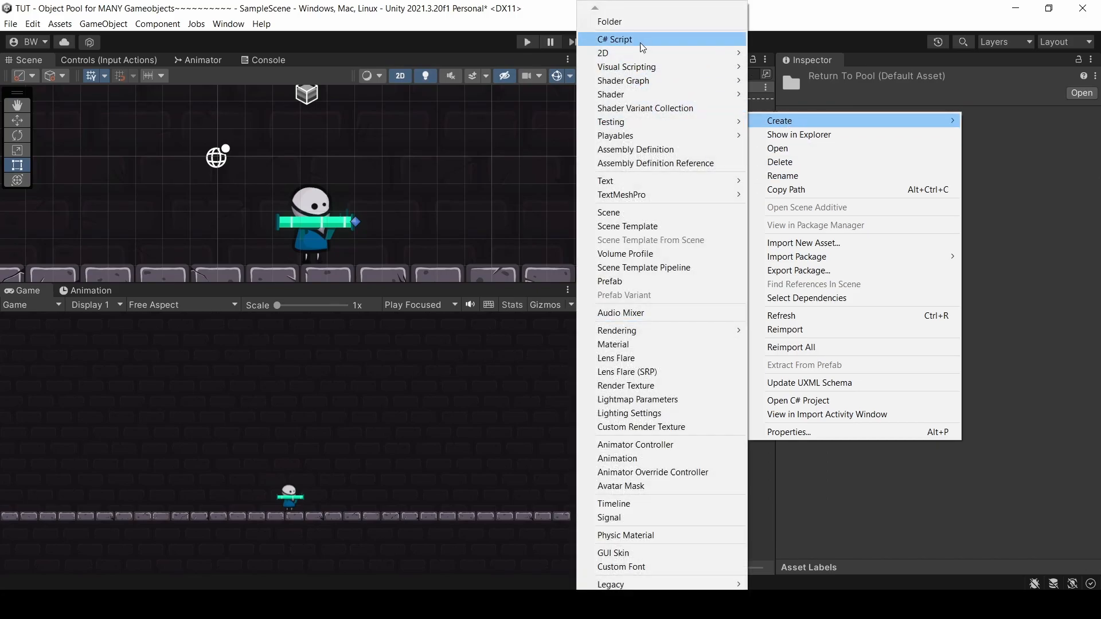
pyautogui.click(615, 39)
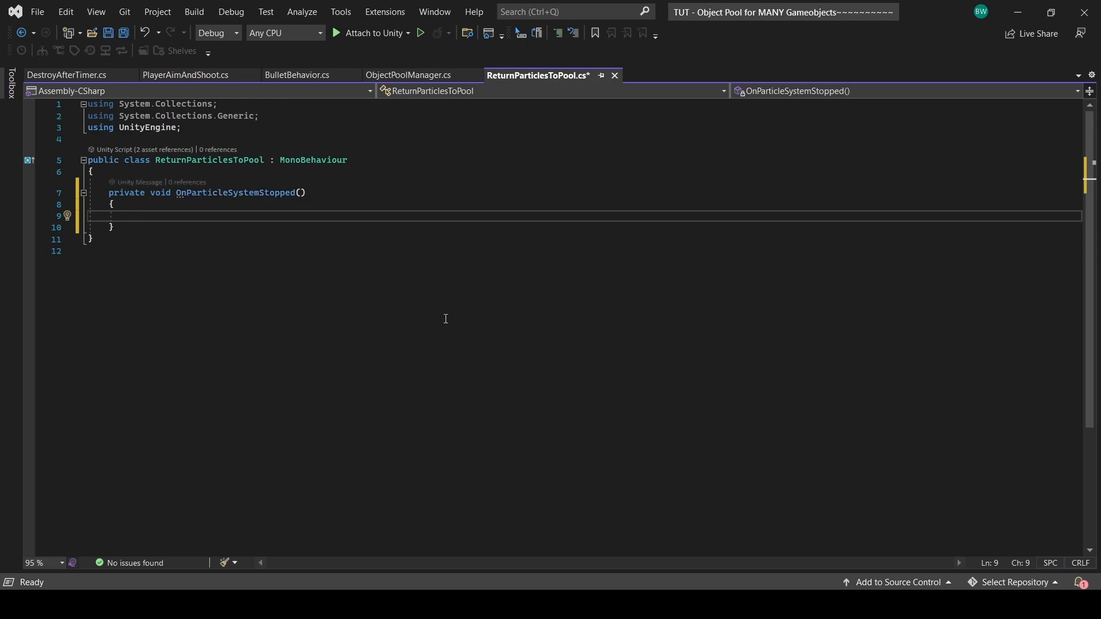
# - Start an ObjectPoolManager return-to-pool call inside the OnParticleSystemStopped handler
pyautogui.write('ObjectPoolManager poolManager = ObjectPoolManager.')
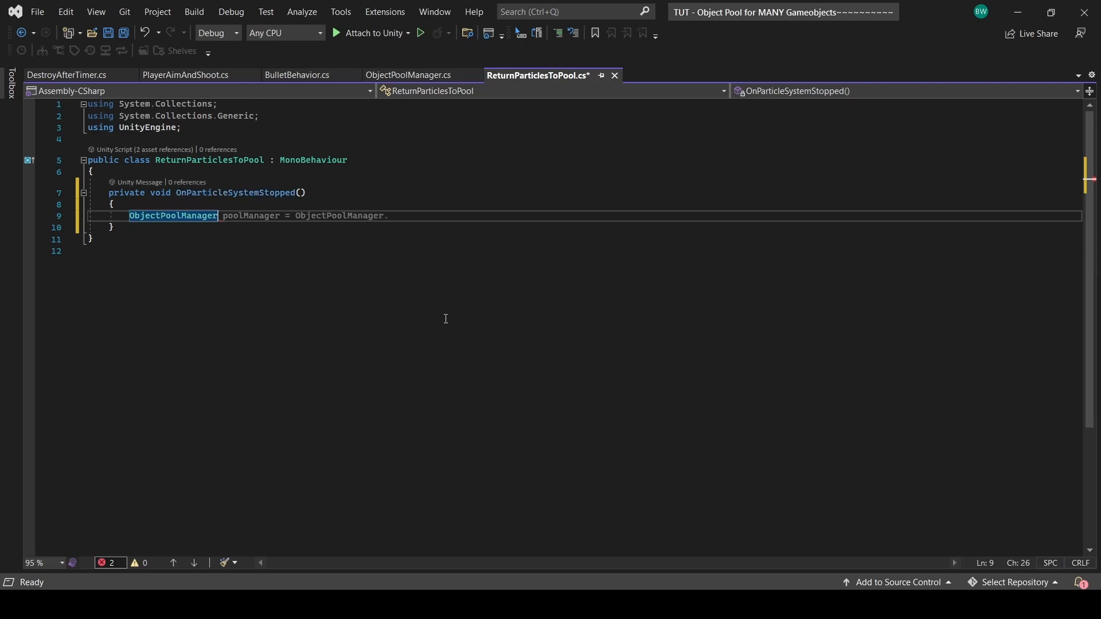
pyautogui.write('.Re')
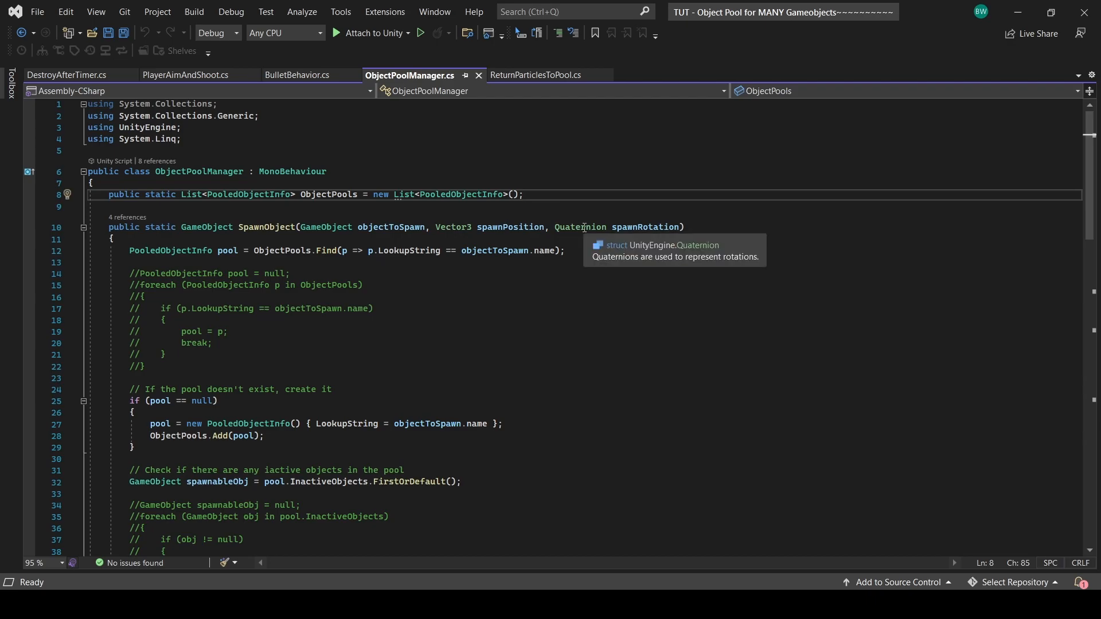
# - Declare public enum PoolType { ParticleSystem, Gameobject, None } and a public static PoolType PoolingType field
pyautogui.write('public enum PoolType')
pyautogui.write('{ ')
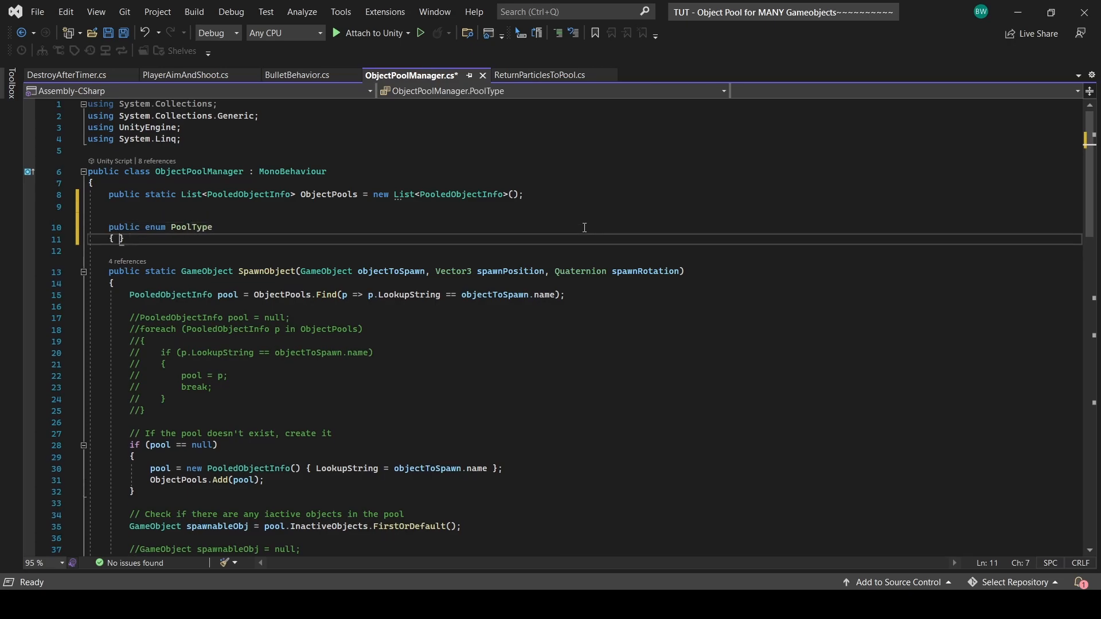
pyautogui.write('ParticleSystem,')
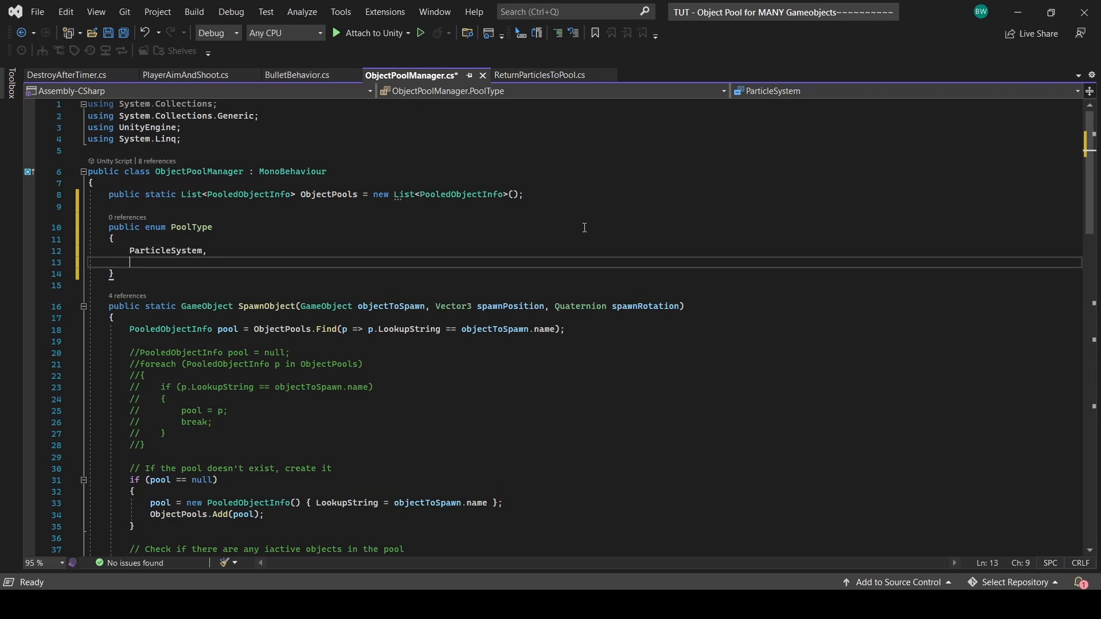
pyautogui.write('Gameobject,')
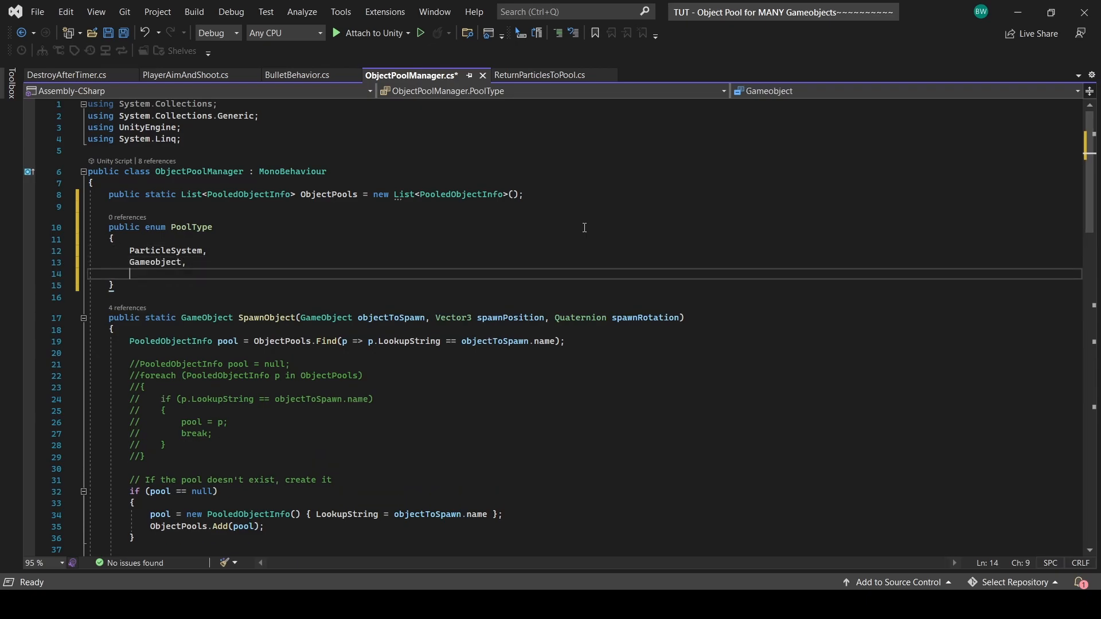
pyautogui.write('None')
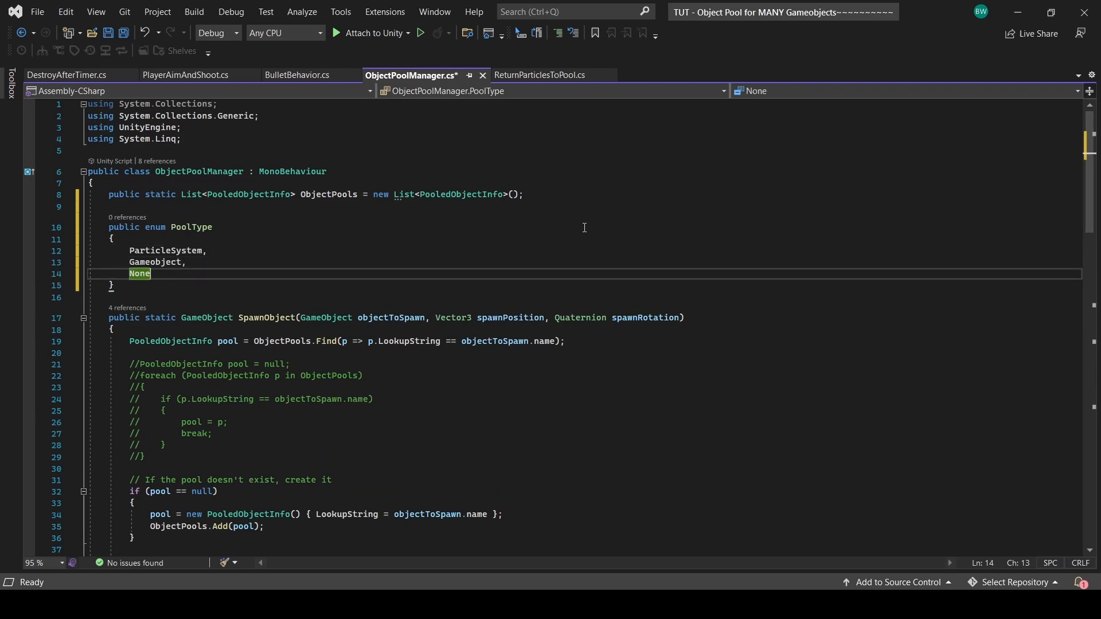
pyautogui.write('public static PoolT')
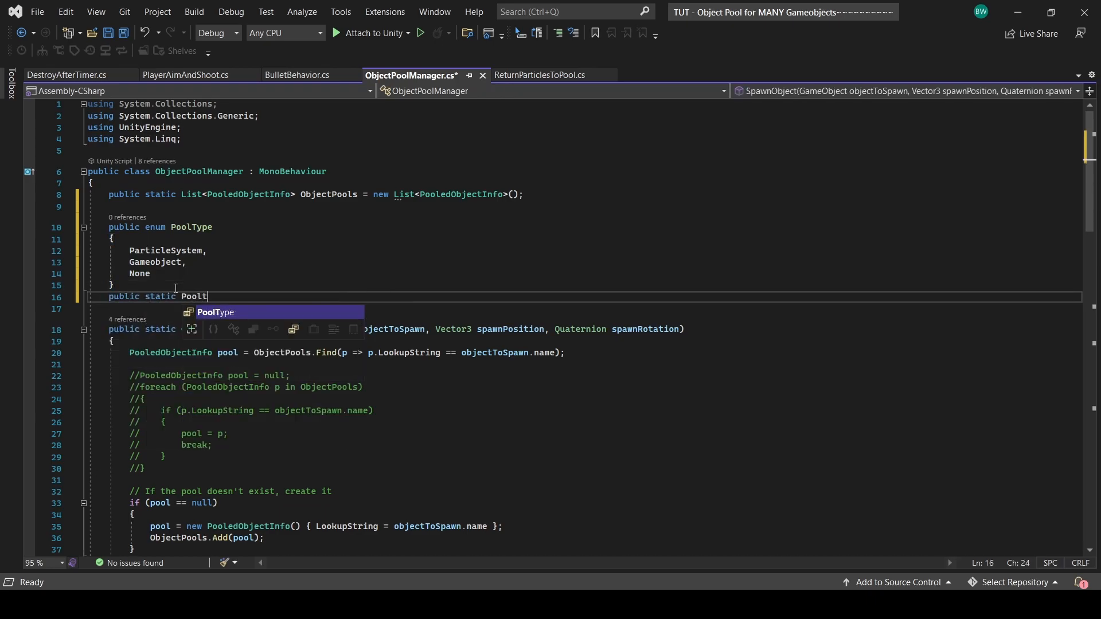
pyautogui.write('oolingType;')
pyautogui.click(583, 308)
pyautogui.write('private void Awake(')
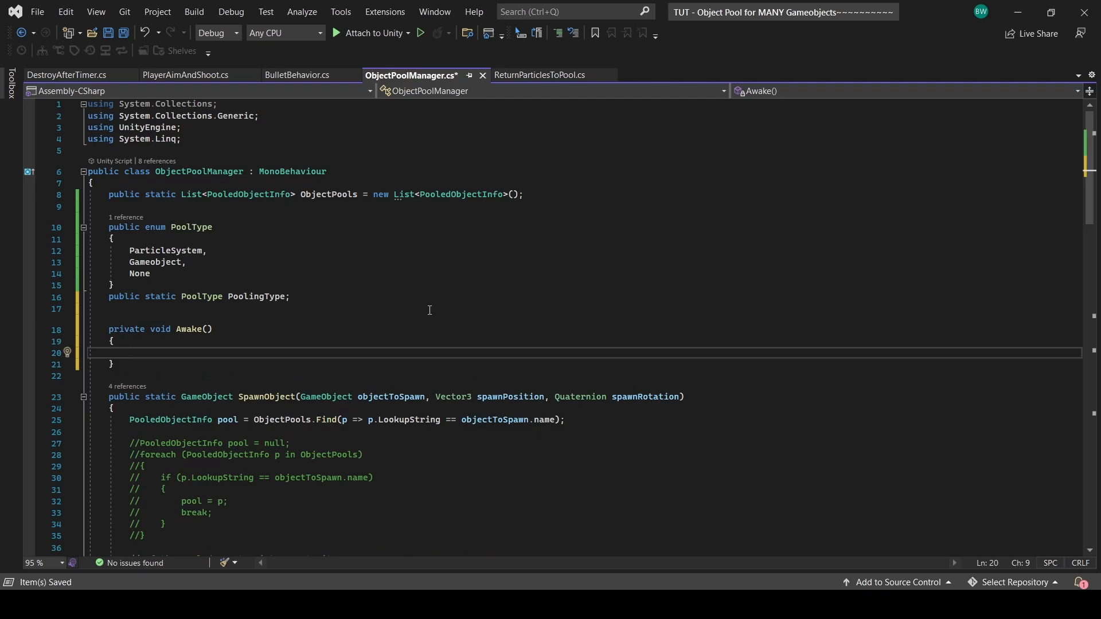
# - Write Awake calling SetupEmpties, declare the holder fields, and SetParent _particleSystemsEmpty under _objectPoolEmptyHolder
pyautogui.write('SetupEmpties();')
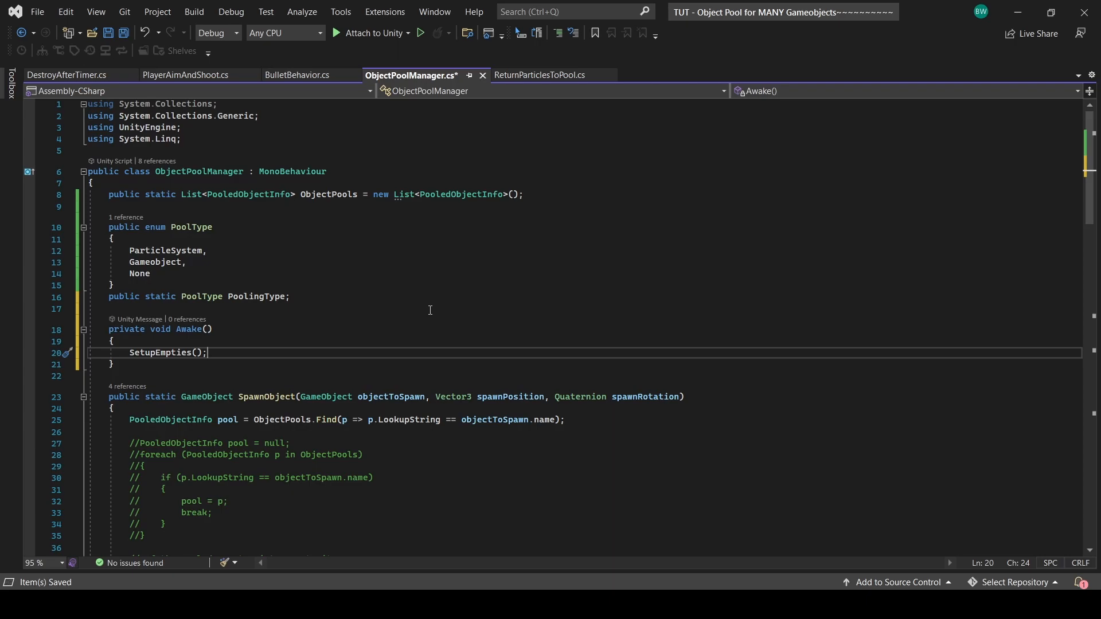
pyautogui.write('private GameObject _objectPoolEmptyHolder;')
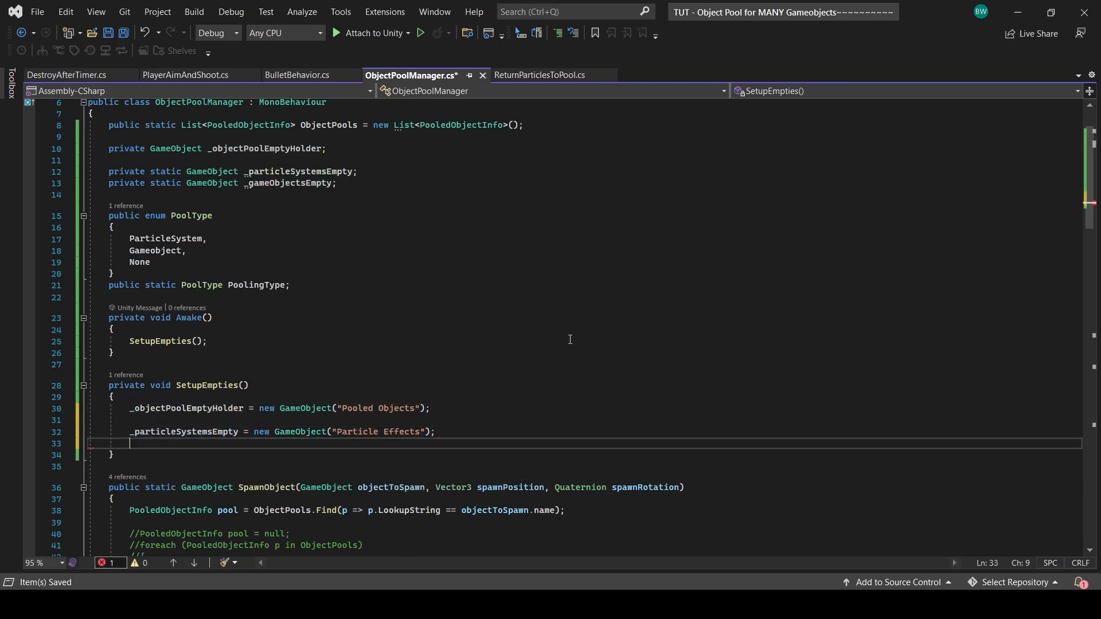
pyautogui.write('_particleSystemsEmpty.transform.SetParent(_objectPoolEmptyHolder.transform);')
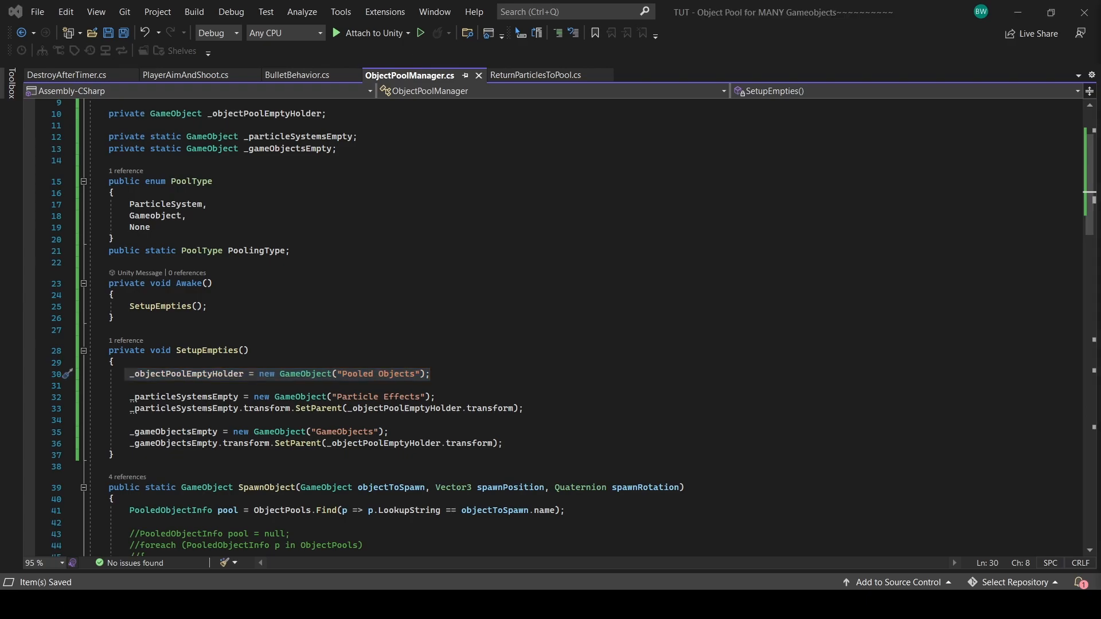
# - Declare private static GameObject SetParentObject taking a PoolType
pyautogui.scroll(-3)
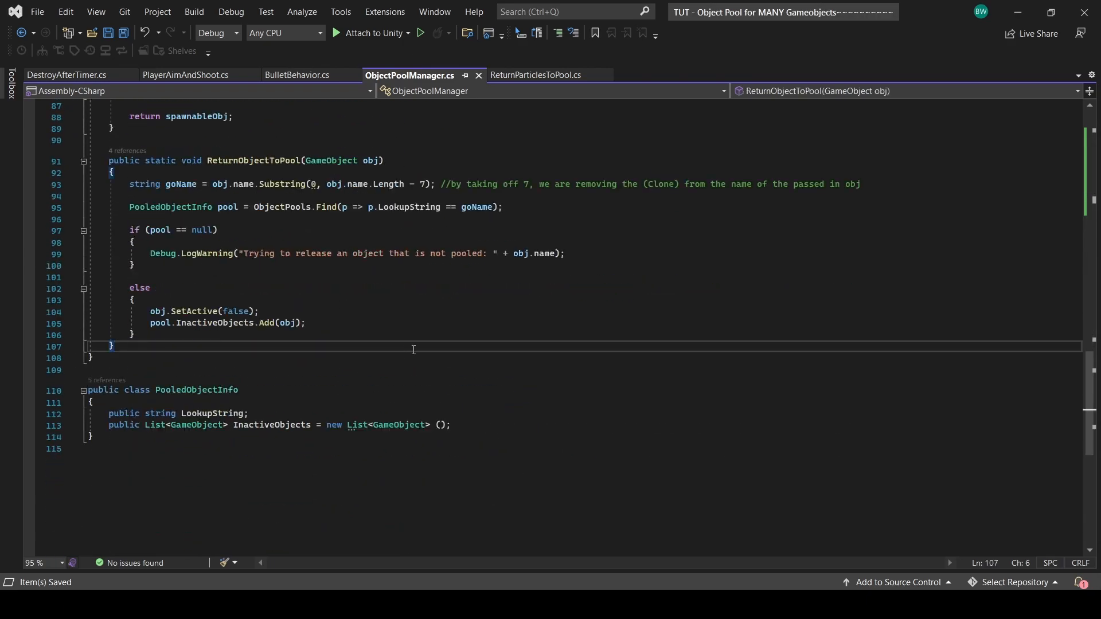
pyautogui.write('private static GameObject SetParent')
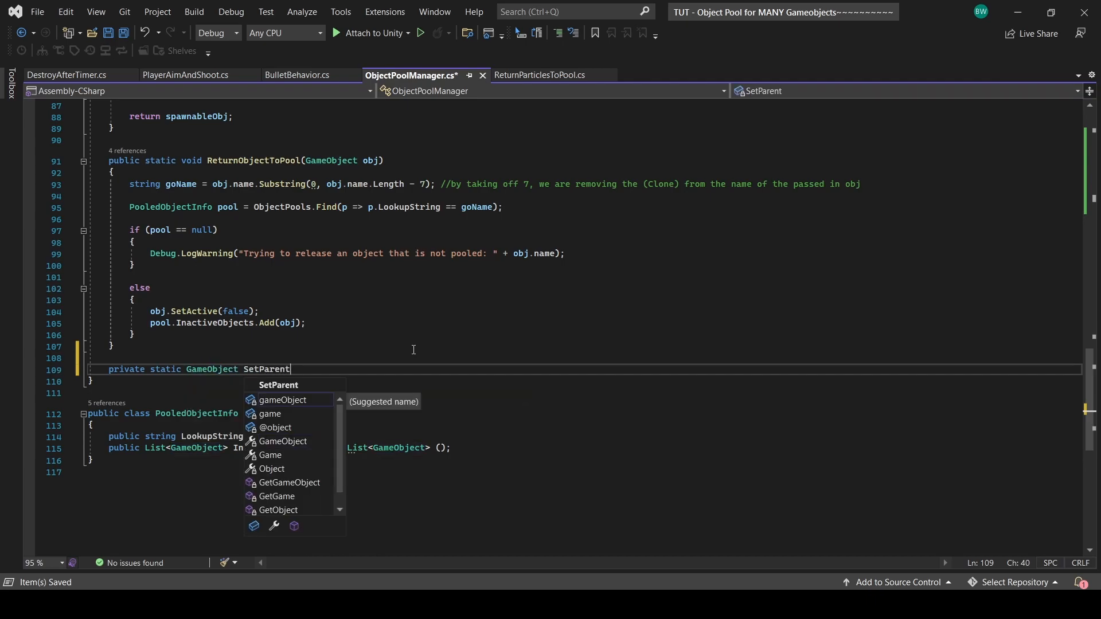
pyautogui.write('Object(PoolType poolType')
pyautogui.write('return ')
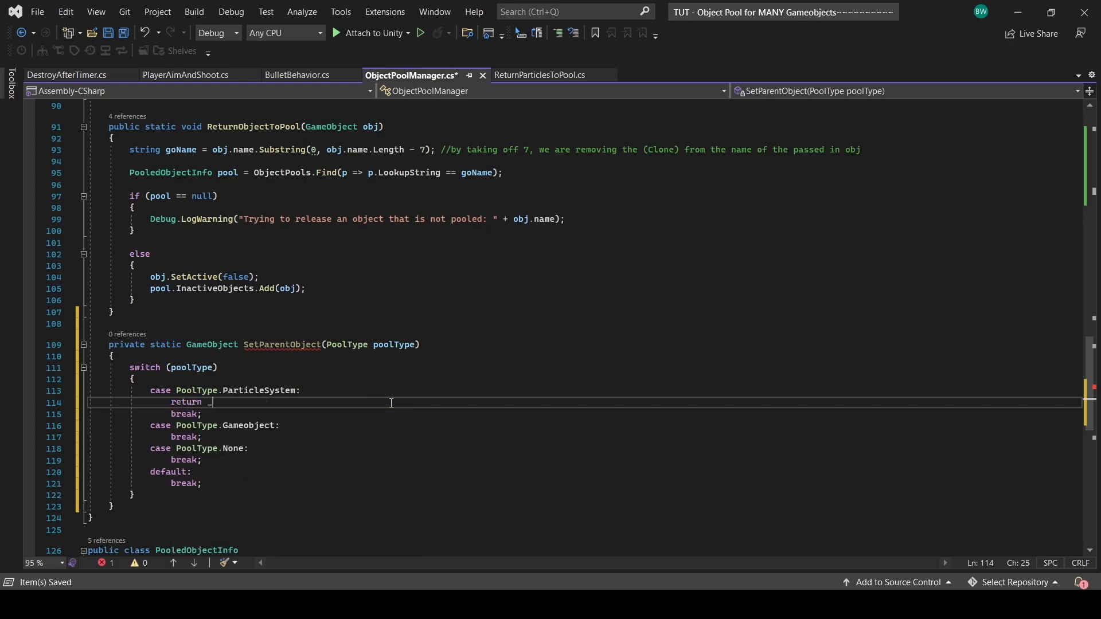
# - Fill the switch cases to return _particleSystemsEmpty, _gameObjectsEmpty, or null
pyautogui.write('_particleSystemsEmpty;')
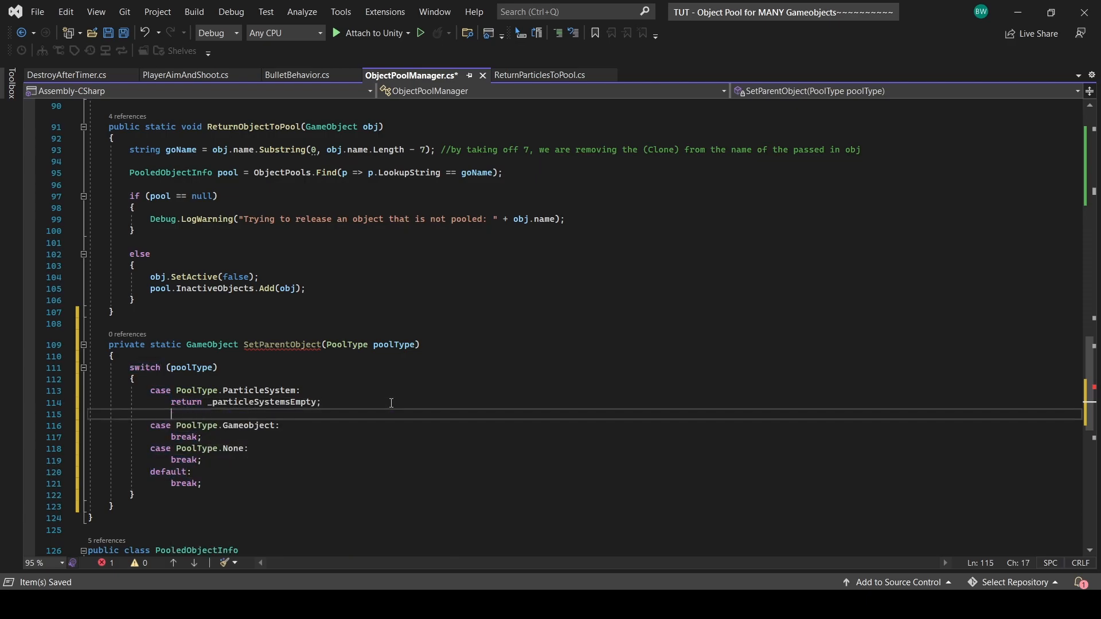
pyautogui.write('return')
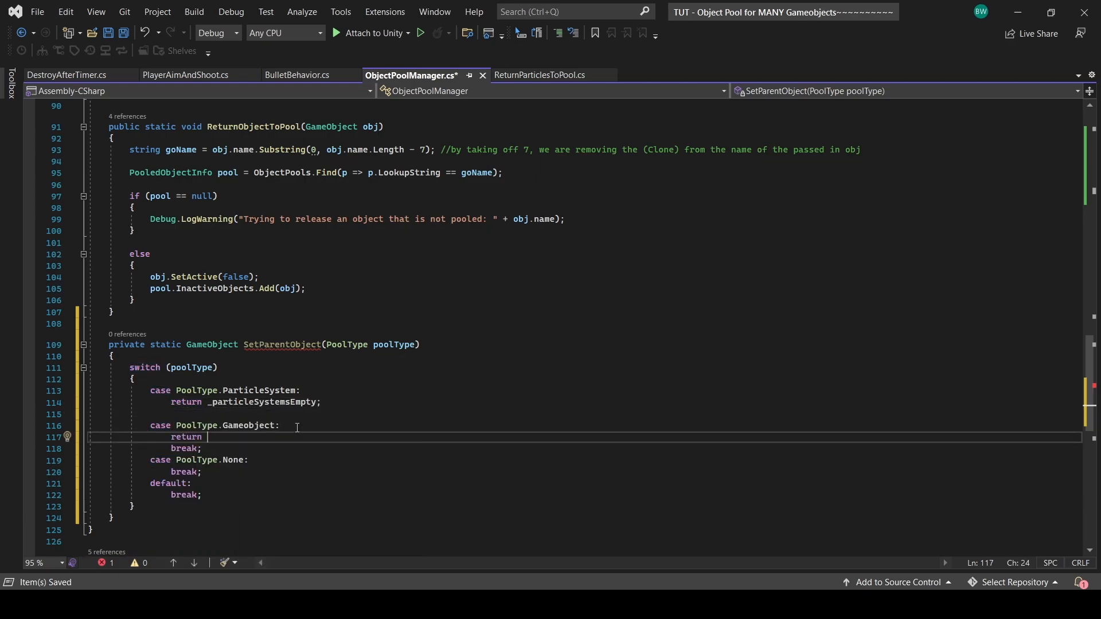
pyautogui.write('_gameObjectsEmpty;')
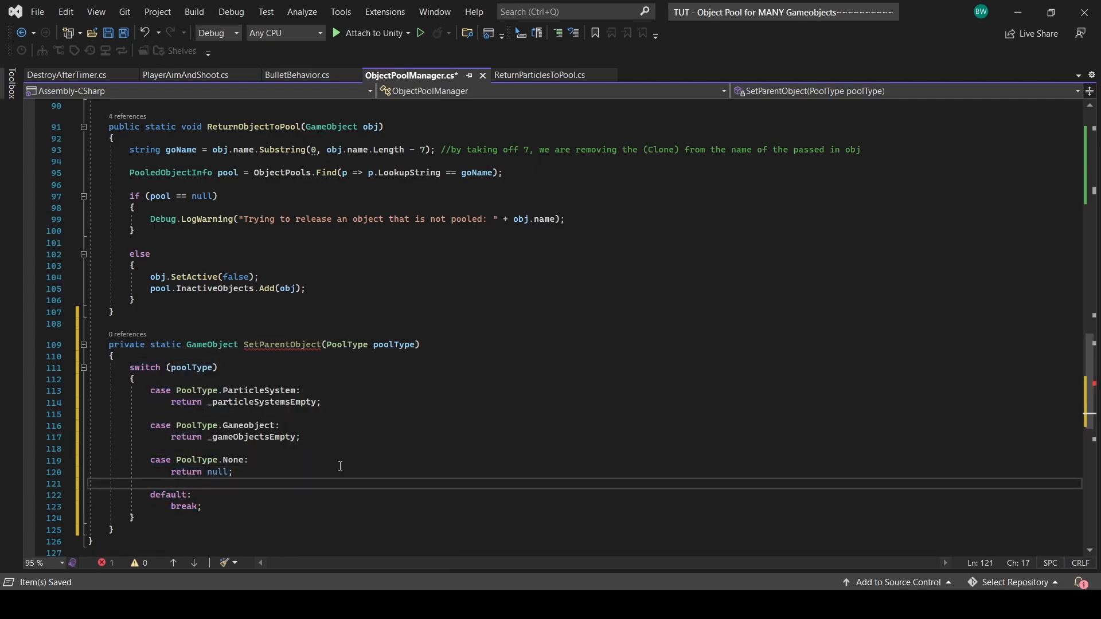
pyautogui.write('return null;')
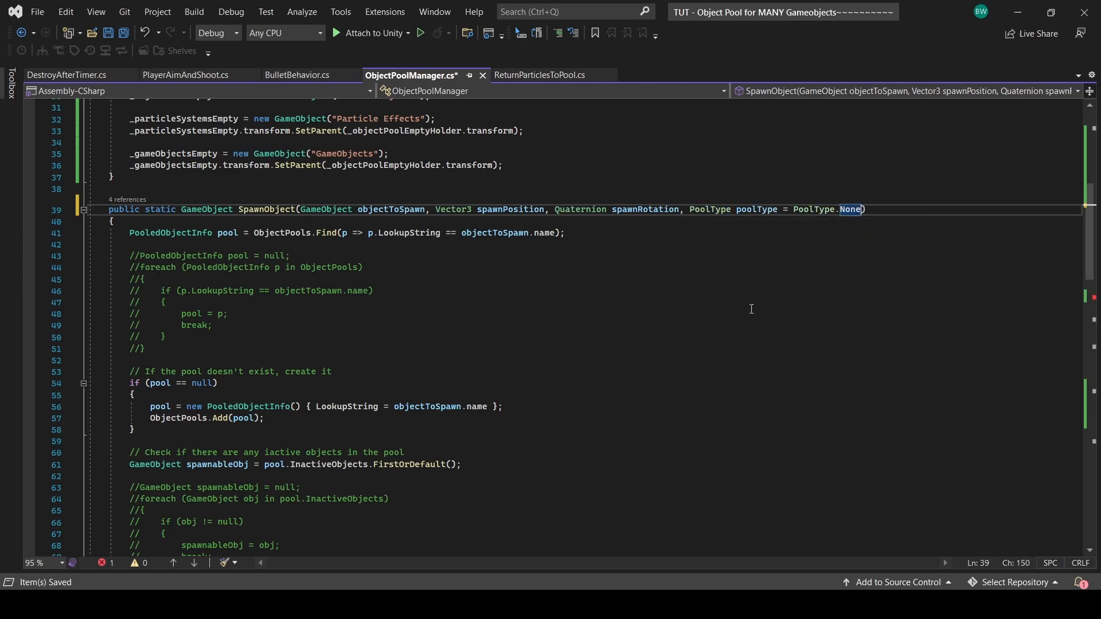
# - Add spawnableObj.transform.SetParent(parentObject.transform) where SpawnObject instantiates a new object
pyautogui.click(226, 314)
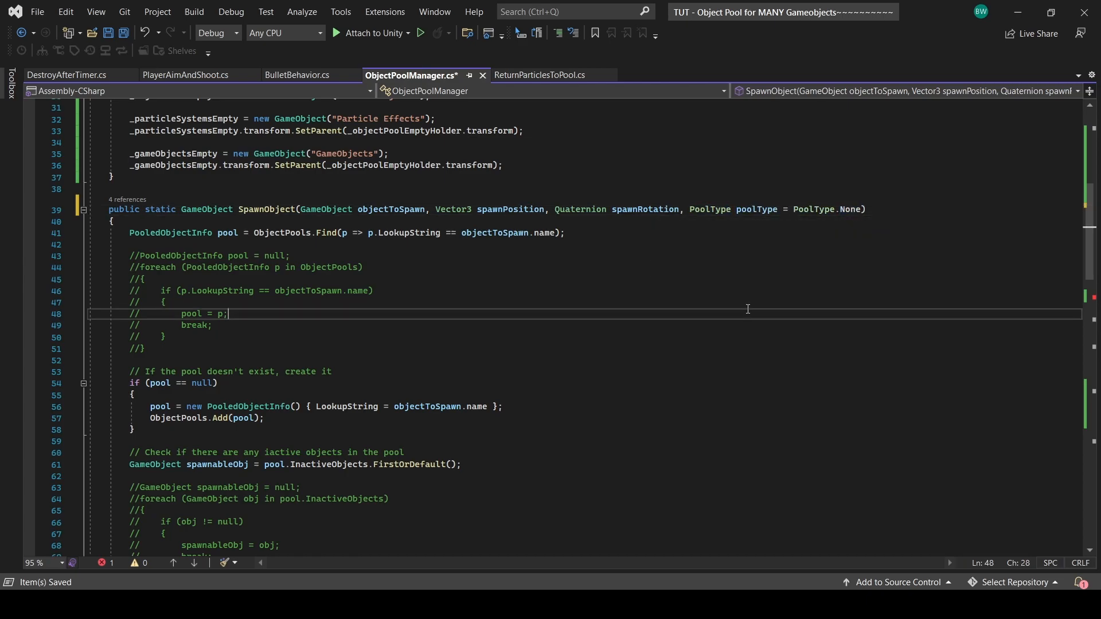
pyautogui.scroll(-3)
pyautogui.write('if (parentObject != null')
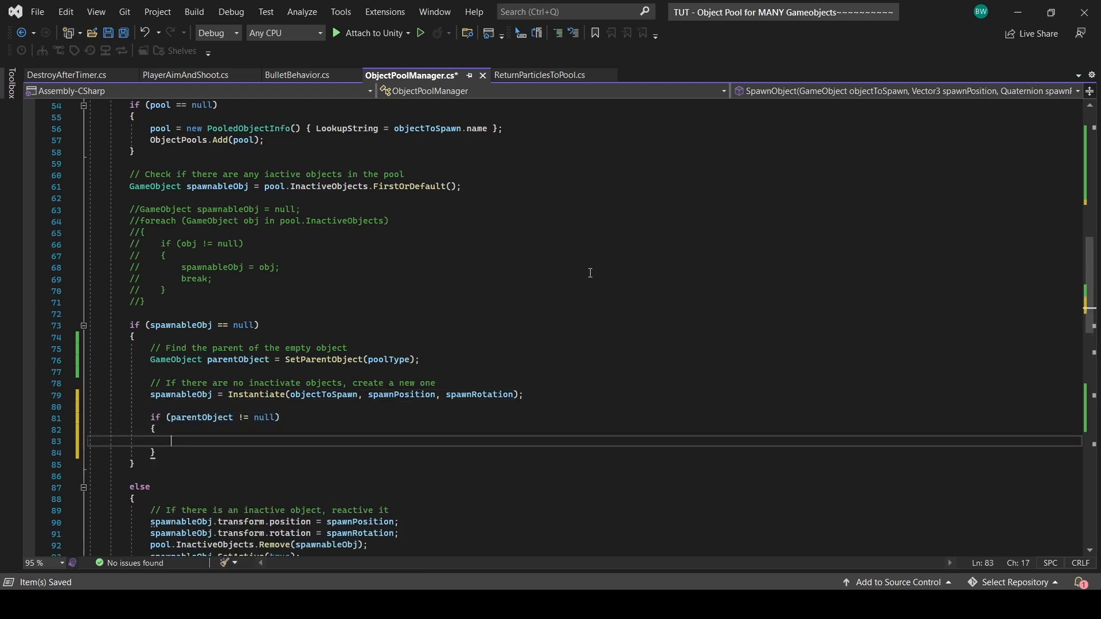
pyautogui.write('spawnableObj.transform.setp')
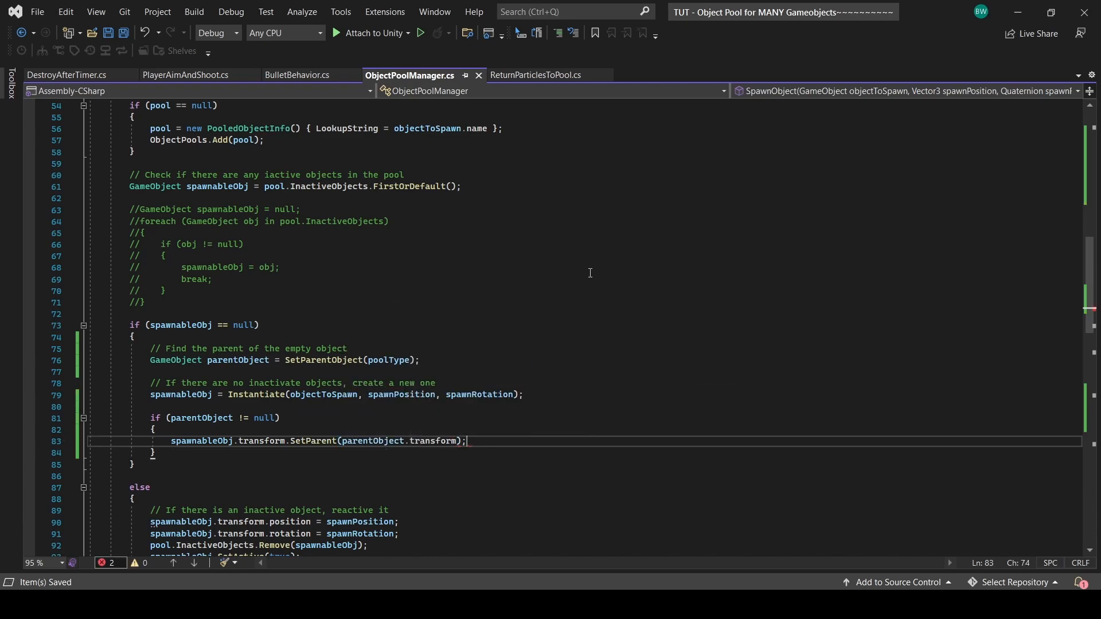
pyautogui.click(186, 75)
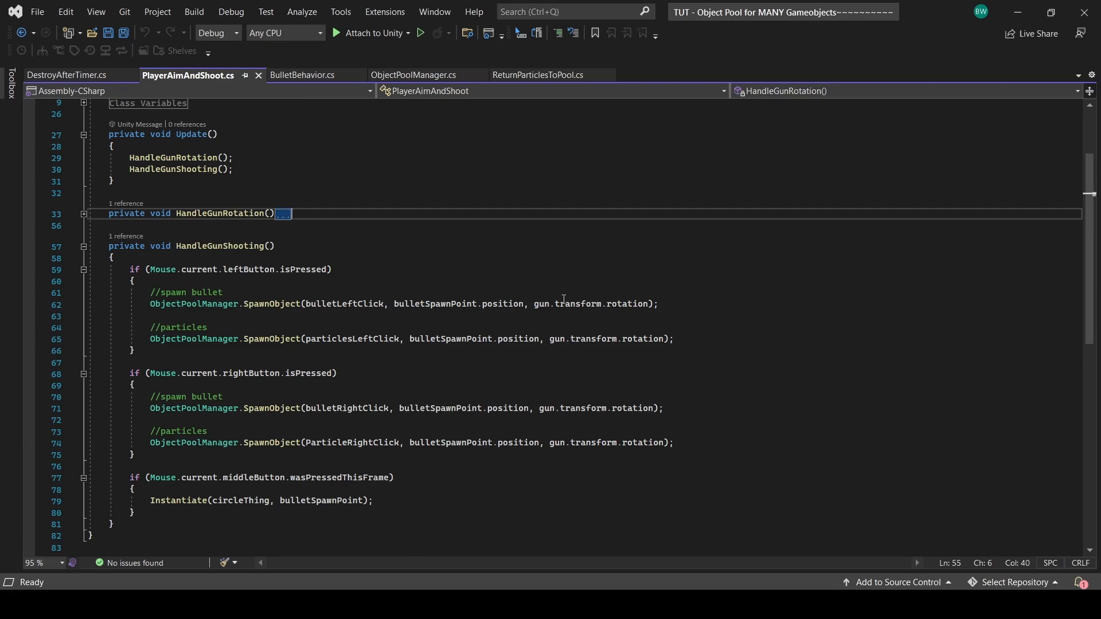
pyautogui.moveTo(588, 242)
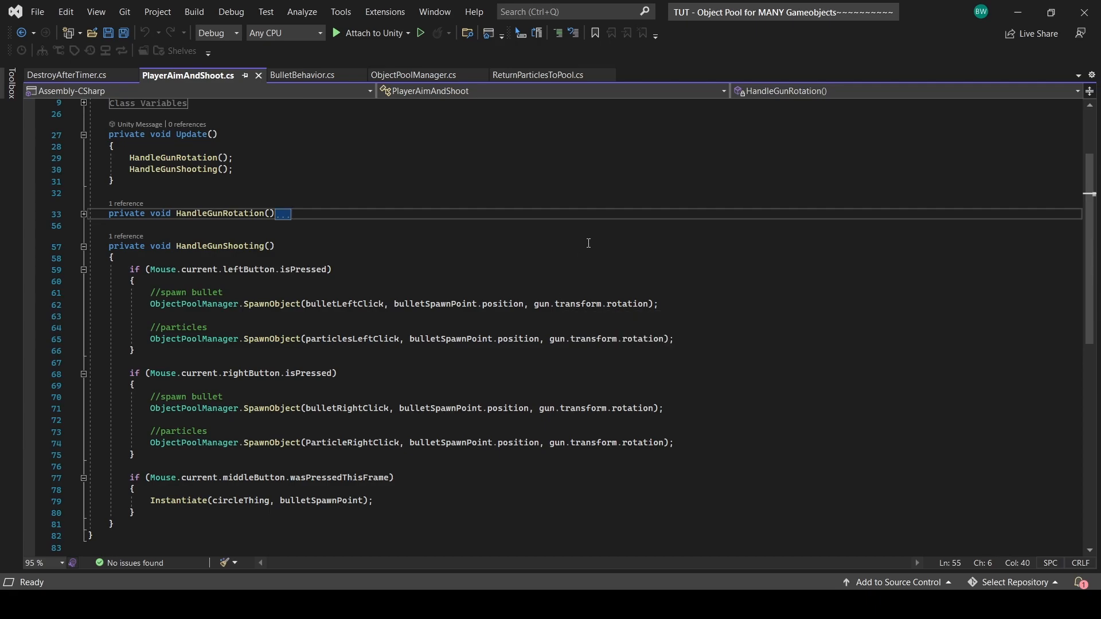
pyautogui.moveTo(636, 303)
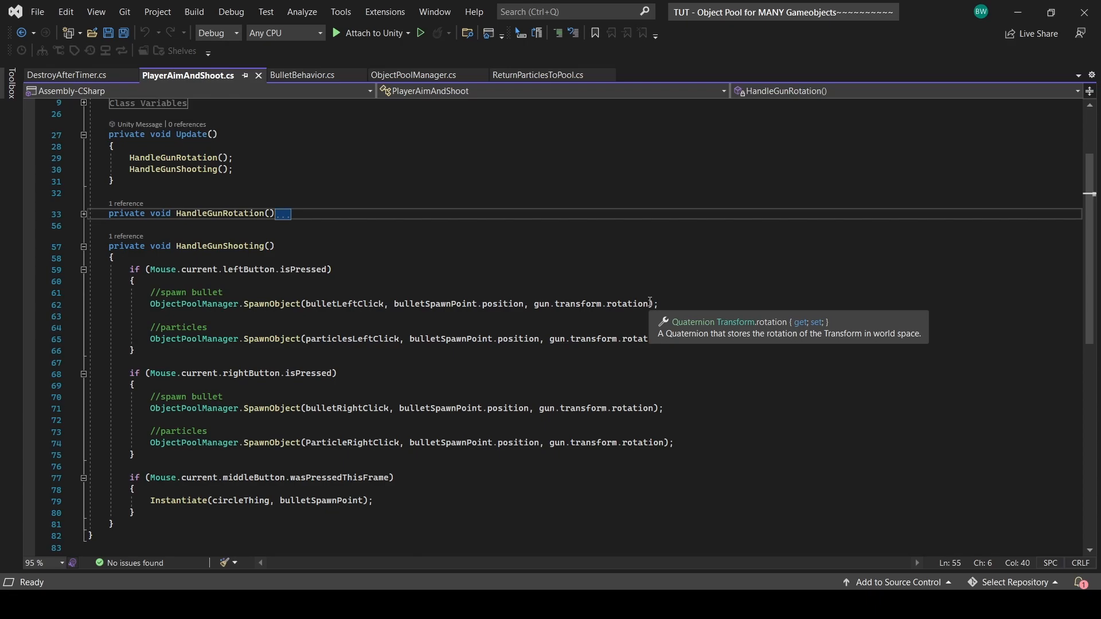
# - Append an ObjectPoolManager.PoolType argument to a SpawnObject call and select it for reuse
pyautogui.write(', ObjectPoolManager.PoolType.Gameobject')
pyautogui.click(403, 338)
pyautogui.write(', ObjectPoolManager.PoolType.ParticleSystem')
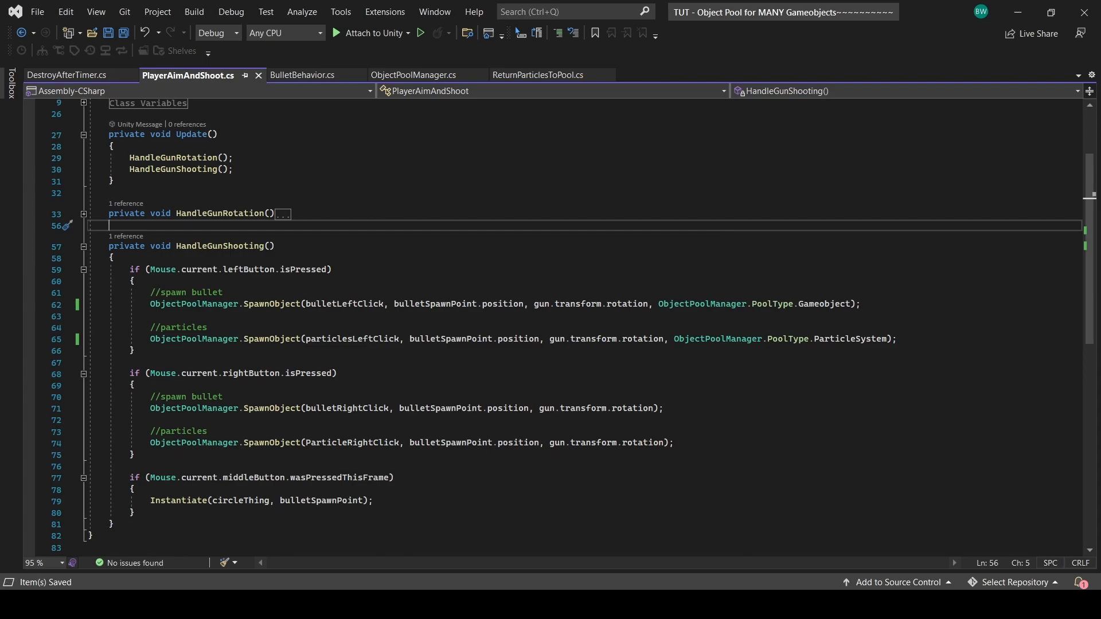
pyautogui.moveTo(149, 408); pyautogui.dragTo(672, 443)
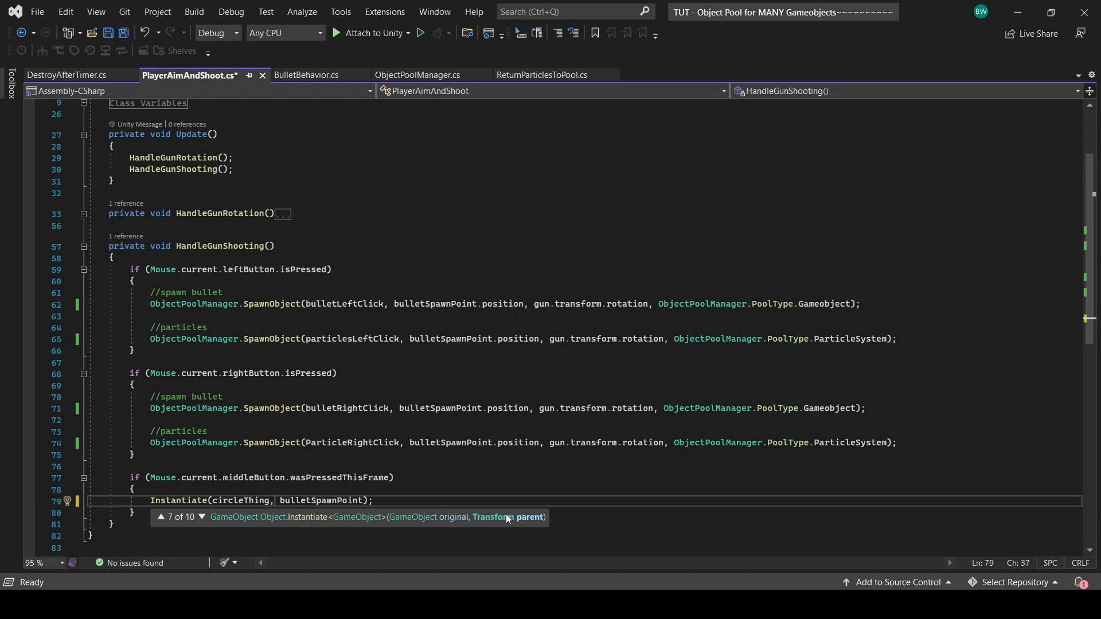
pyautogui.moveTo(521, 520)
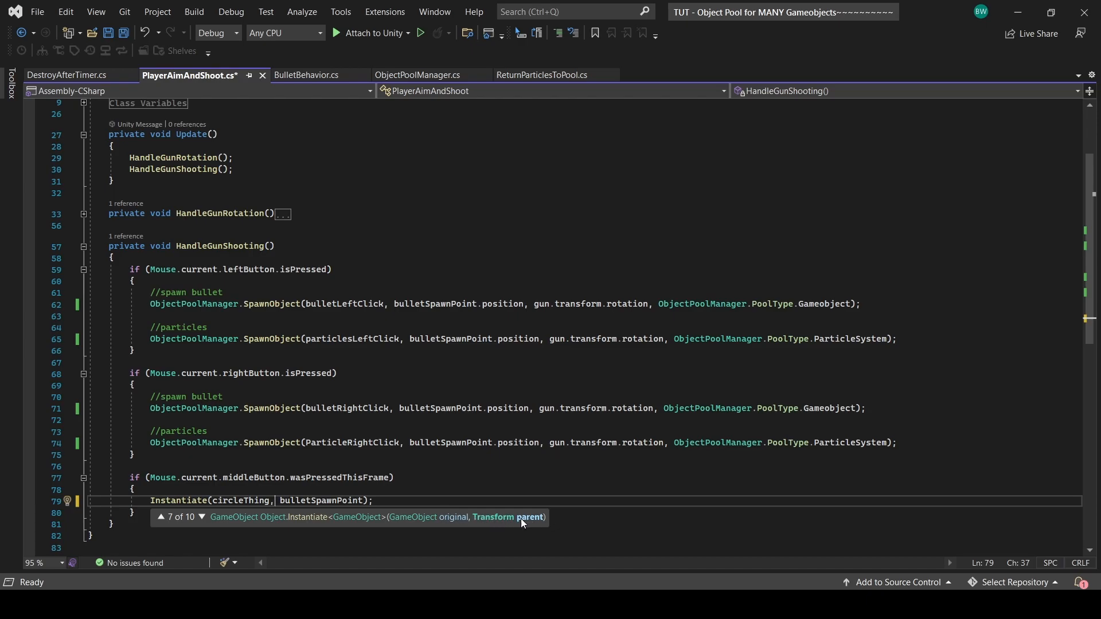
# - Finish the pool-type arguments and add go.transform.SetParent(transform) near the commented-out Instantiate
pyautogui.write('Object ObjectPoolManager.SpawnObject(circleThing, Vector3.zero, Quaternion.identity);')
pyautogui.write('//')
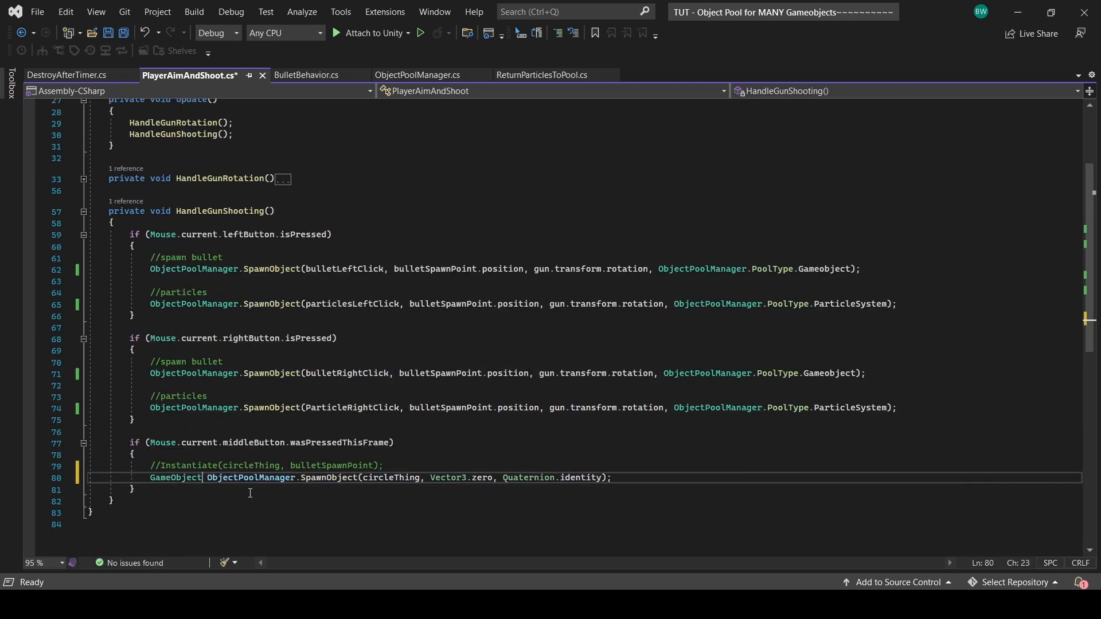
pyautogui.write('go.transform.SetParent(transform);')
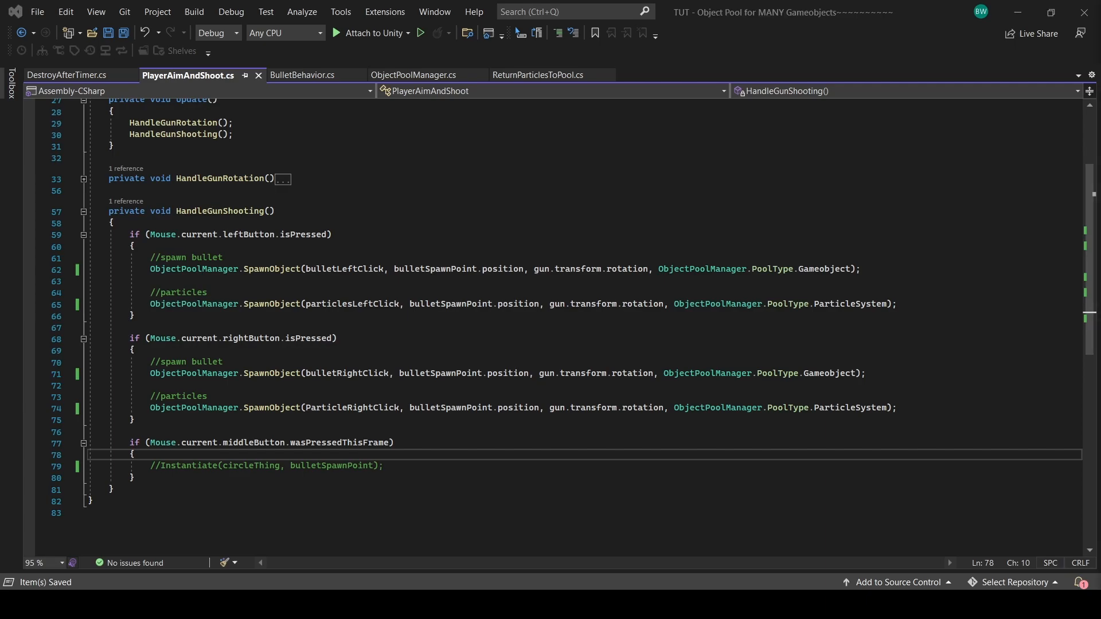
pyautogui.click(412, 76)
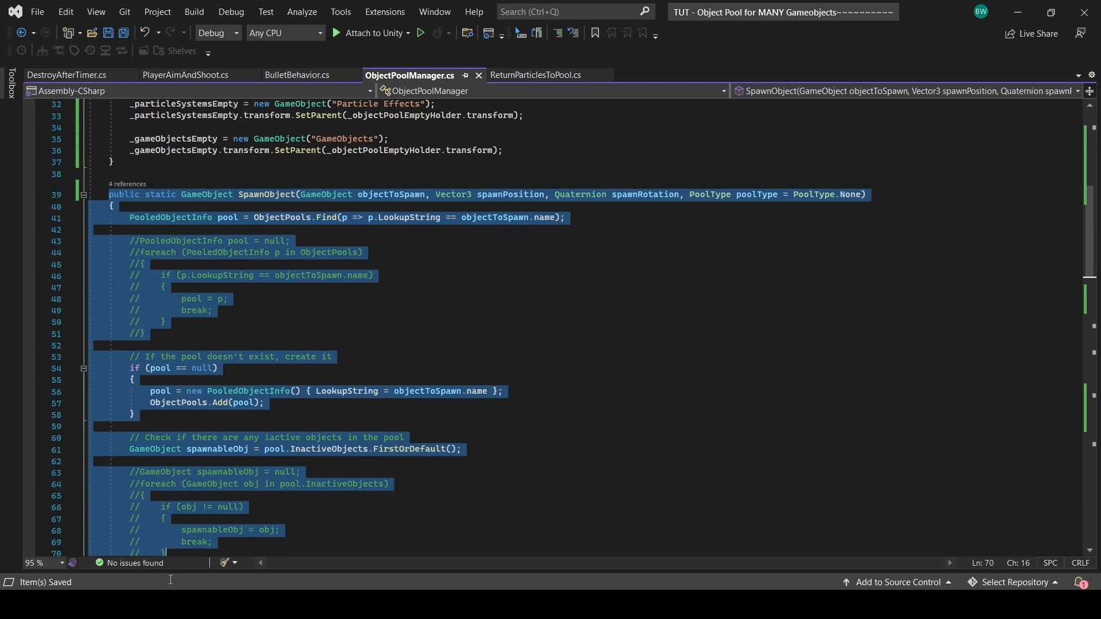
# - Duplicate SpawnObject as an overload taking (GameObject objectToSpawn, Transform parentTransform) and delete the leftover parent-setting block
pyautogui.scroll(-3)
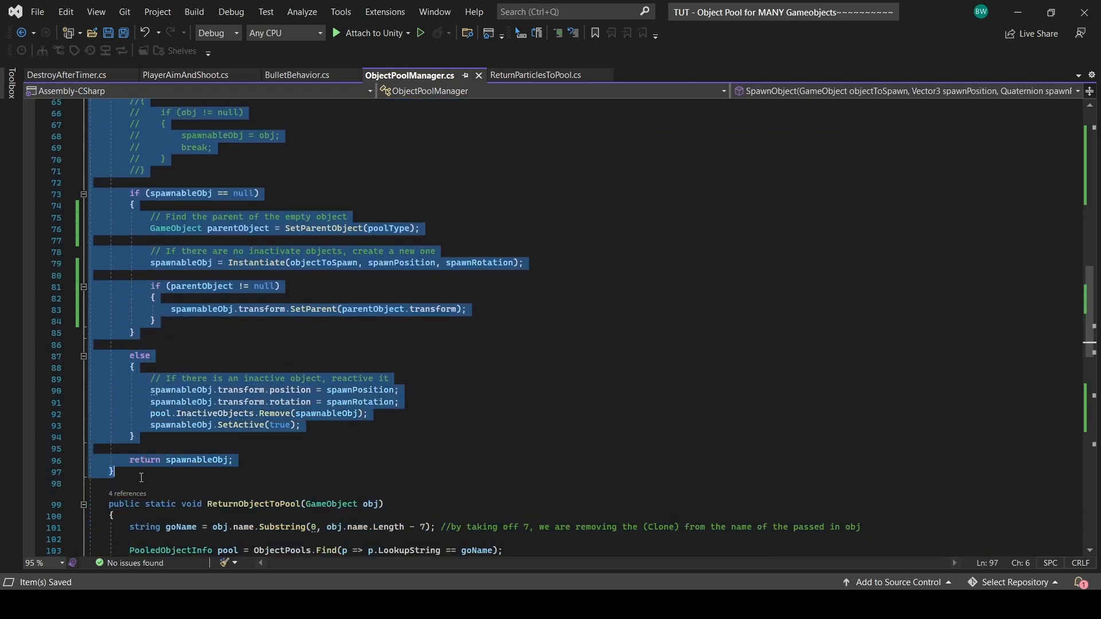
pyautogui.scroll(-3)
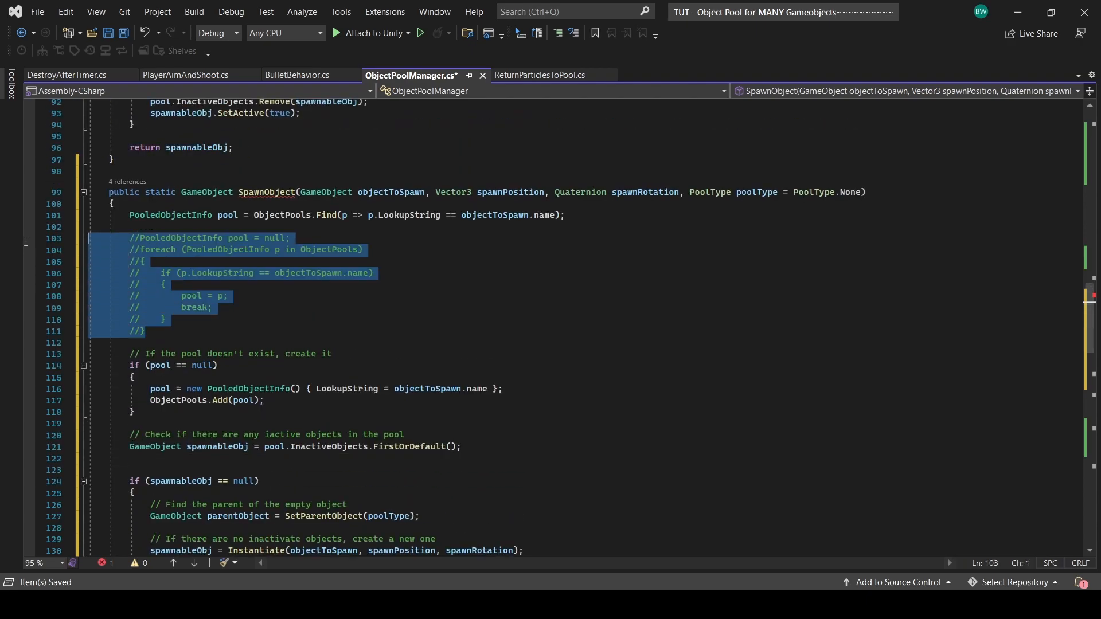
pyautogui.scroll(-3)
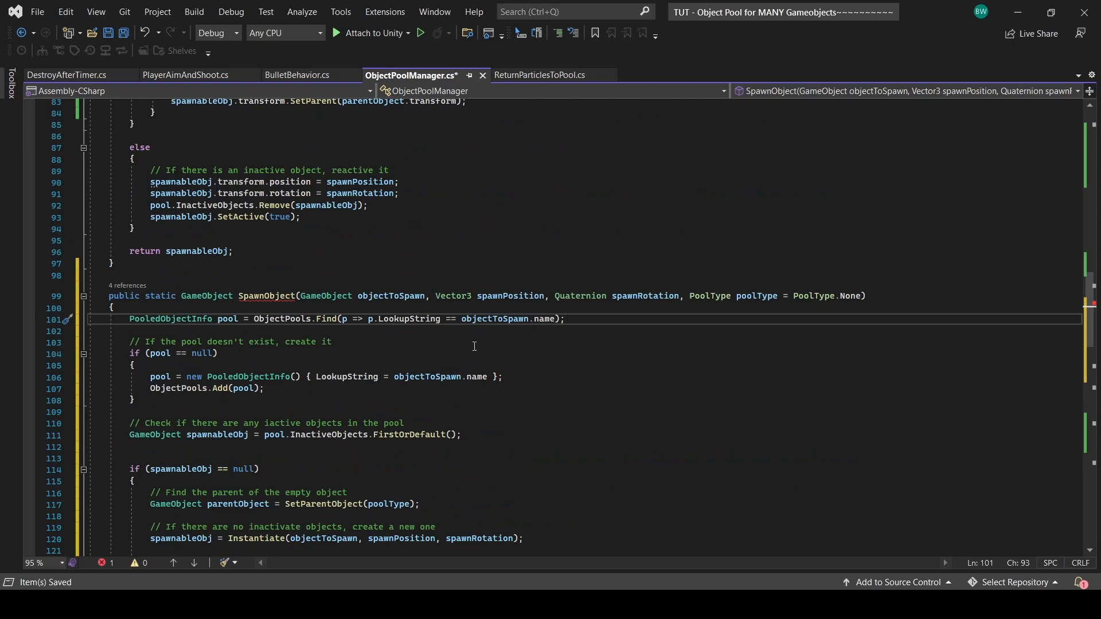
pyautogui.moveTo(231, 292)
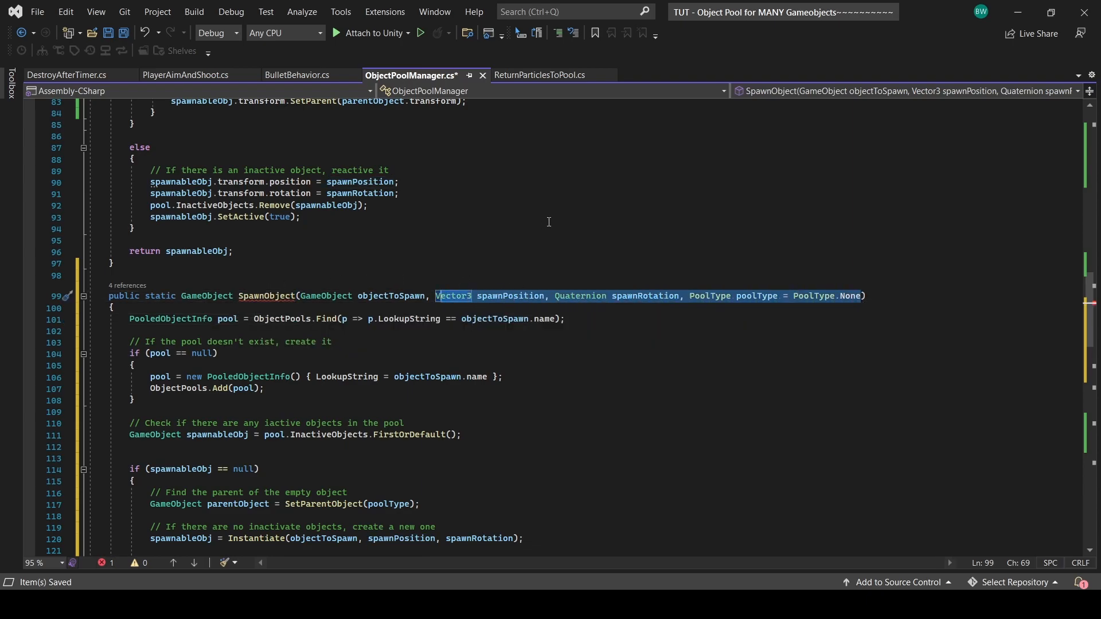
pyautogui.write('Transform parentTransform)')
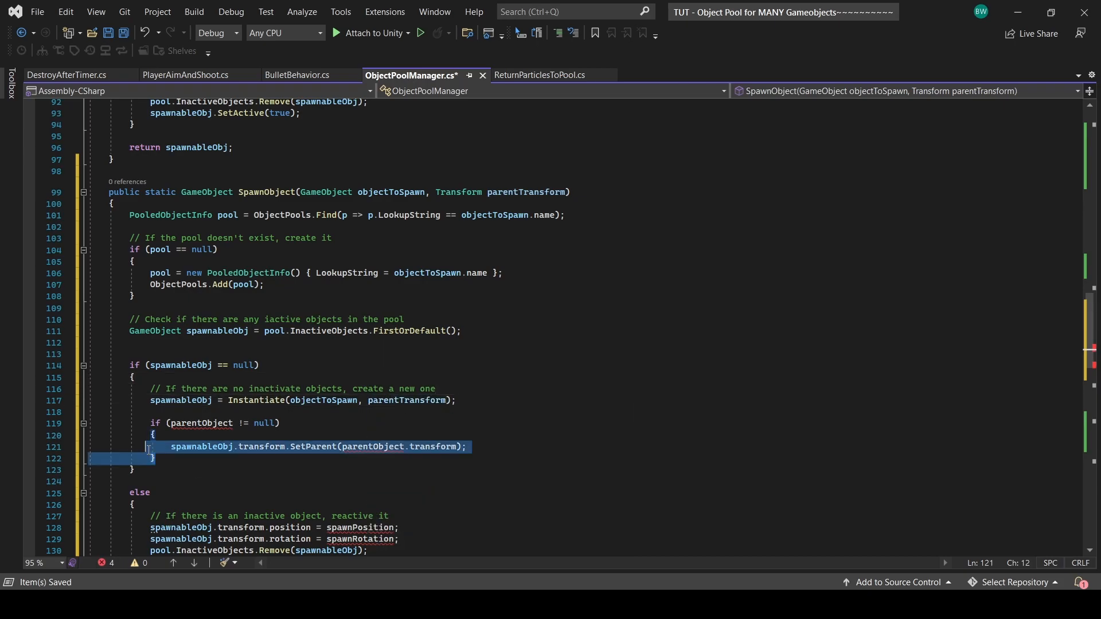
pyautogui.press('Delete')
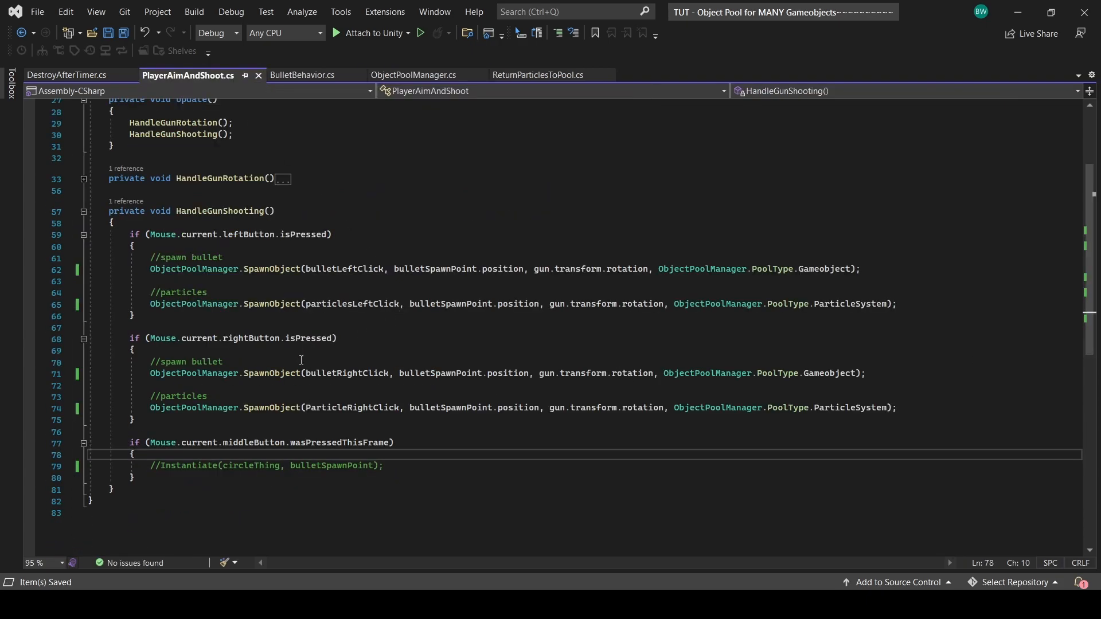
# - Call ObjectPoolManager.SpawnObject(circleThing, bulletSpawnPoint) in the middleButton branch
pyautogui.write('ObjectPoolManager.spaw')
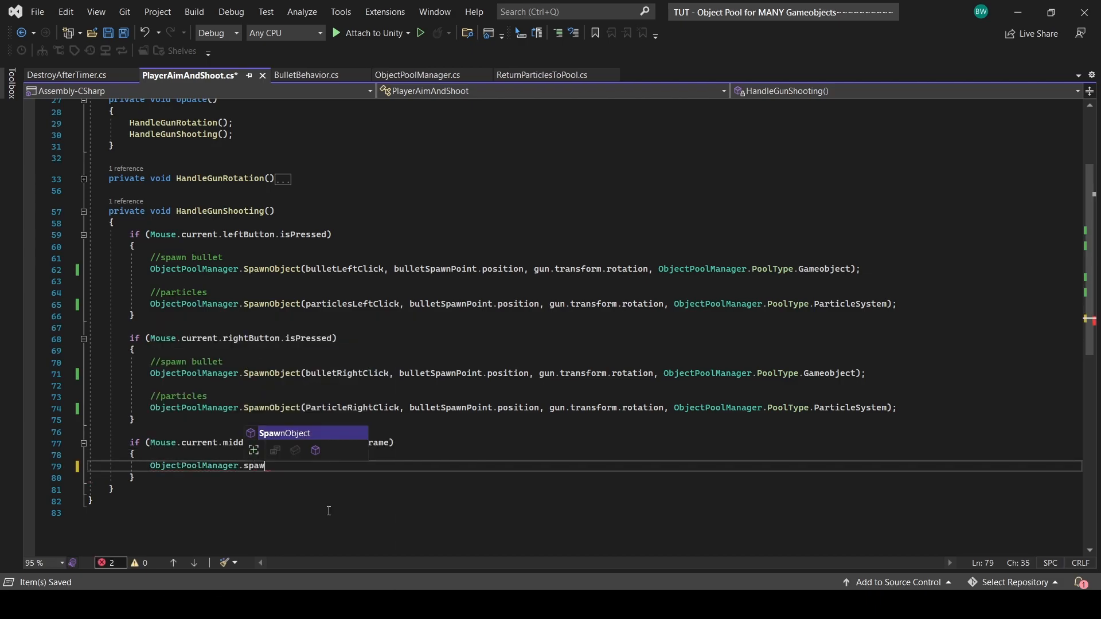
pyautogui.write('Object(circleThing, pare')
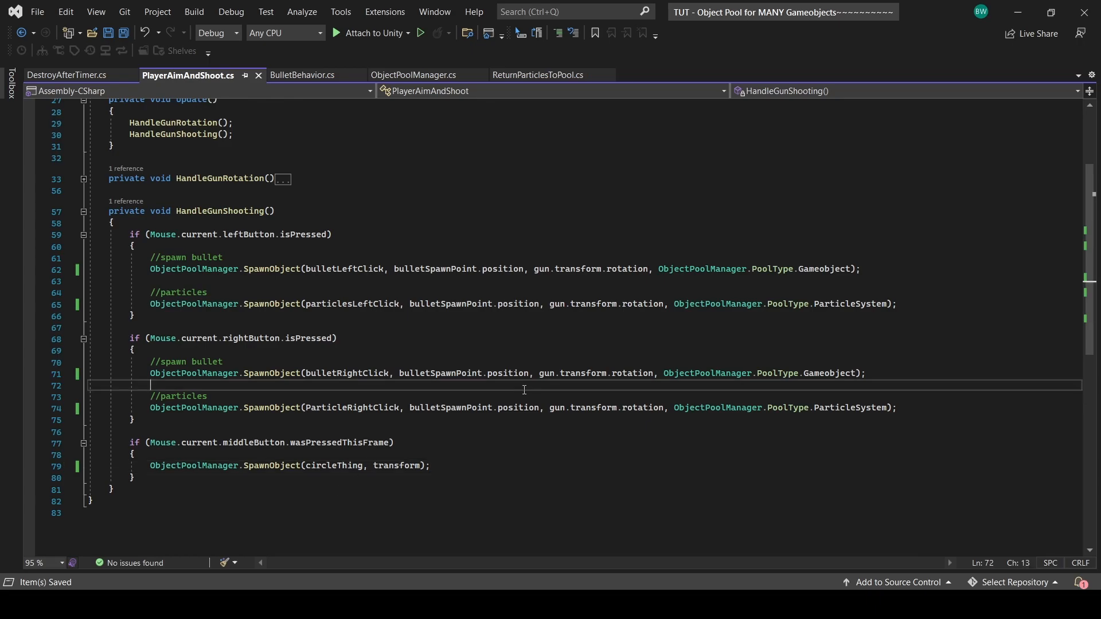
pyautogui.click(67, 76)
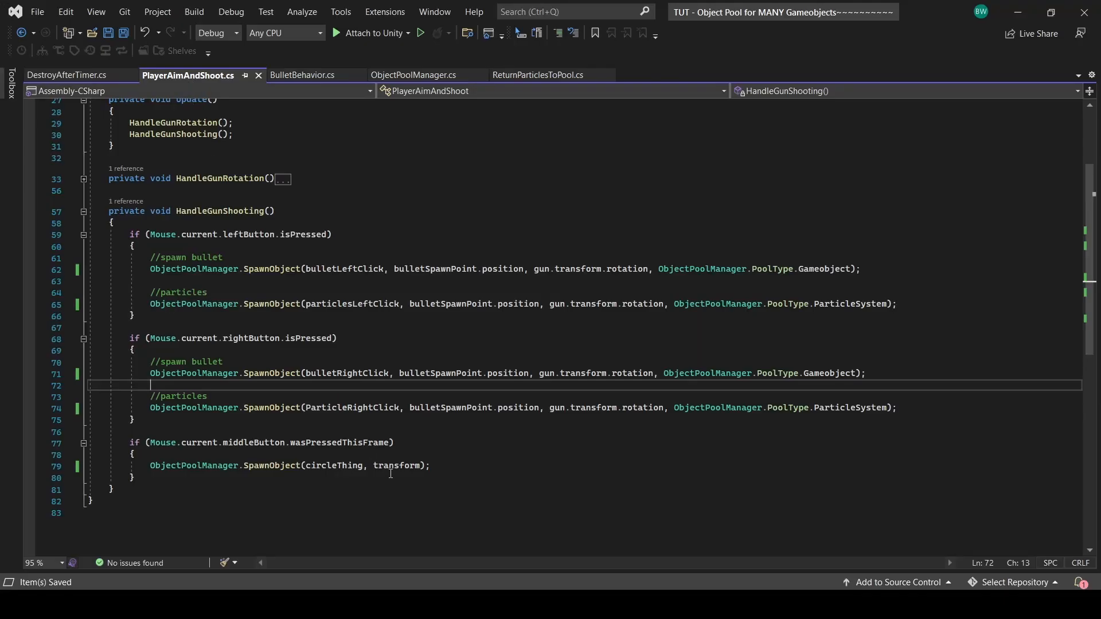
pyautogui.write('bulletSpawnPoint')
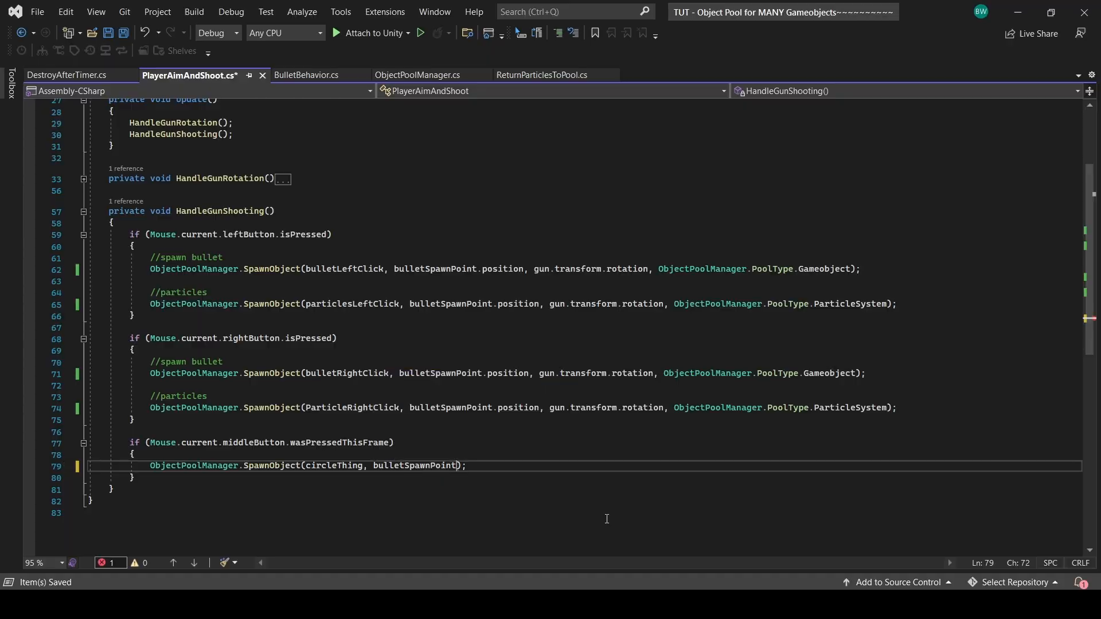